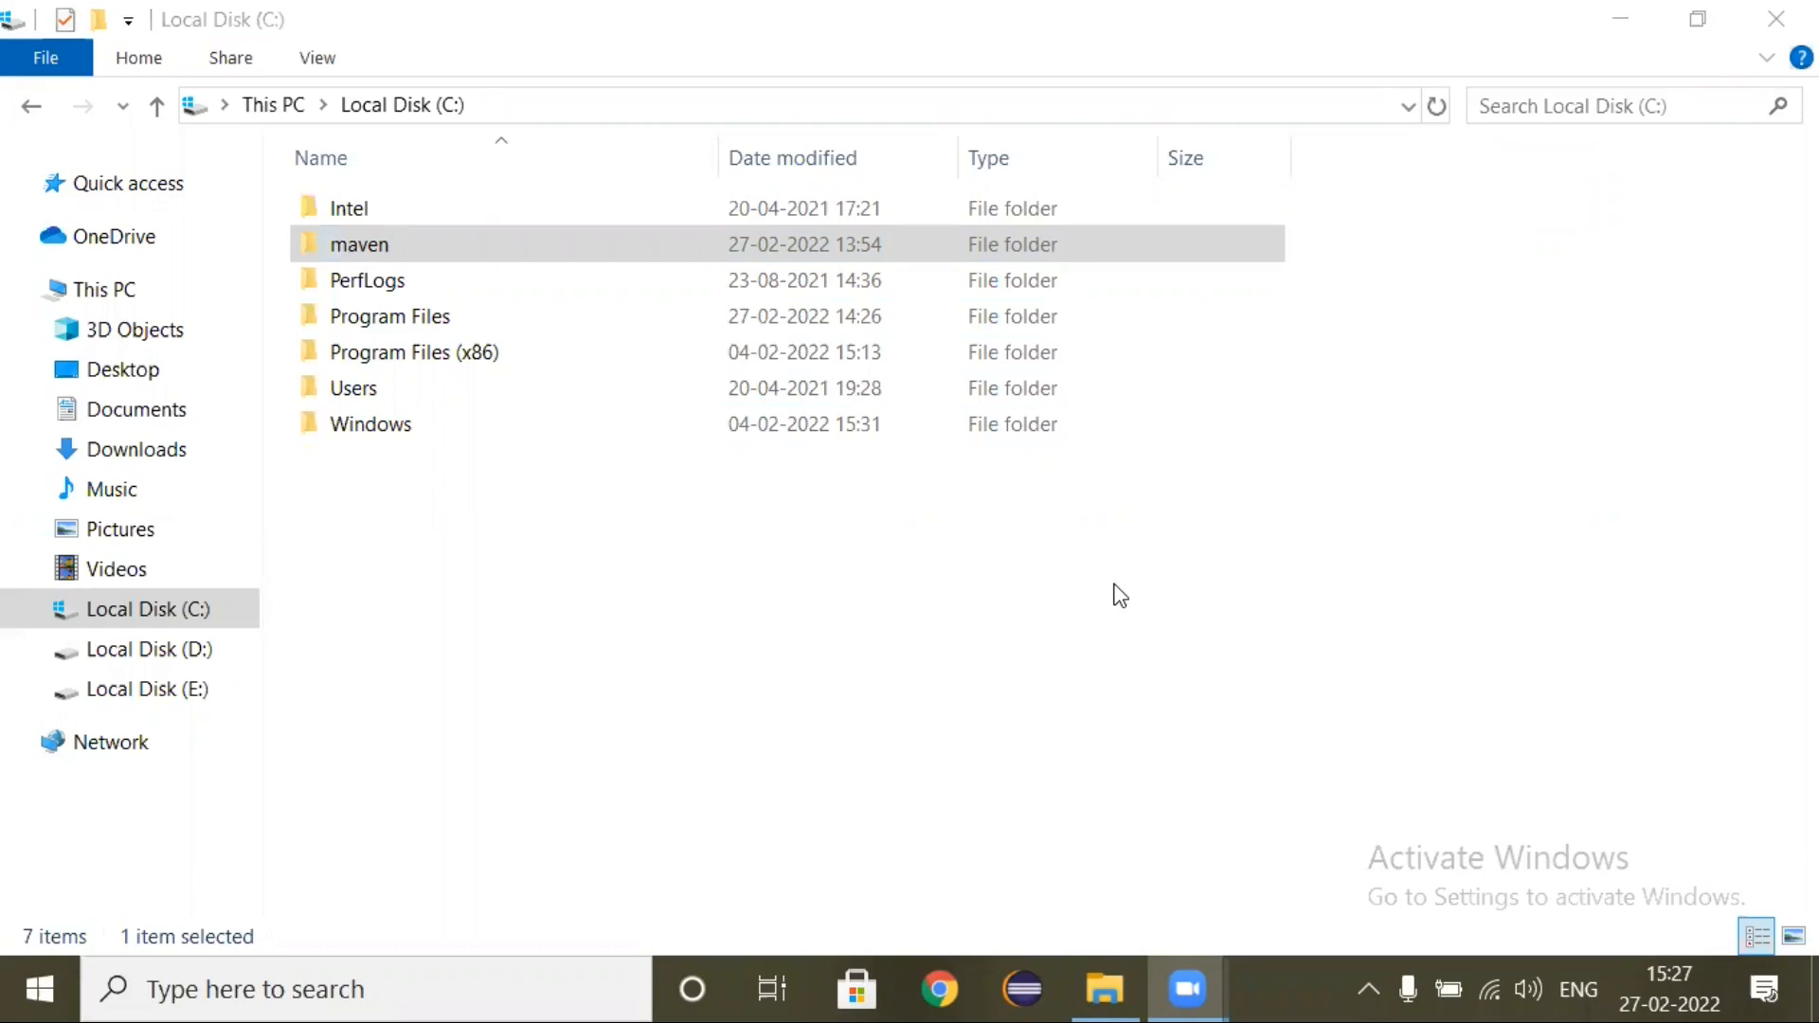
Step: Launch Command Prompt maximized and run mvn -version, which reports mvn not recognized
{"action": "type", "text": "CMD"}
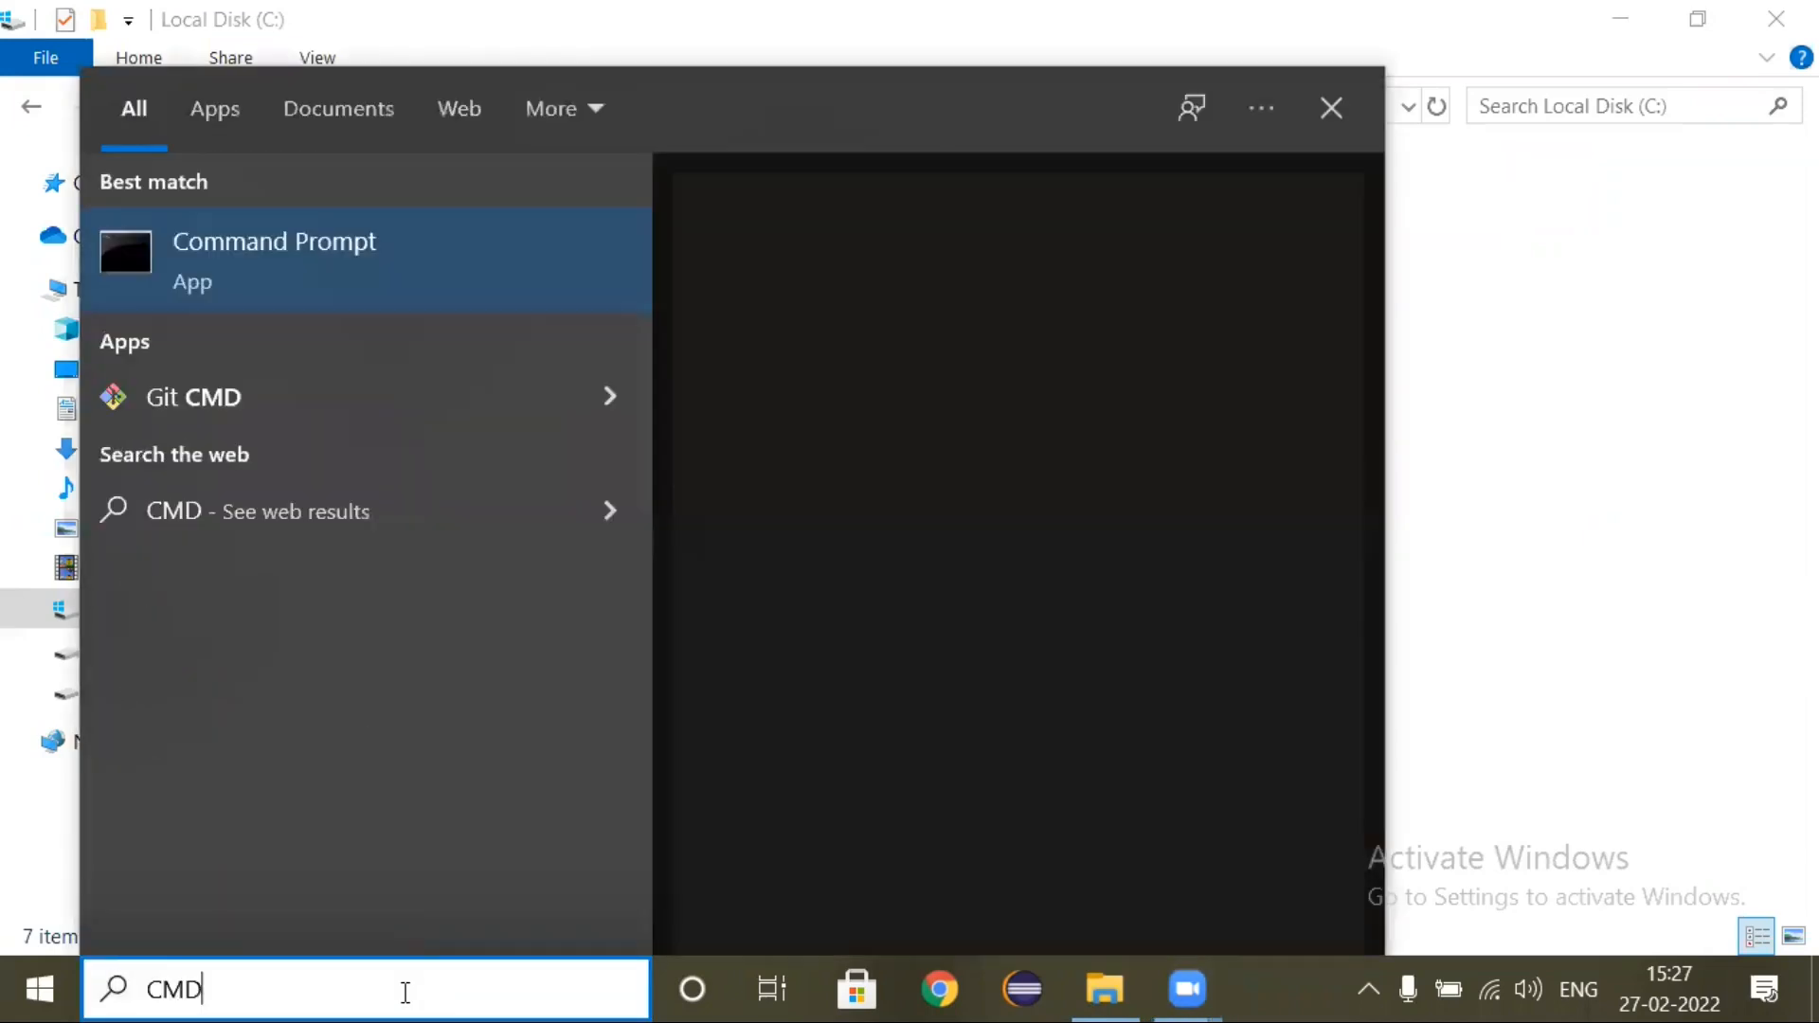
{"action": "left_click", "coordinate": [274, 259]}
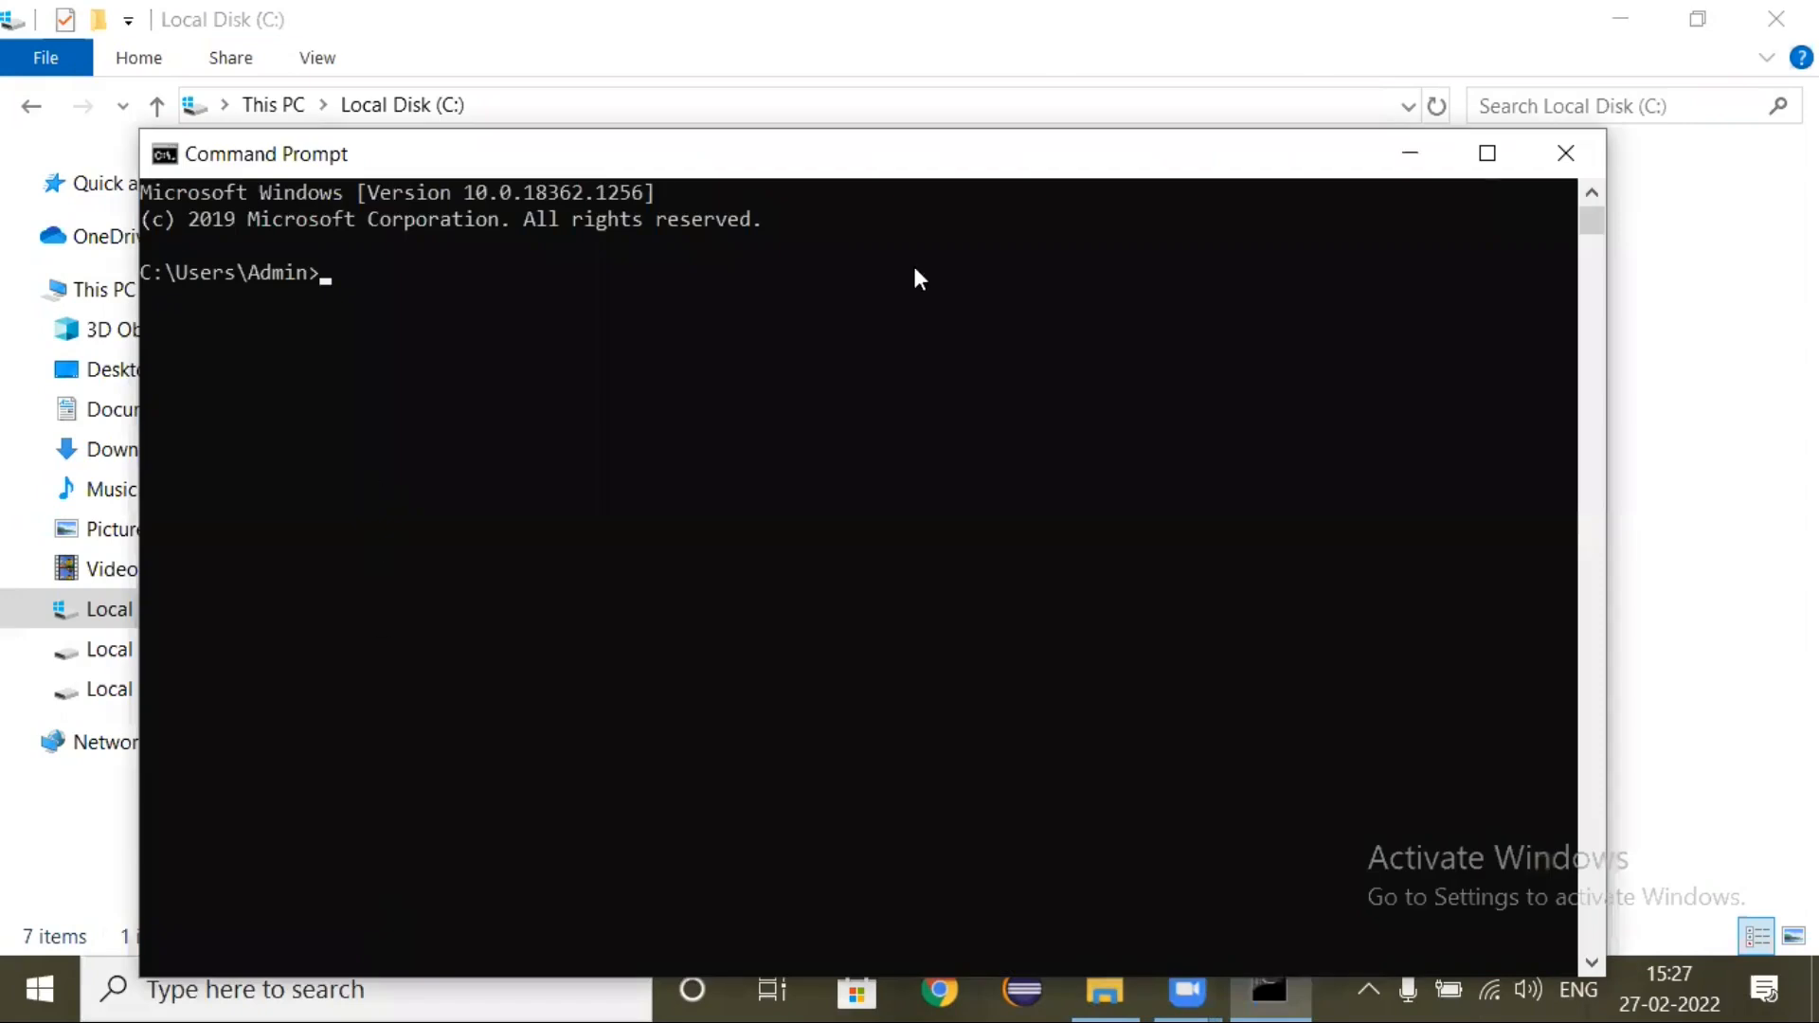
{"action": "left_click", "coordinate": [1487, 153]}
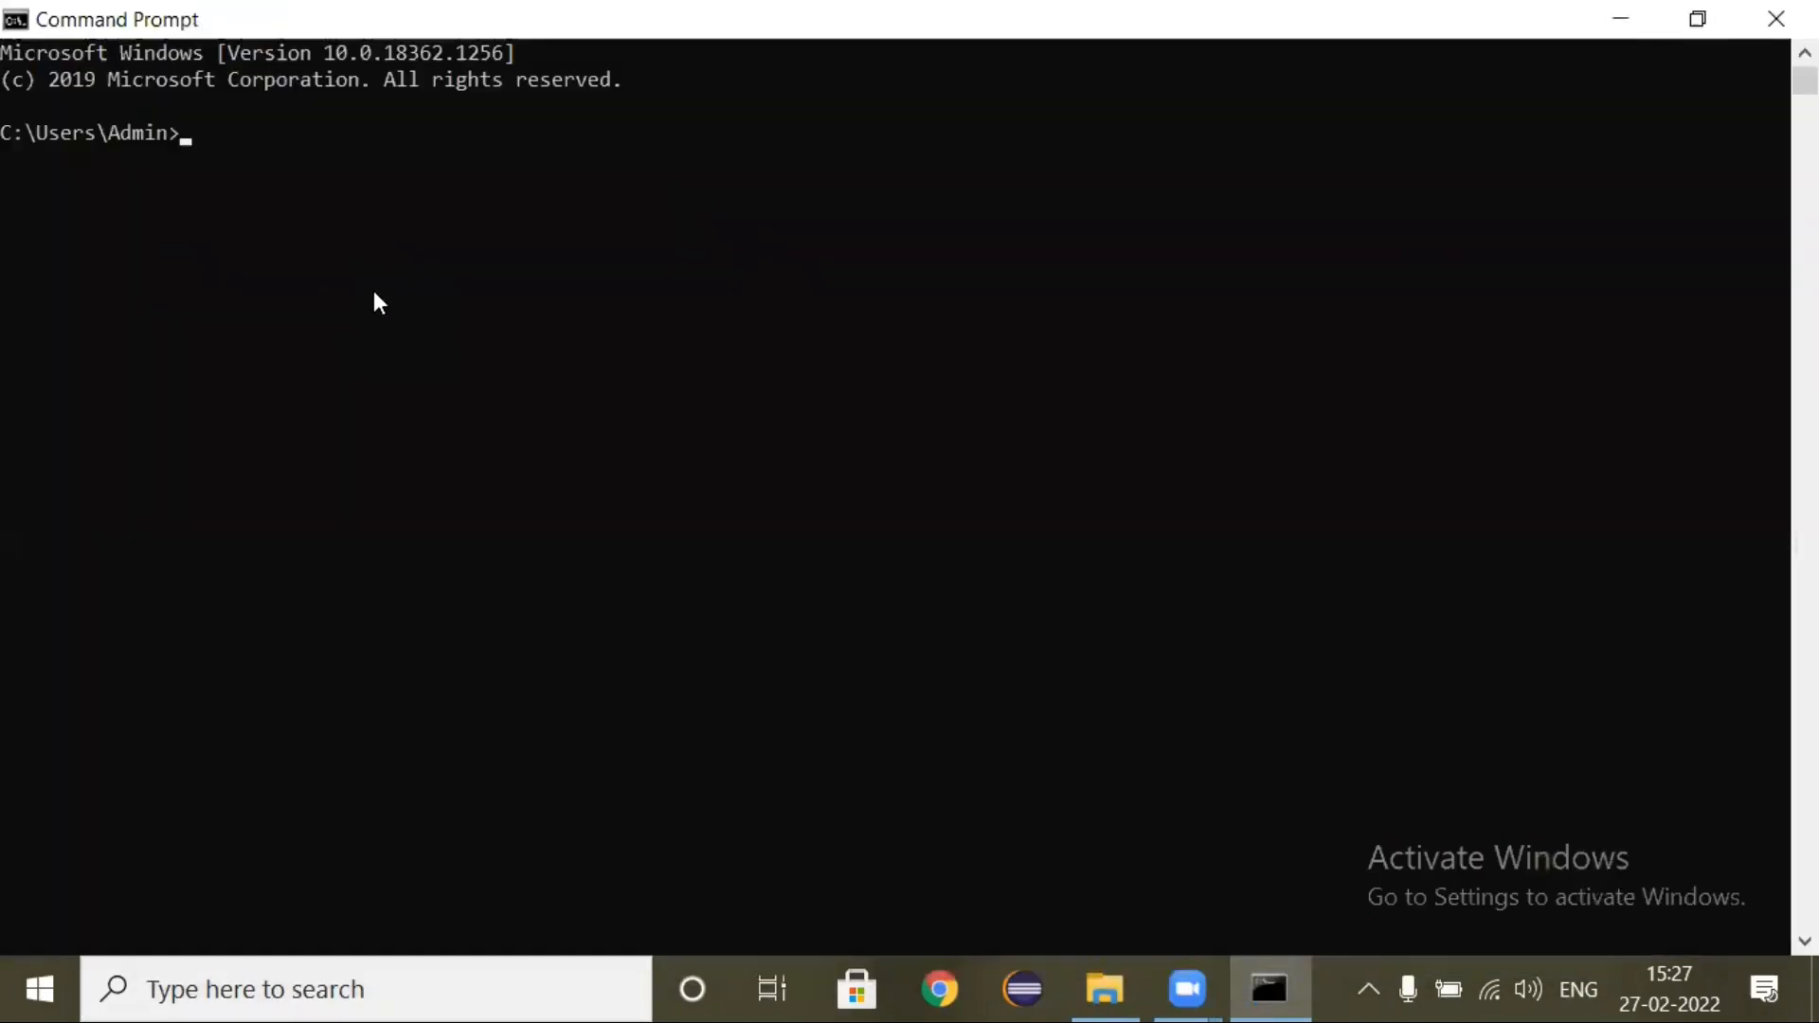
{"action": "type", "text": "MVN"}
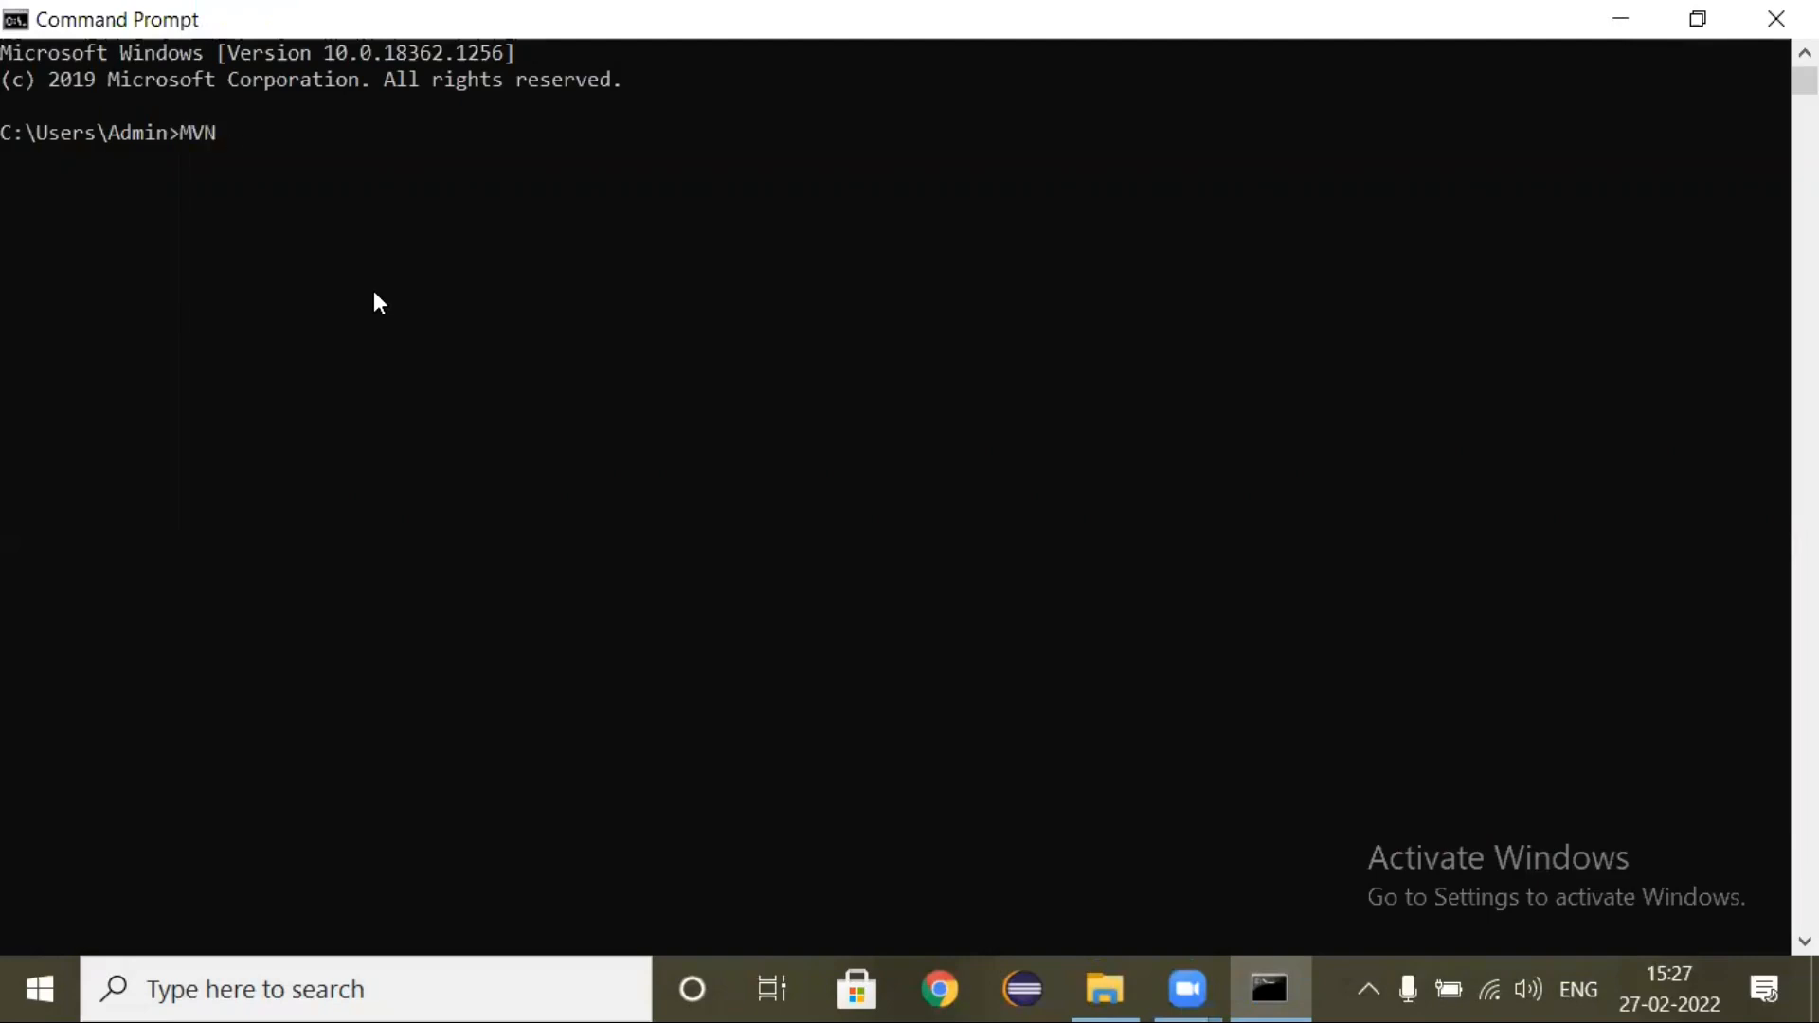
{"action": "type", "text": "mvn"}
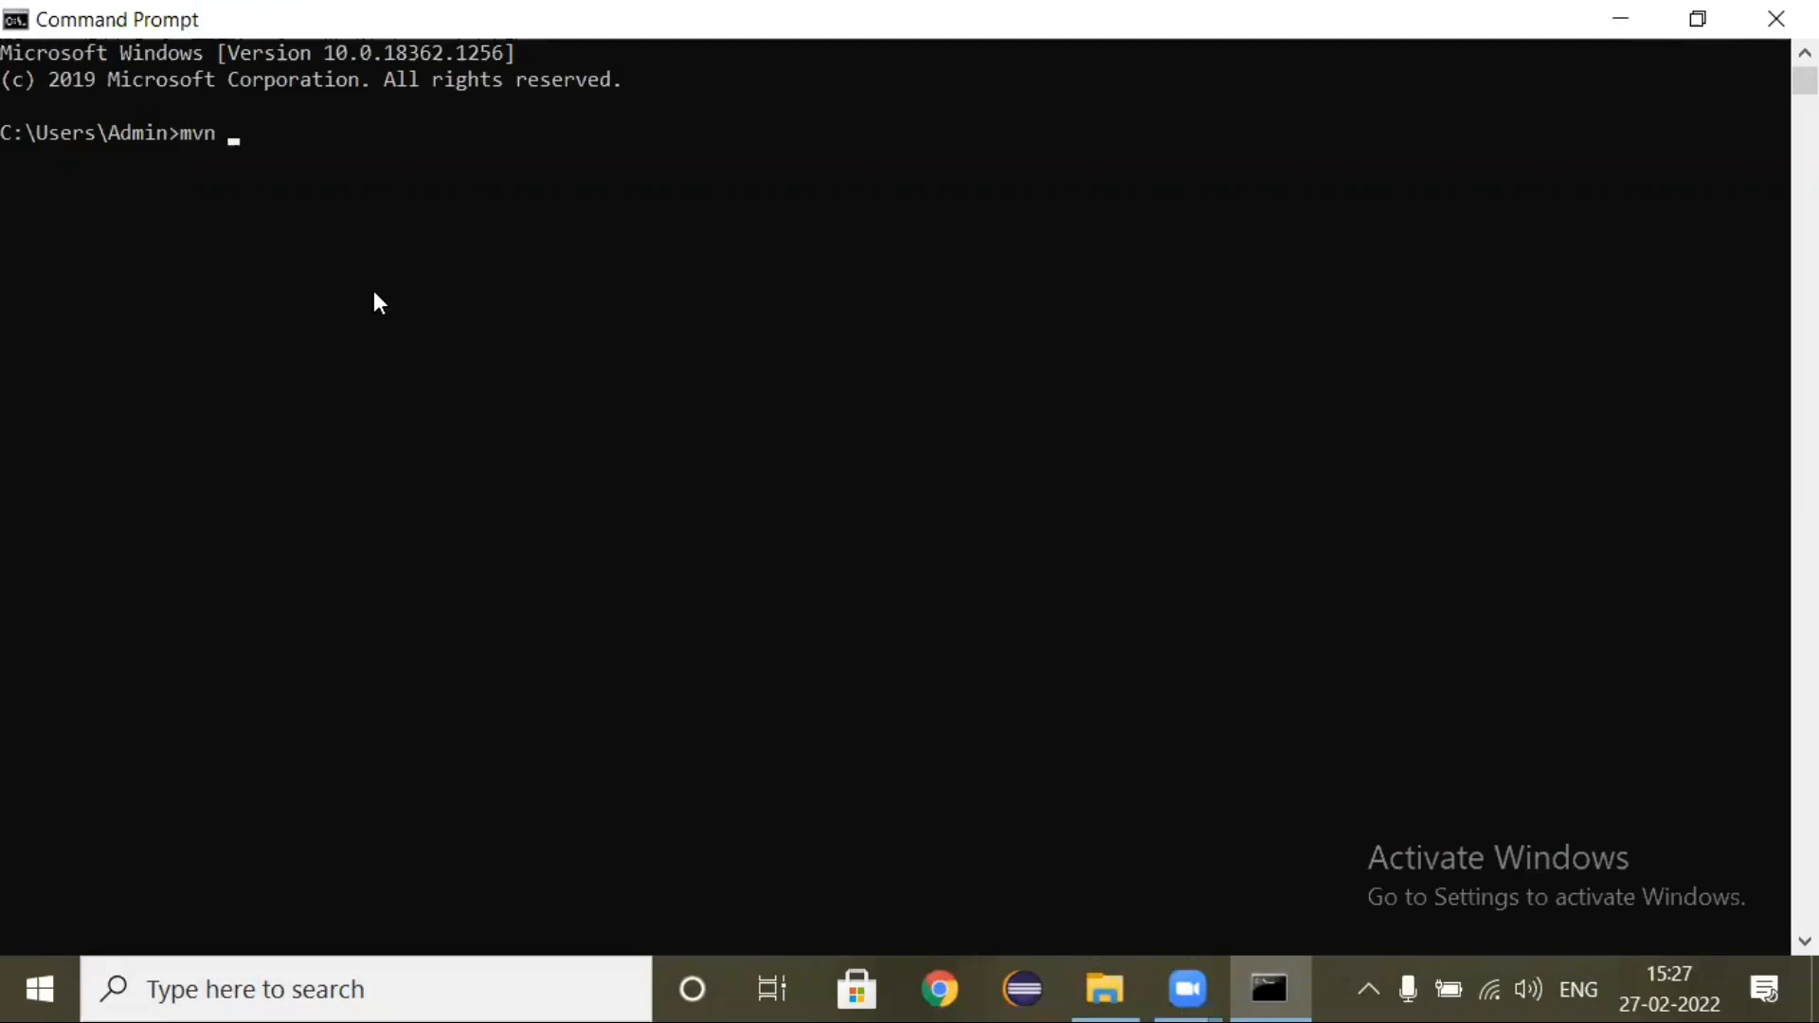
{"action": "type", "text": "-version"}
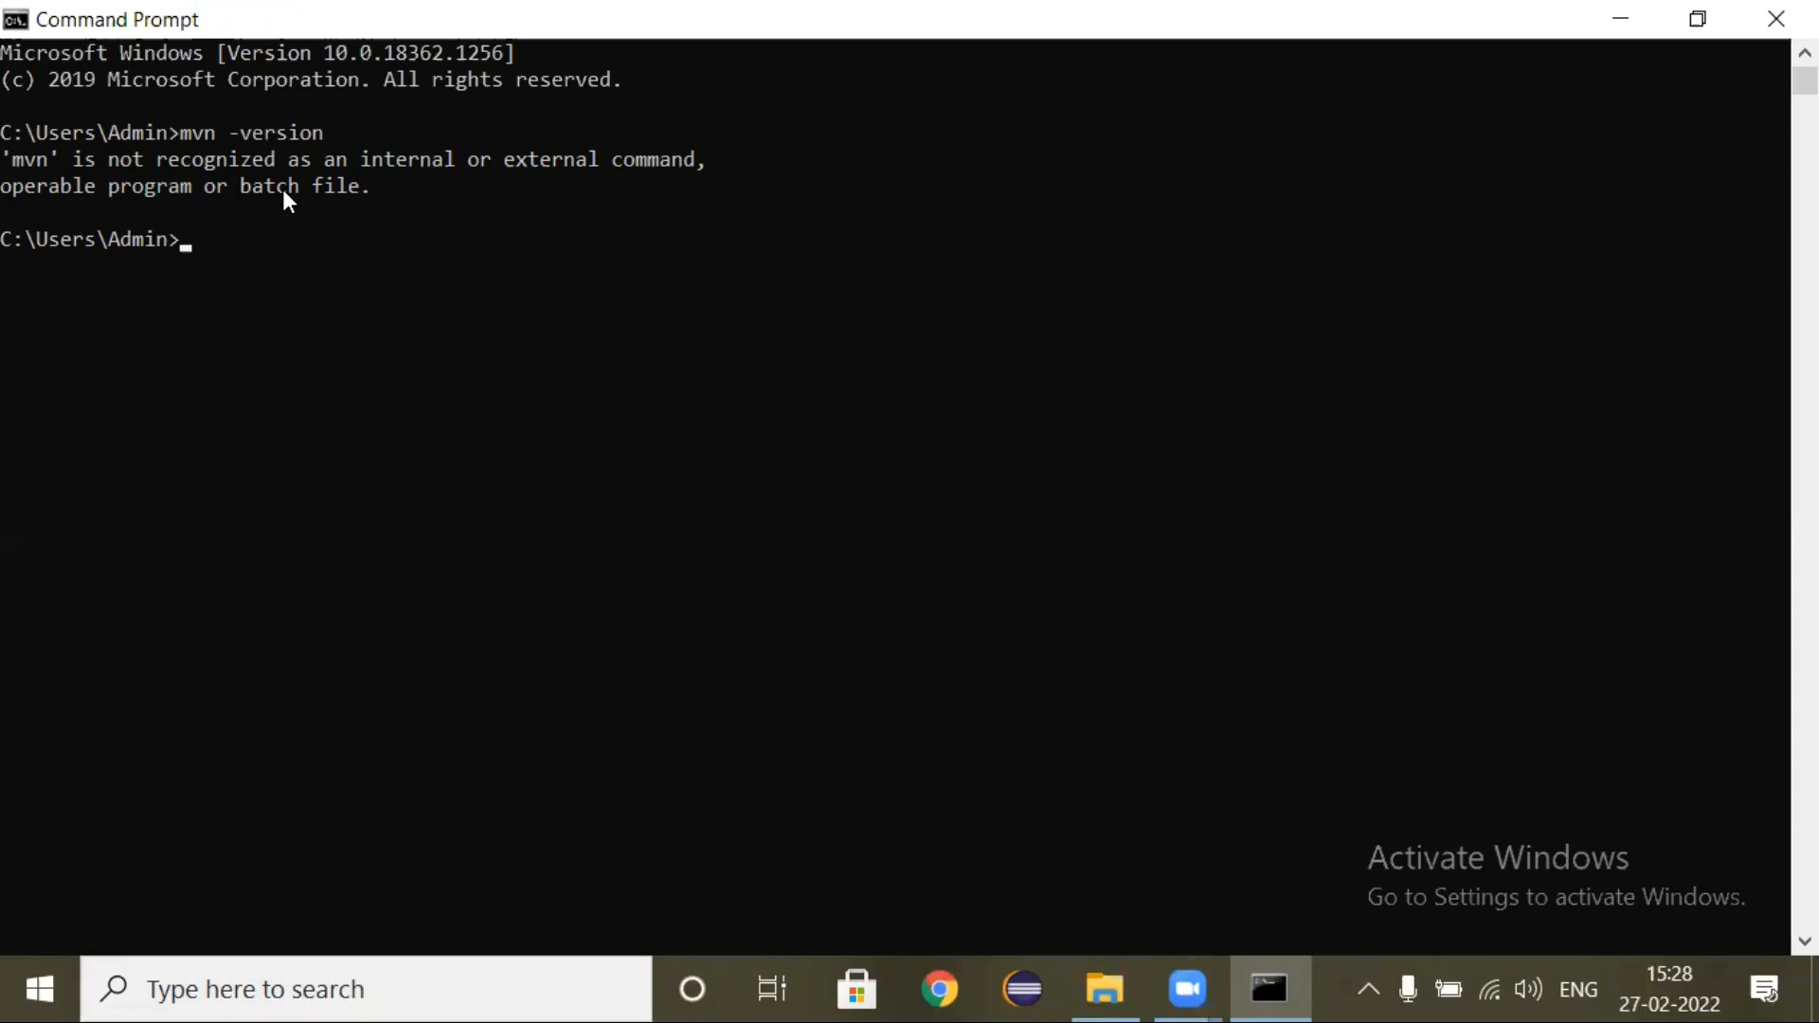
{"action": "mouse_move", "coordinate": [694, 988]}
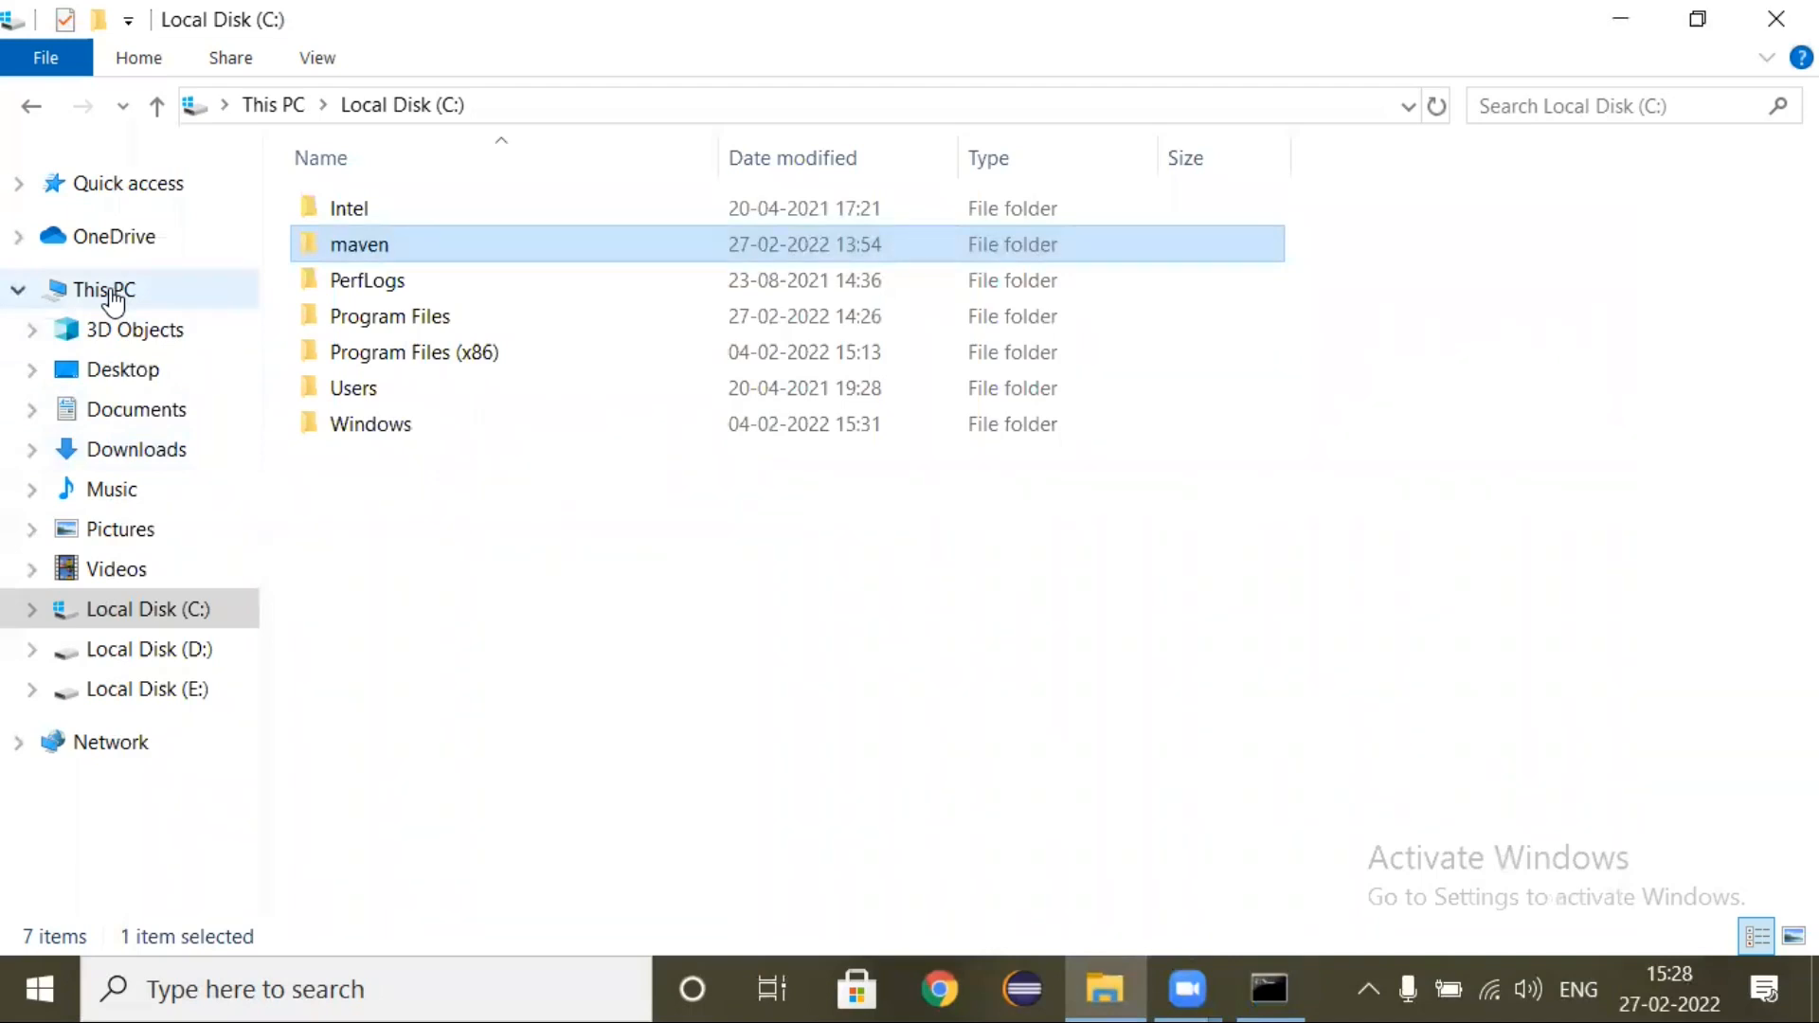
Step: Open Environment Variables via This PC Properties and Advanced system settings
{"action": "right_click", "coordinate": [102, 289]}
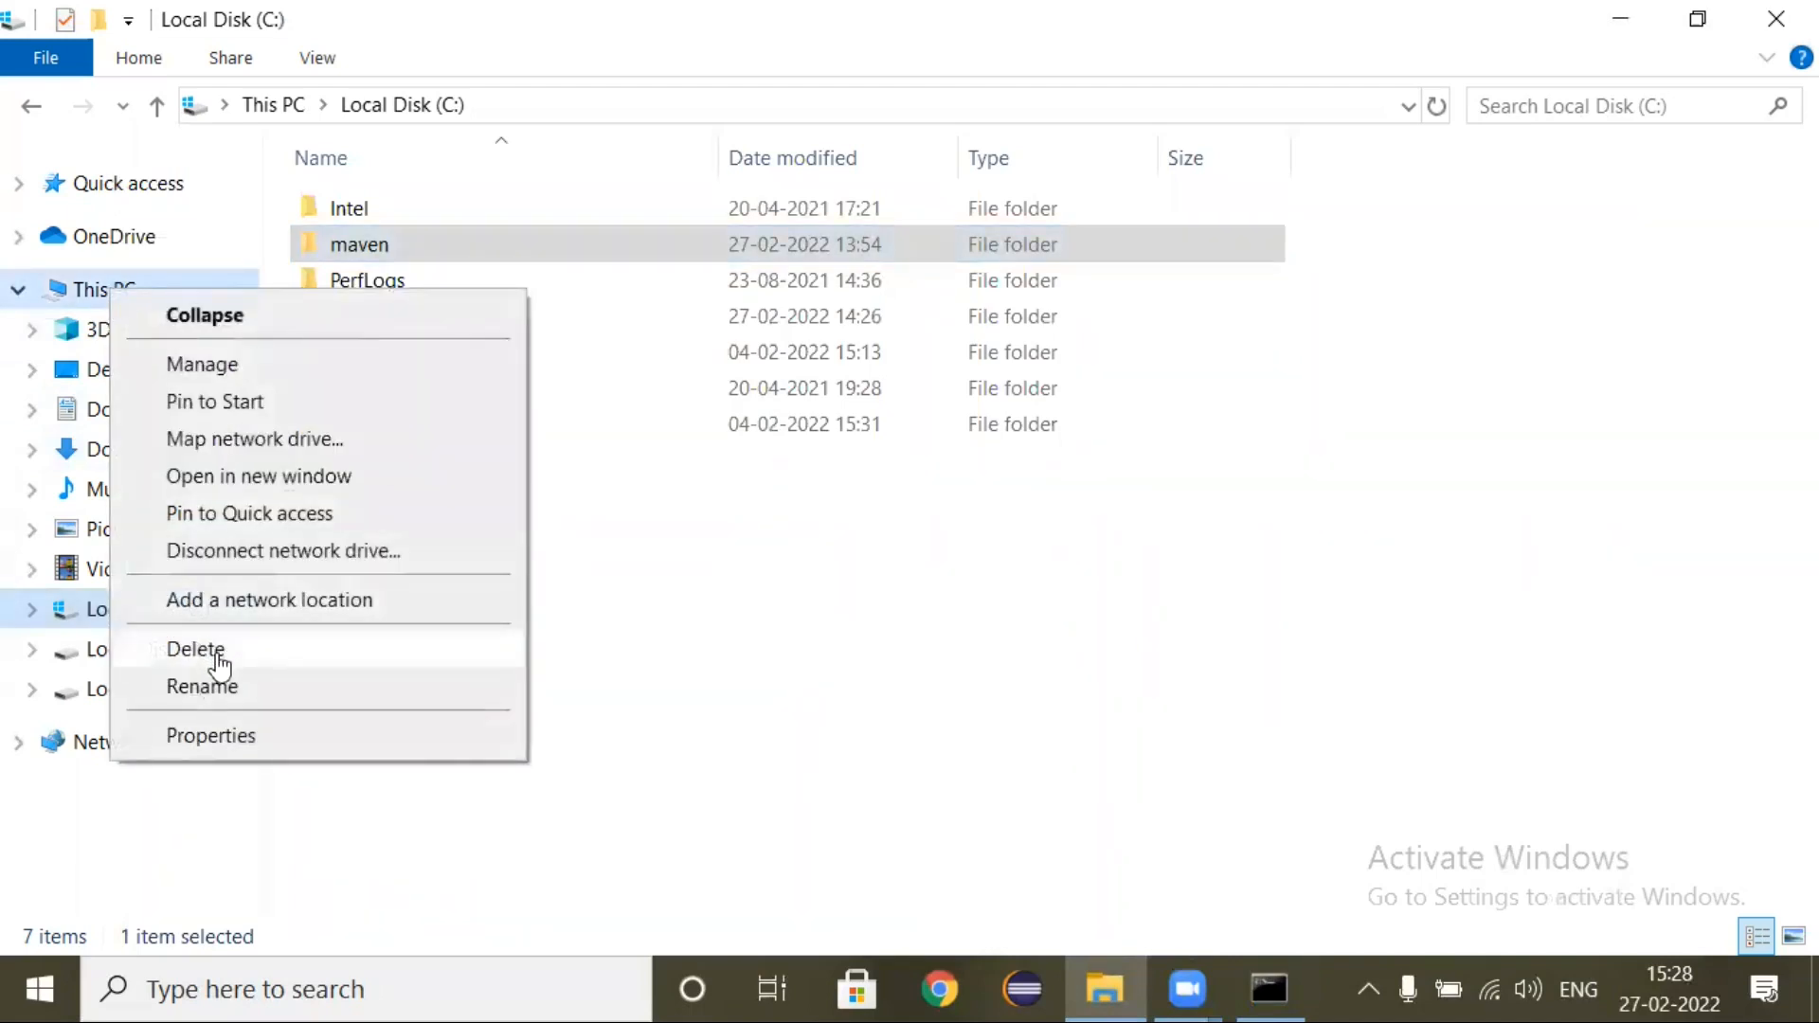
{"action": "left_click", "coordinate": [211, 735]}
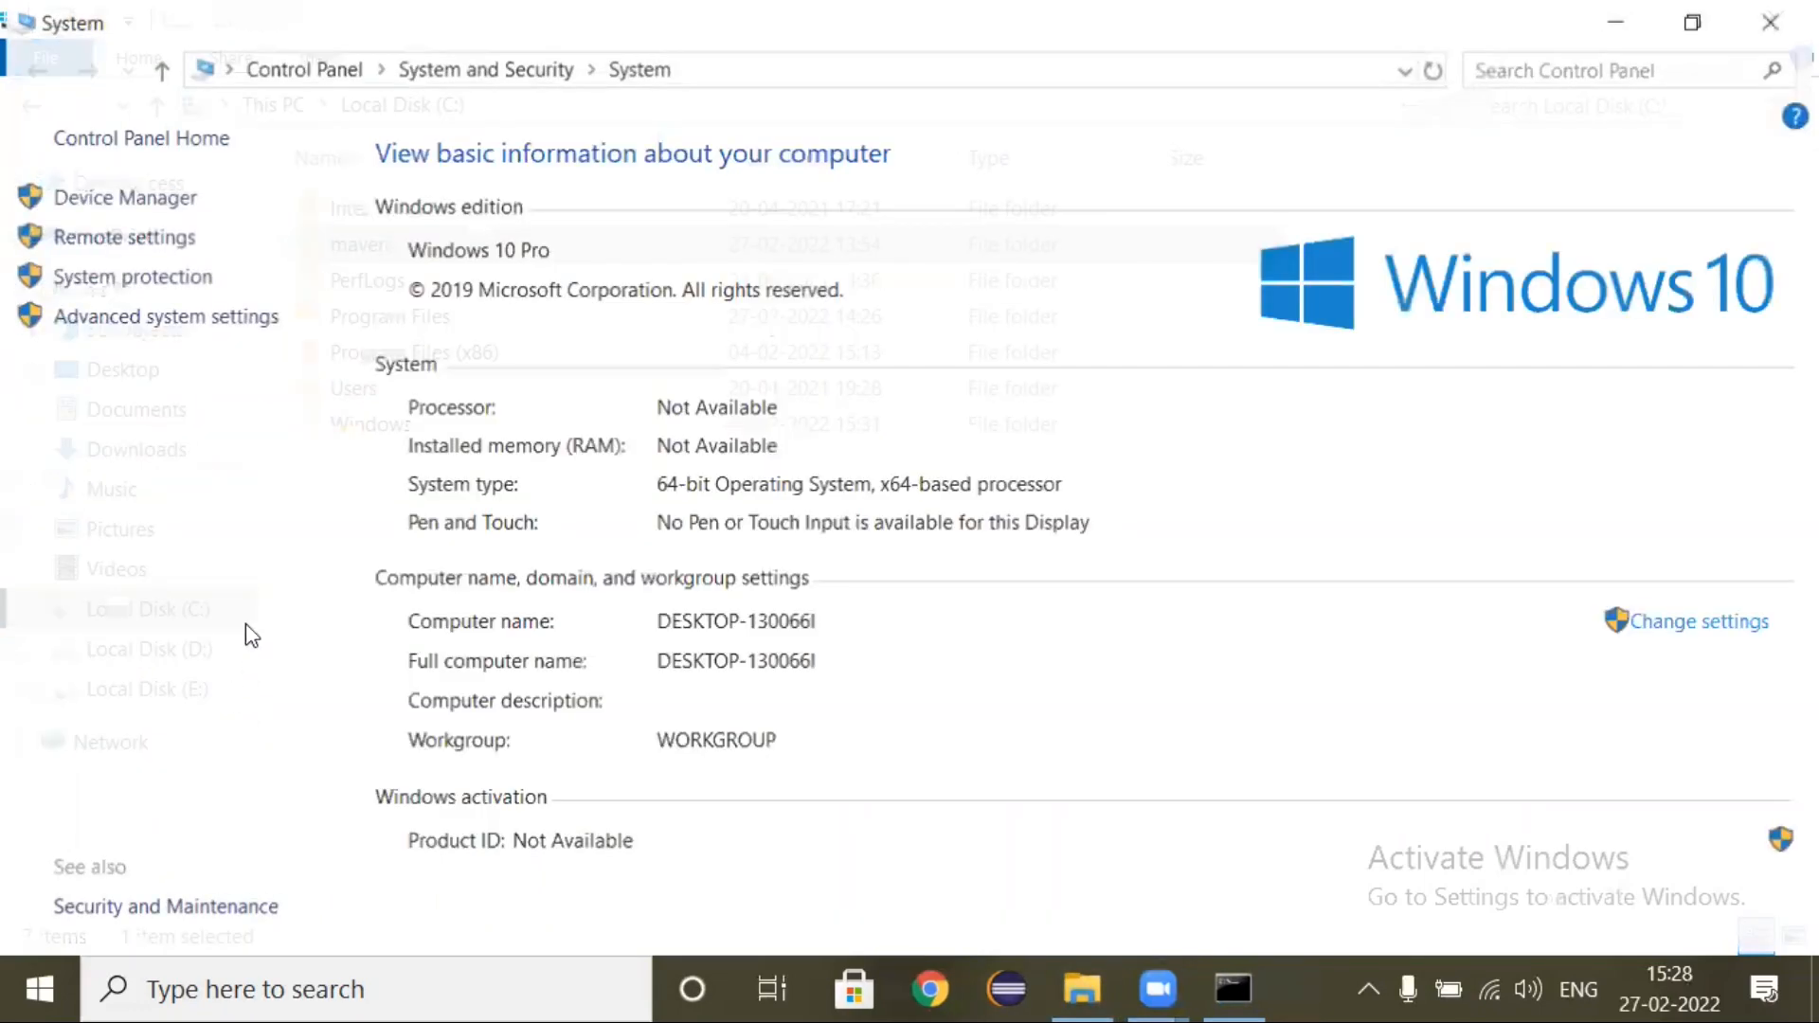
{"action": "left_click", "coordinate": [166, 316]}
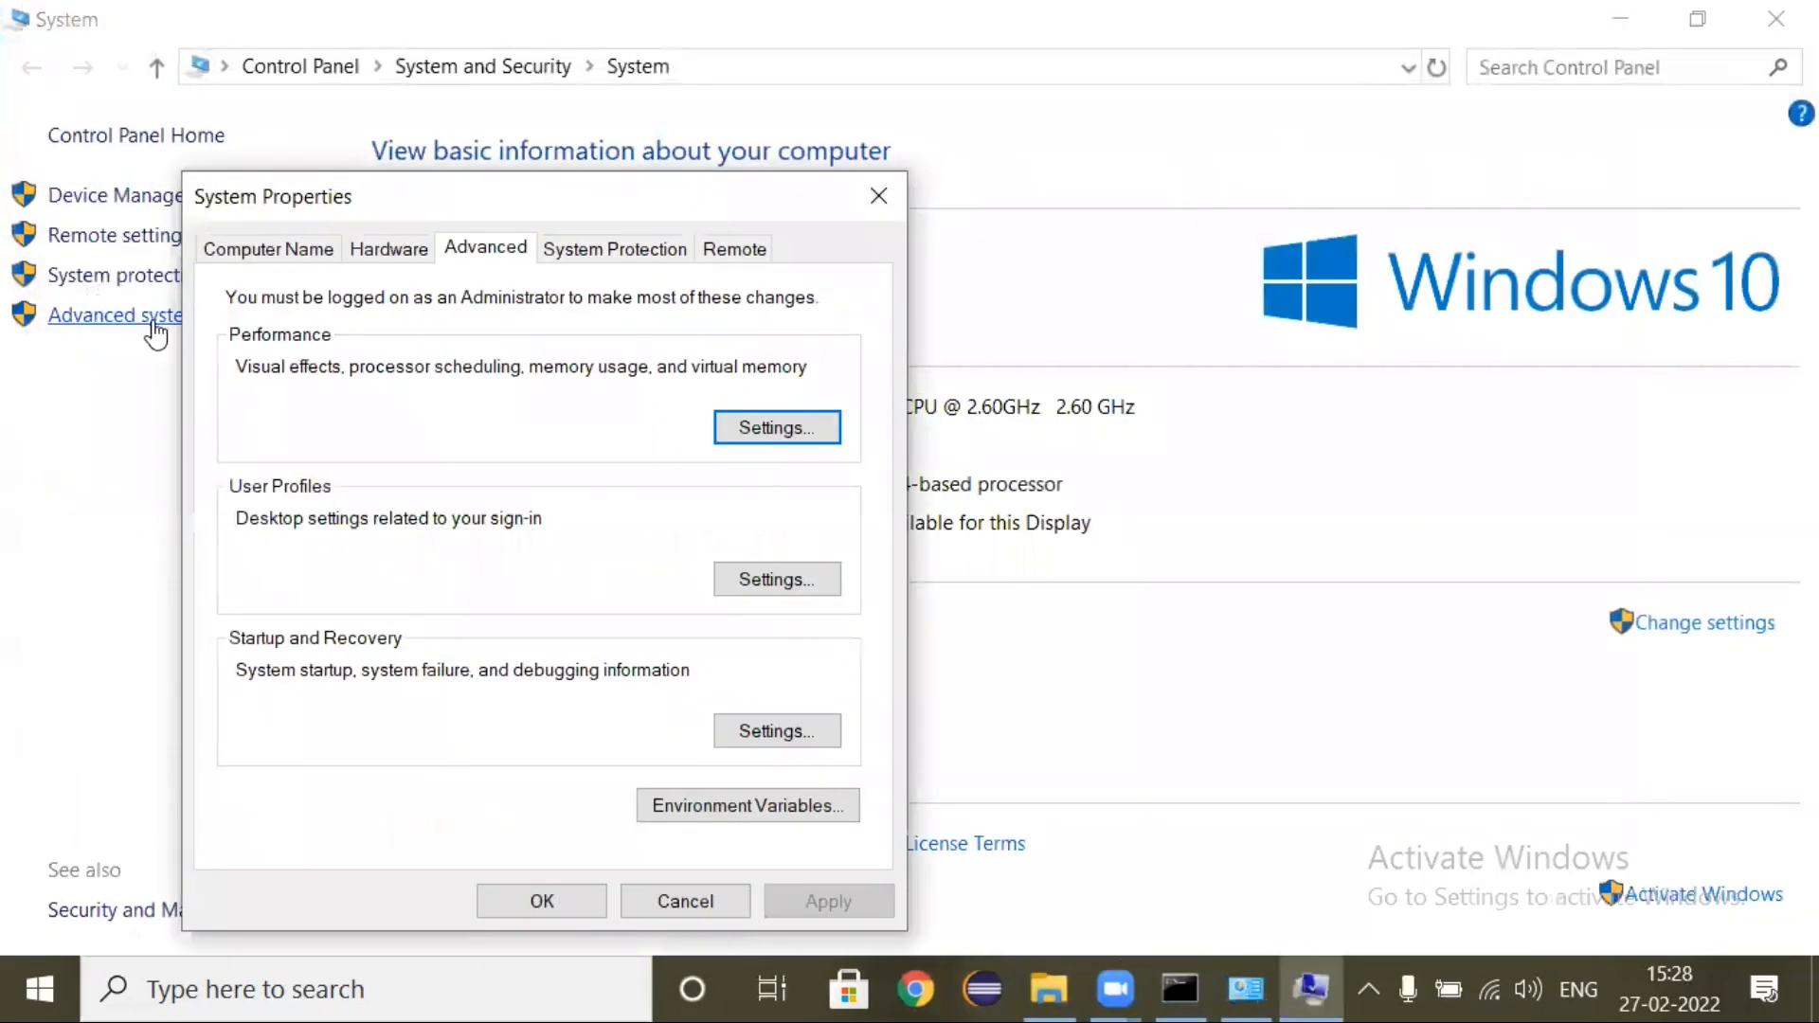
{"action": "left_click", "coordinate": [747, 805]}
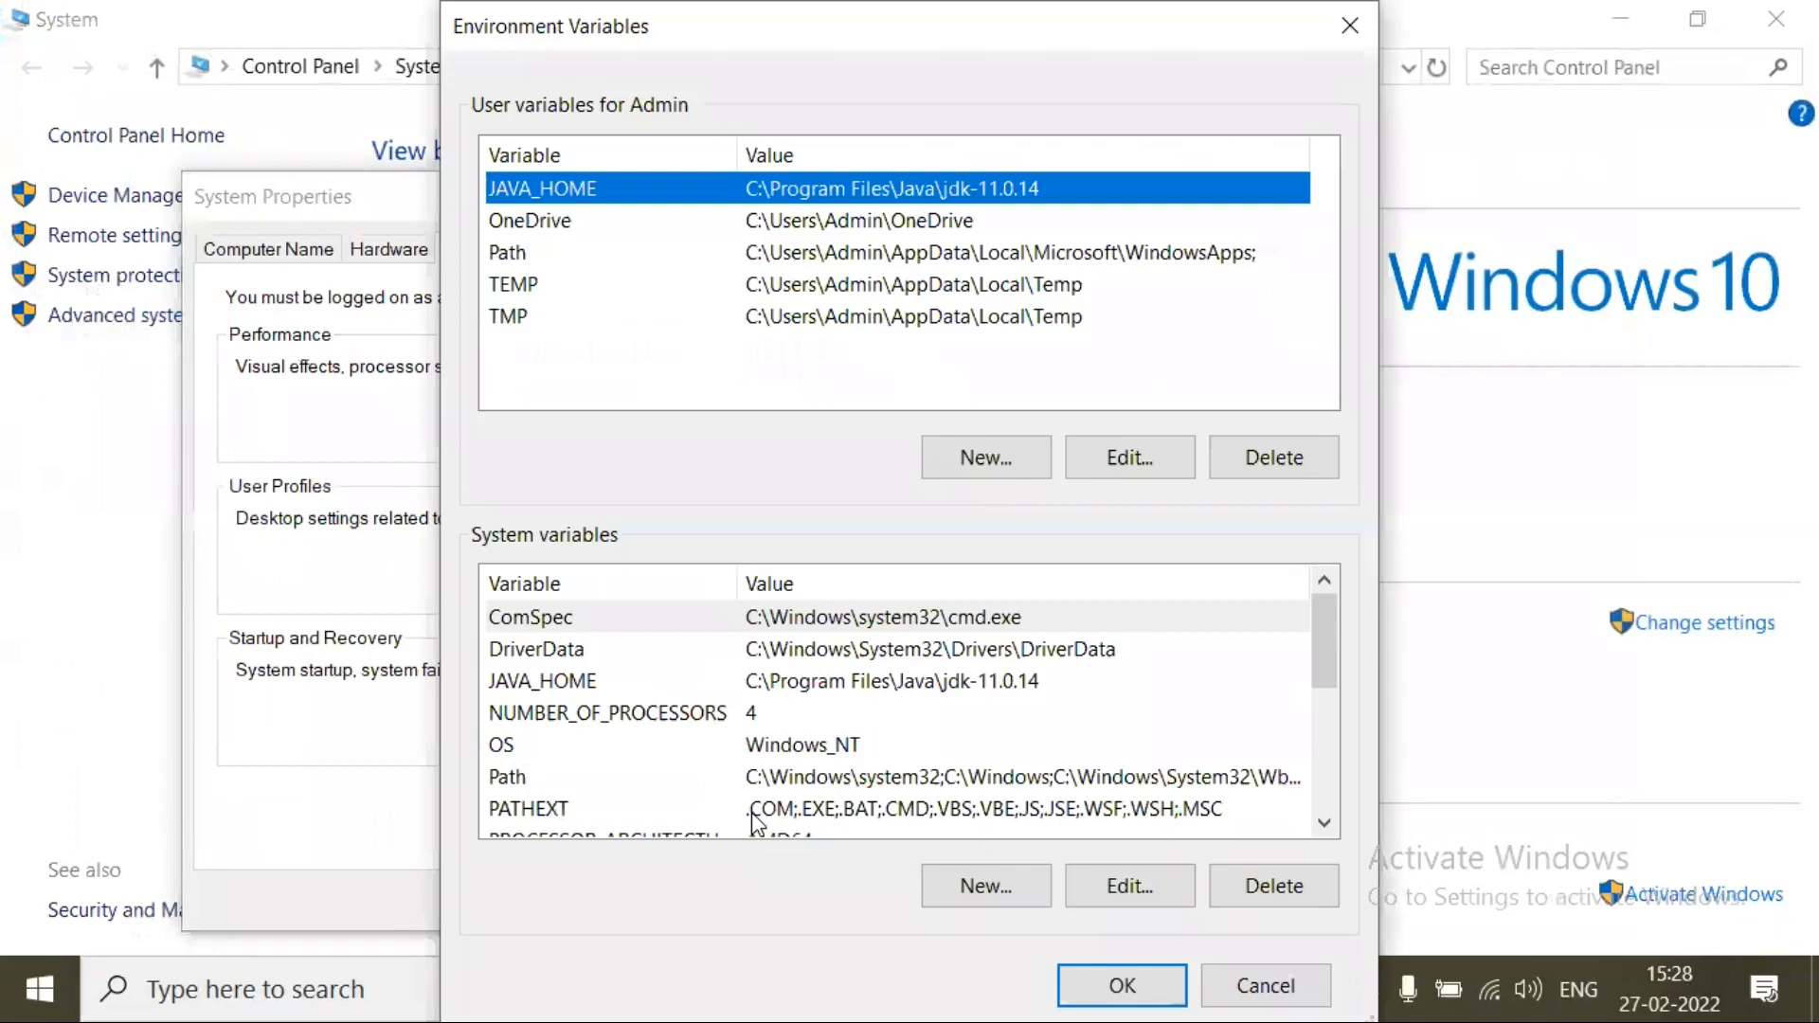
{"action": "mouse_move", "coordinate": [569, 691]}
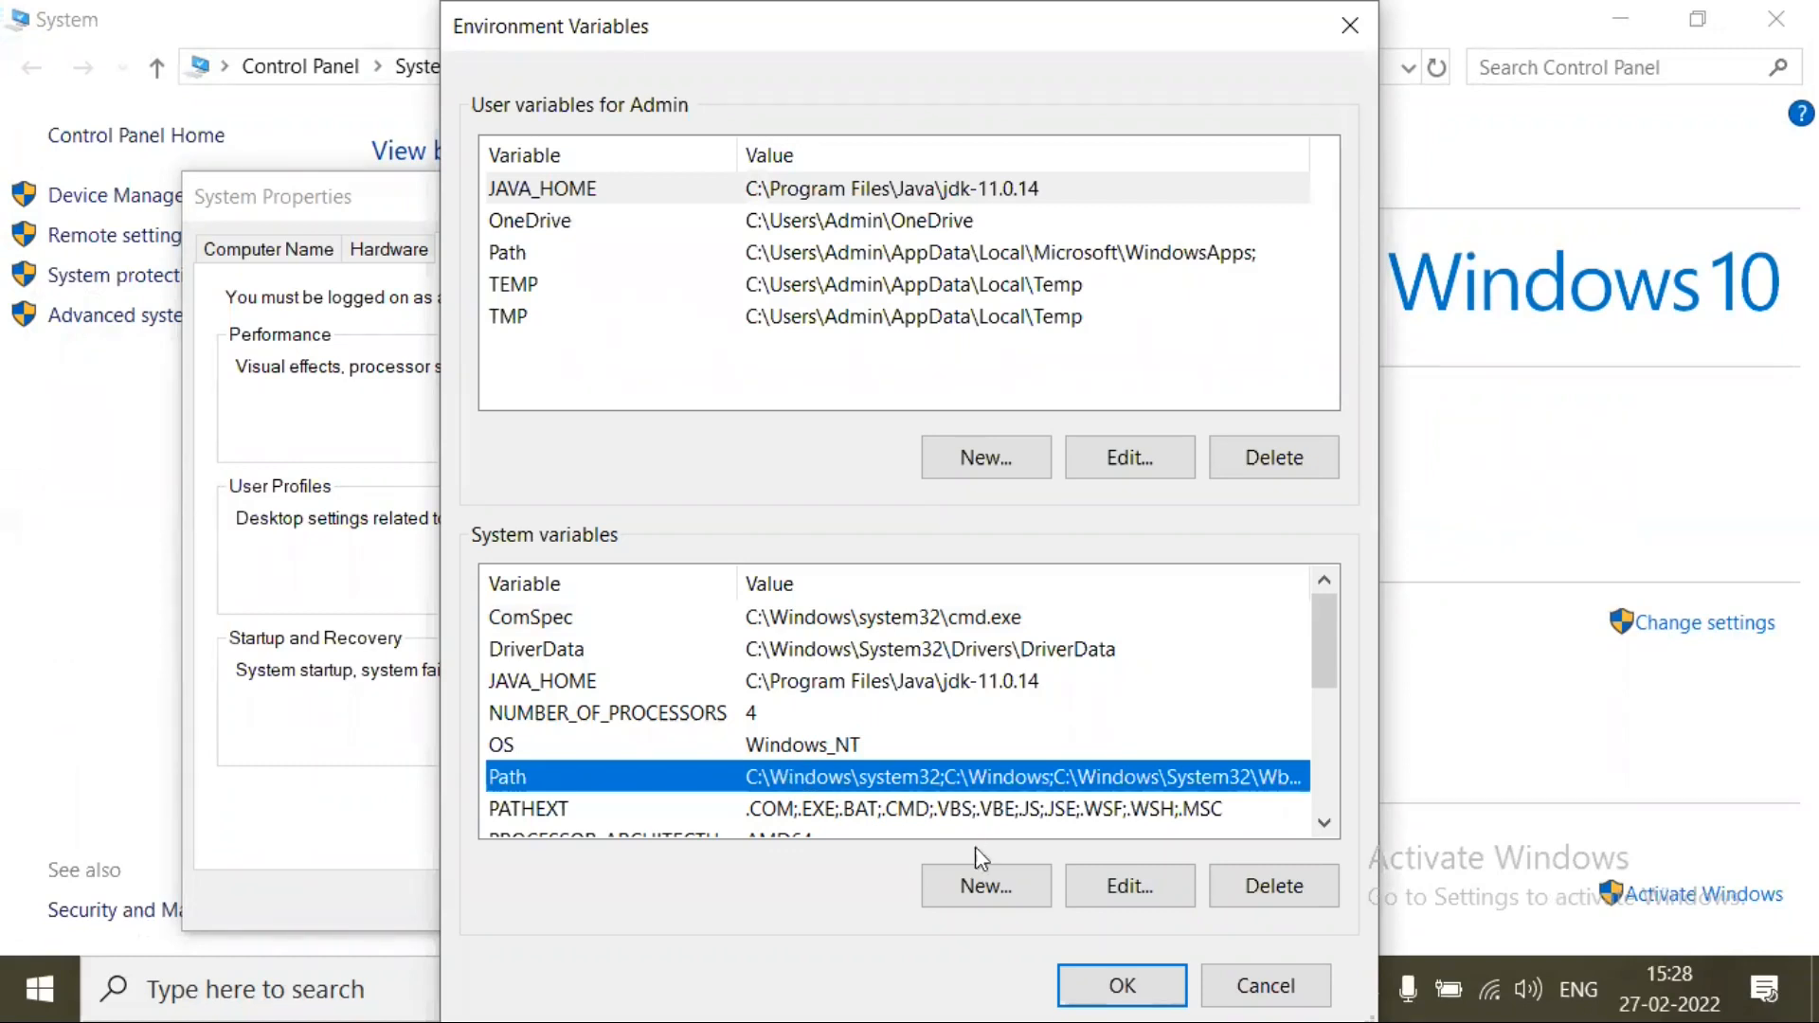
Step: Create a new system variable and name it MAVEN_HOME
{"action": "left_click", "coordinate": [984, 884]}
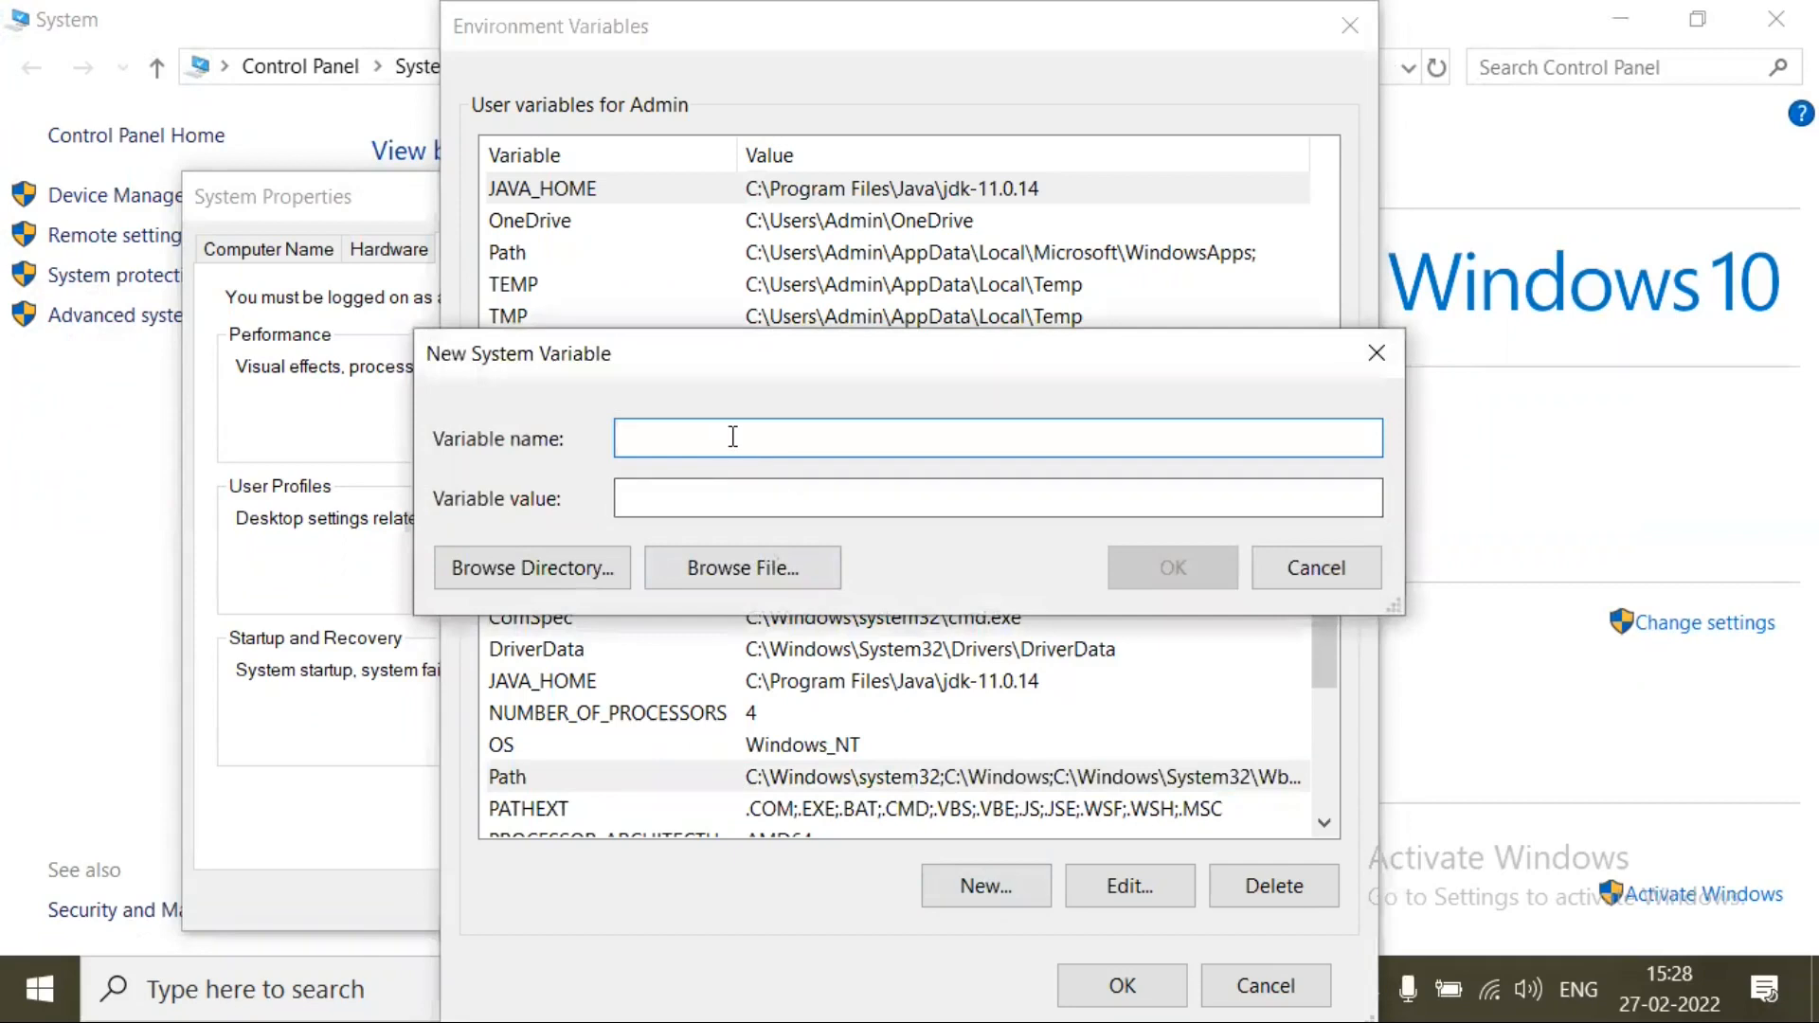
{"action": "type", "text": "MAVEN_"}
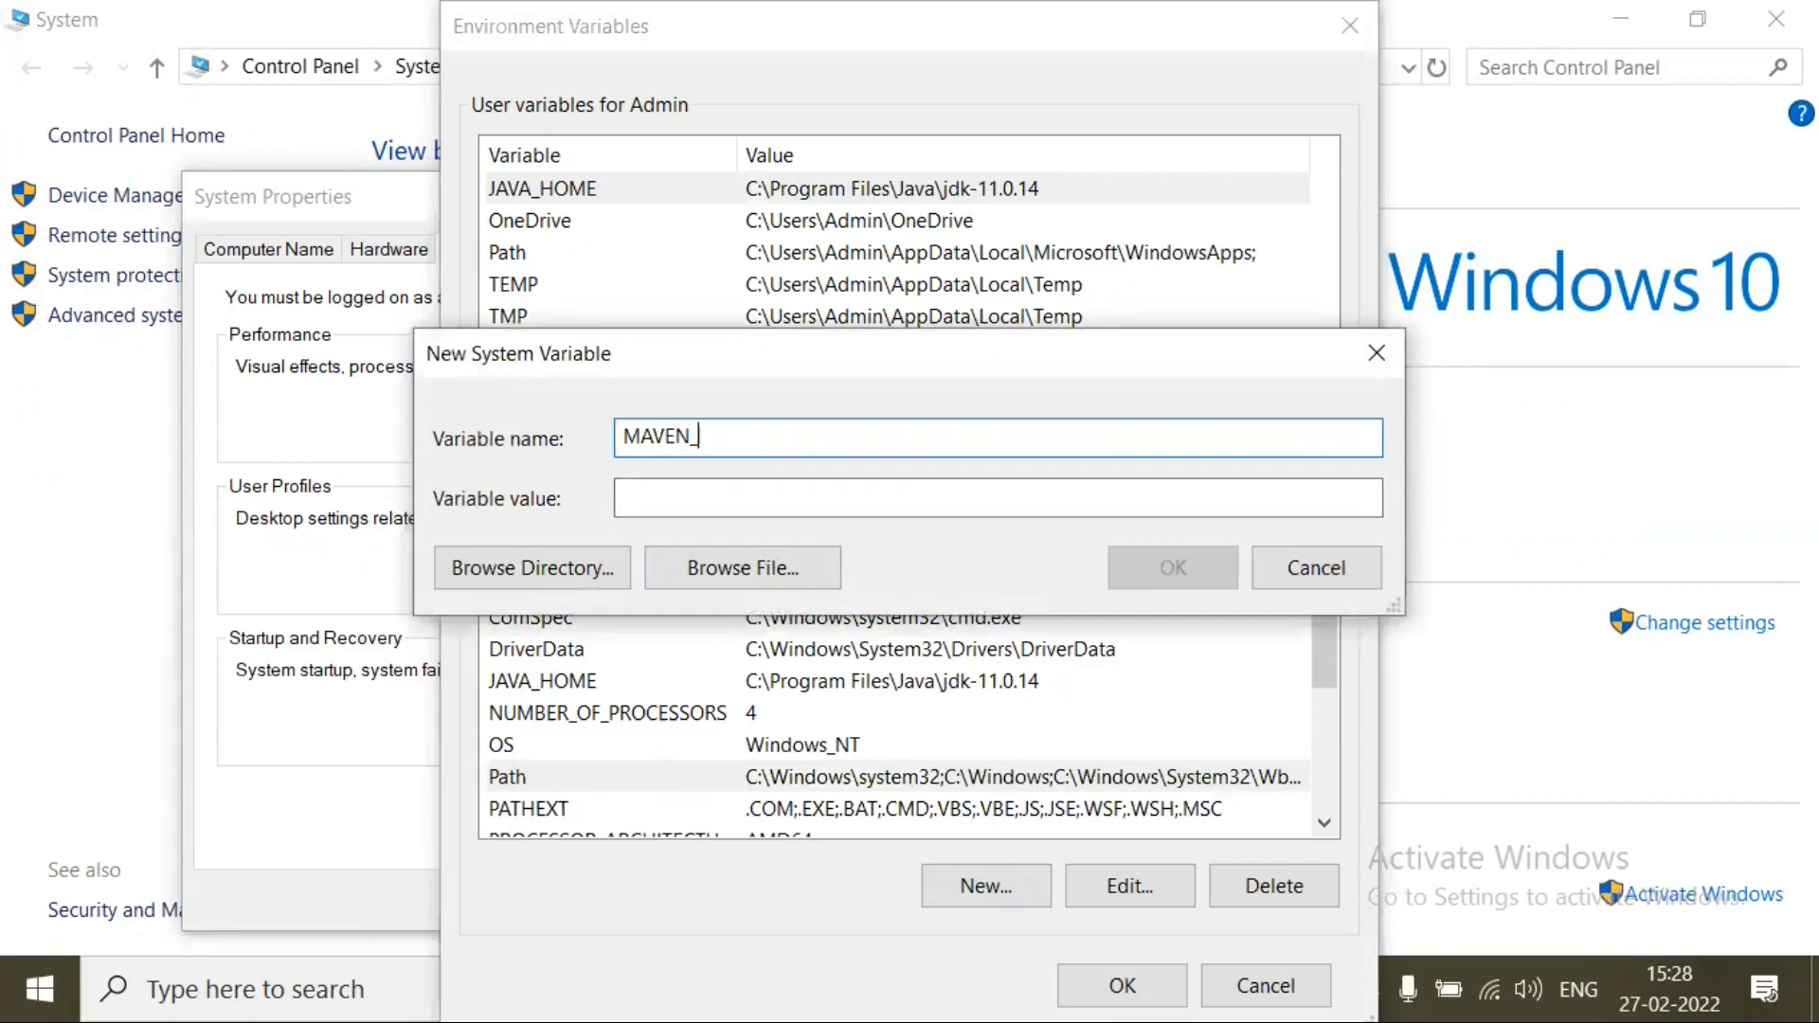
{"action": "type", "text": "HOME"}
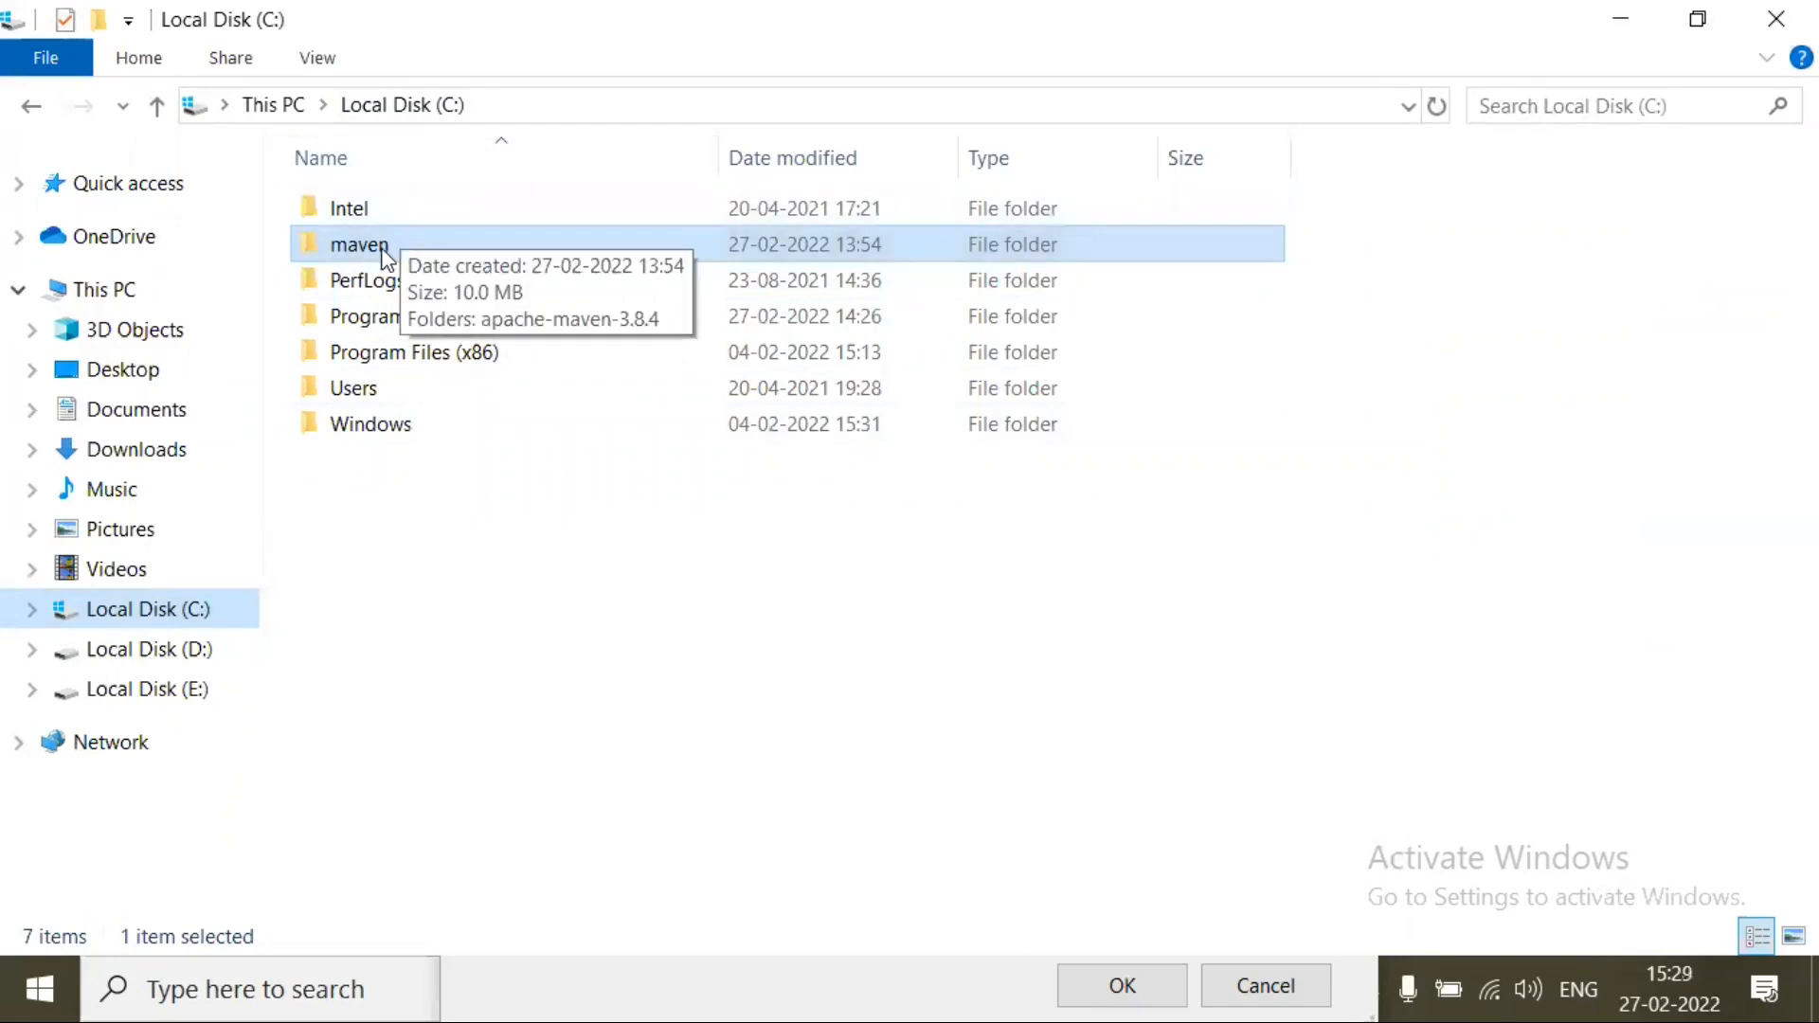
Step: Browse File Explorer into C:\maven\apache-maven-3.8.4
{"action": "double_click", "coordinate": [358, 243]}
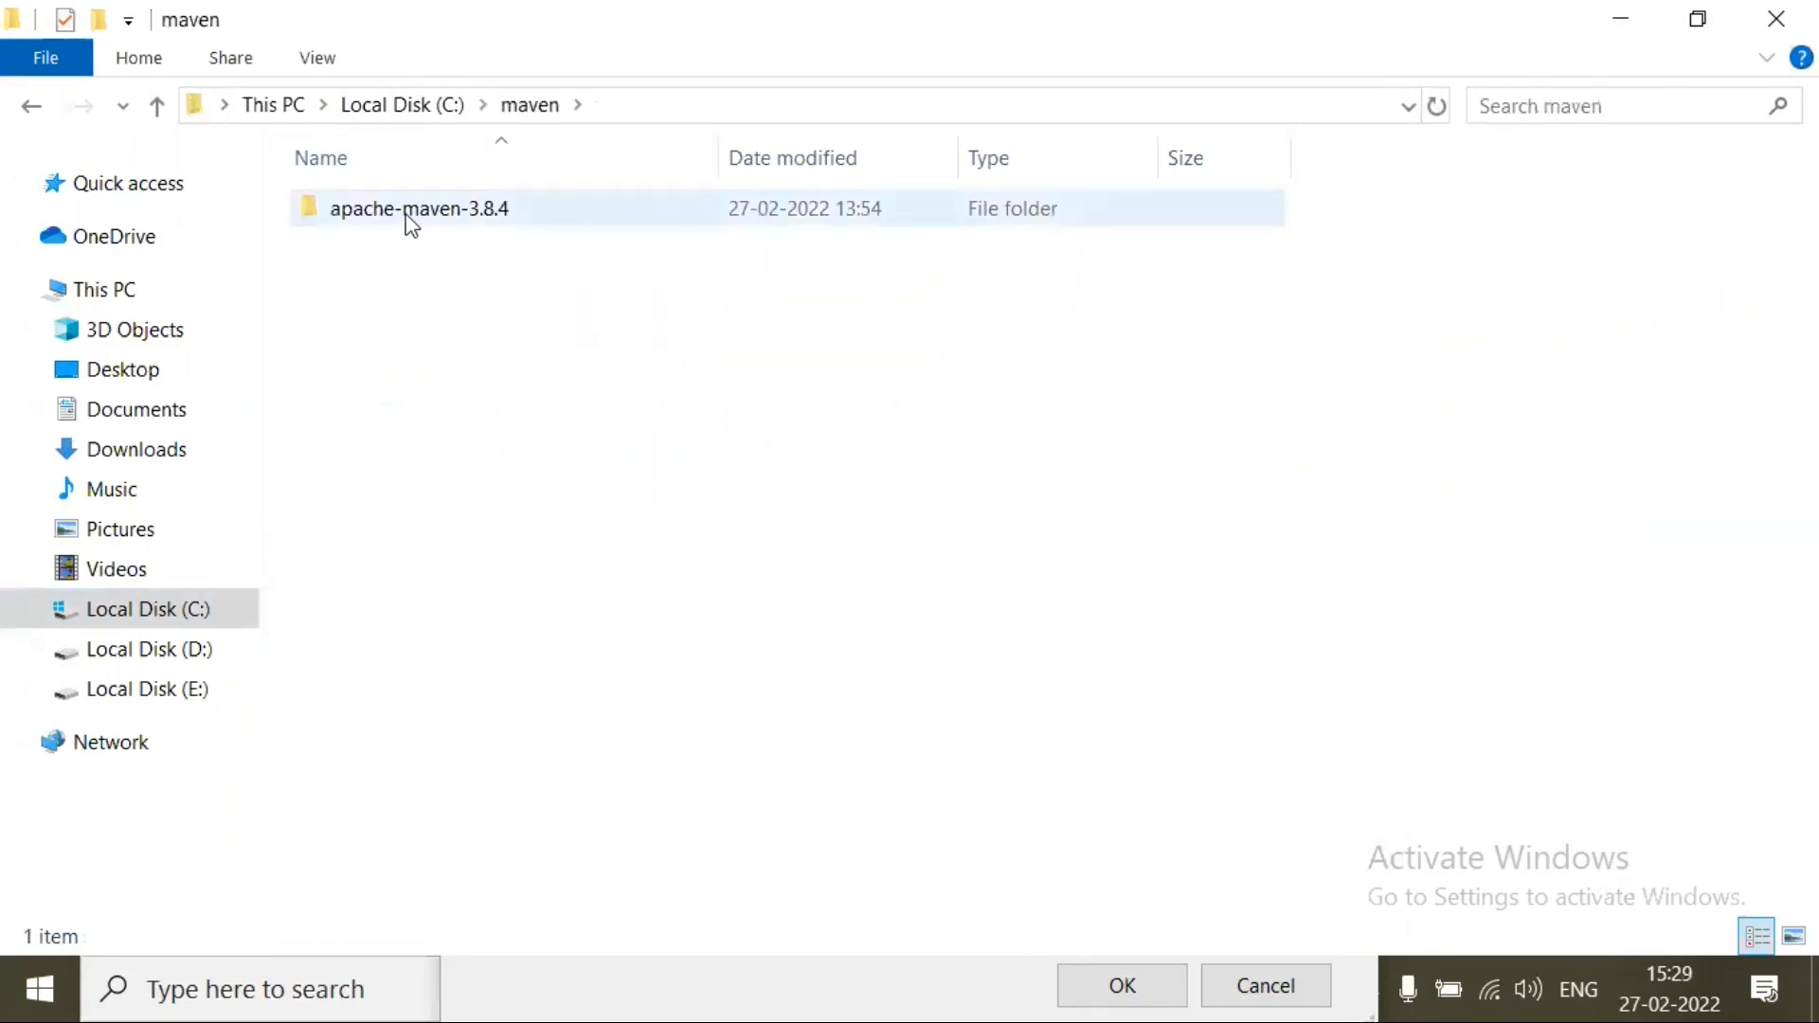
{"action": "mouse_move", "coordinate": [418, 208]}
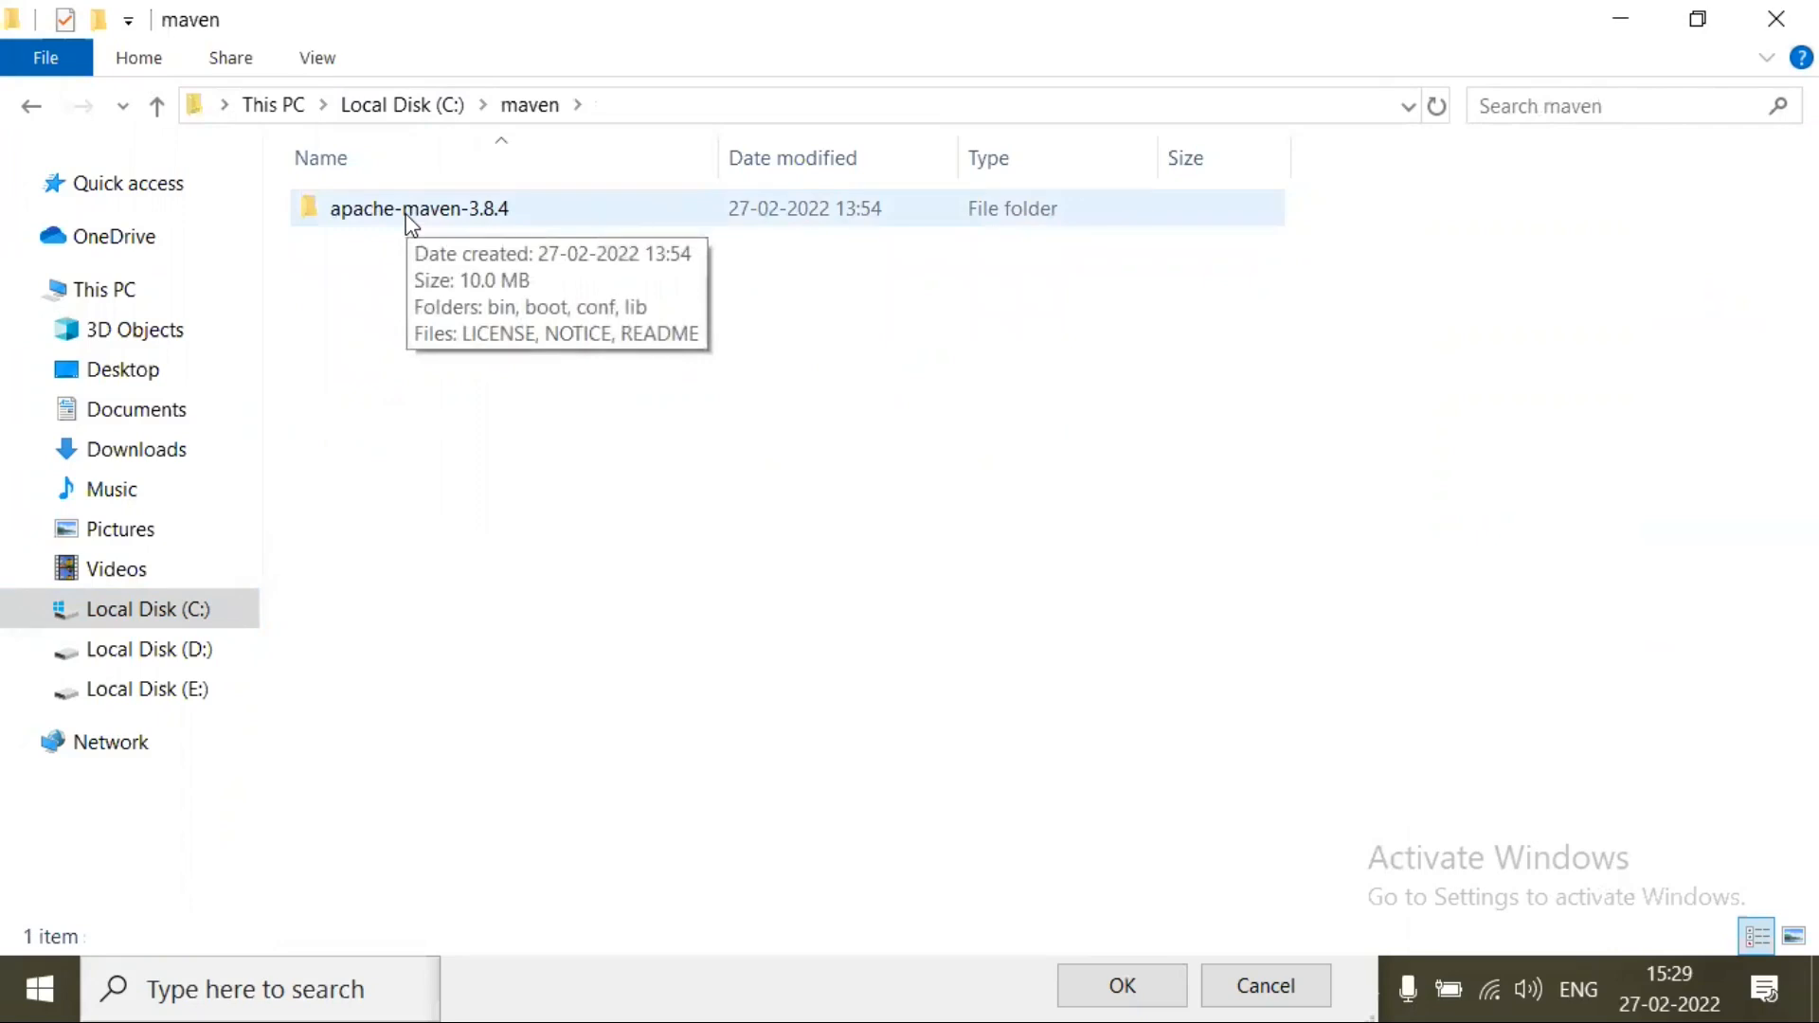
{"action": "left_click", "coordinate": [418, 207]}
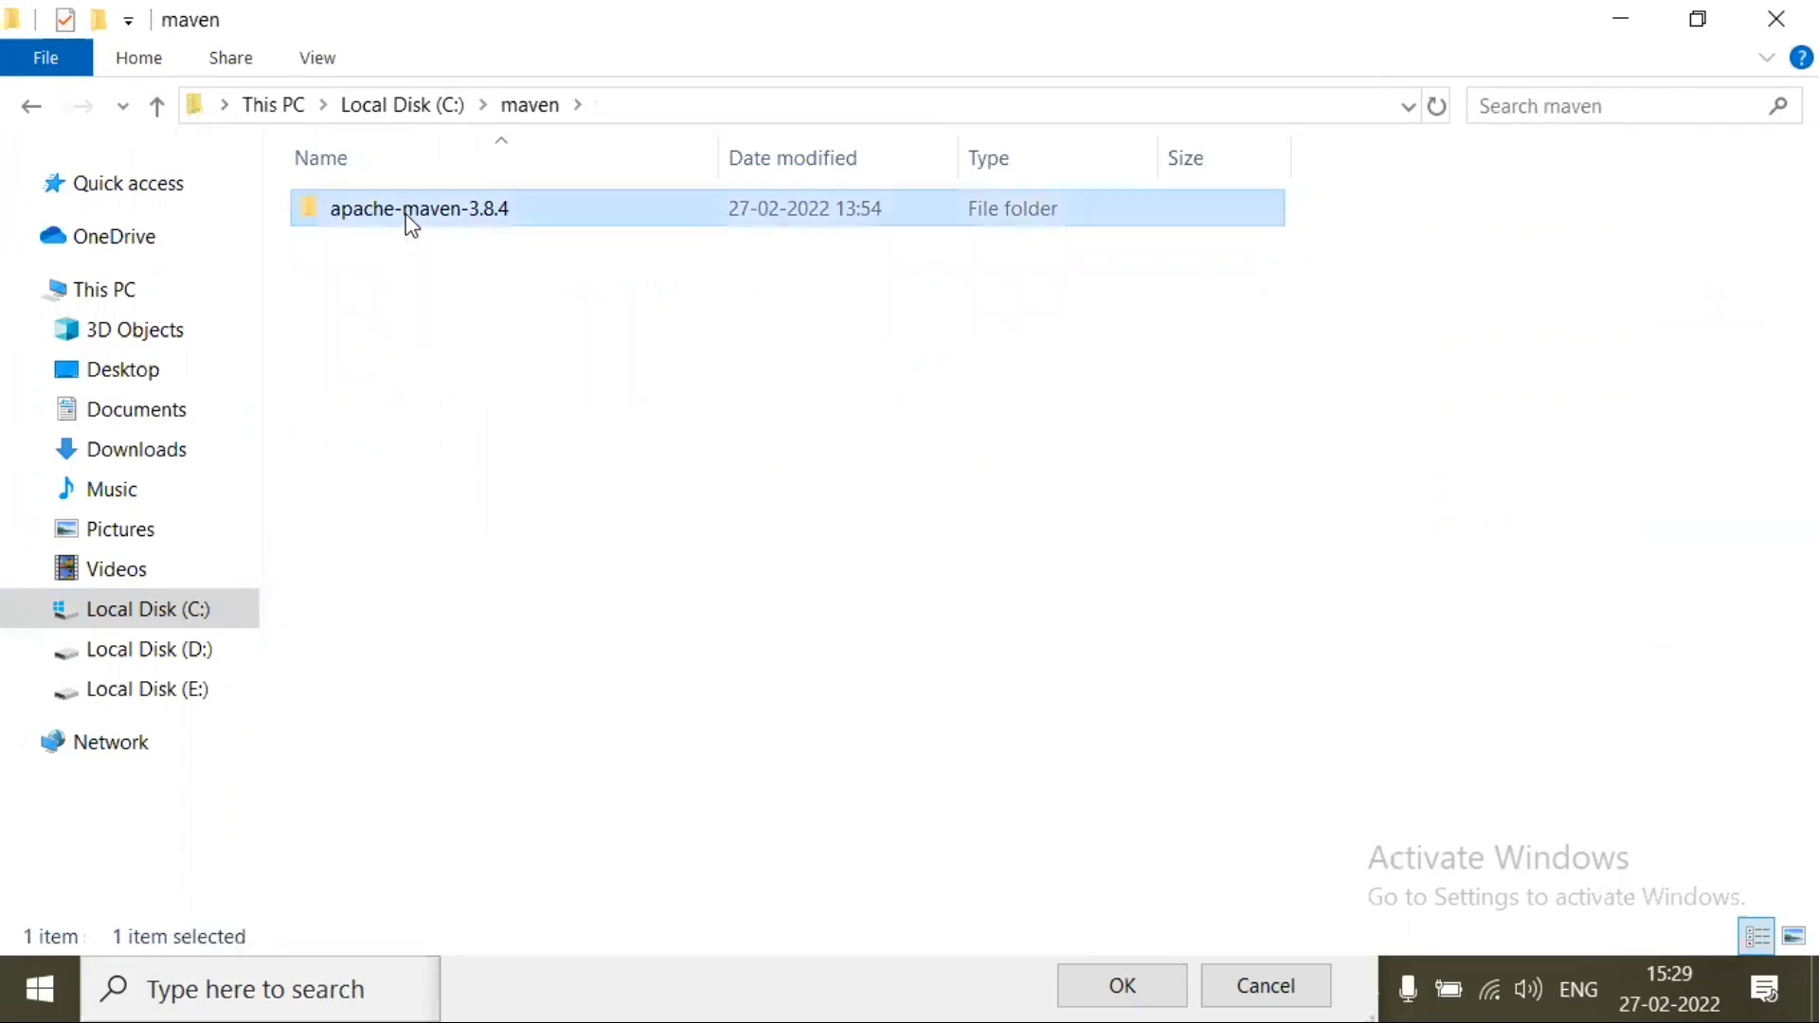
{"action": "double_click", "coordinate": [417, 208]}
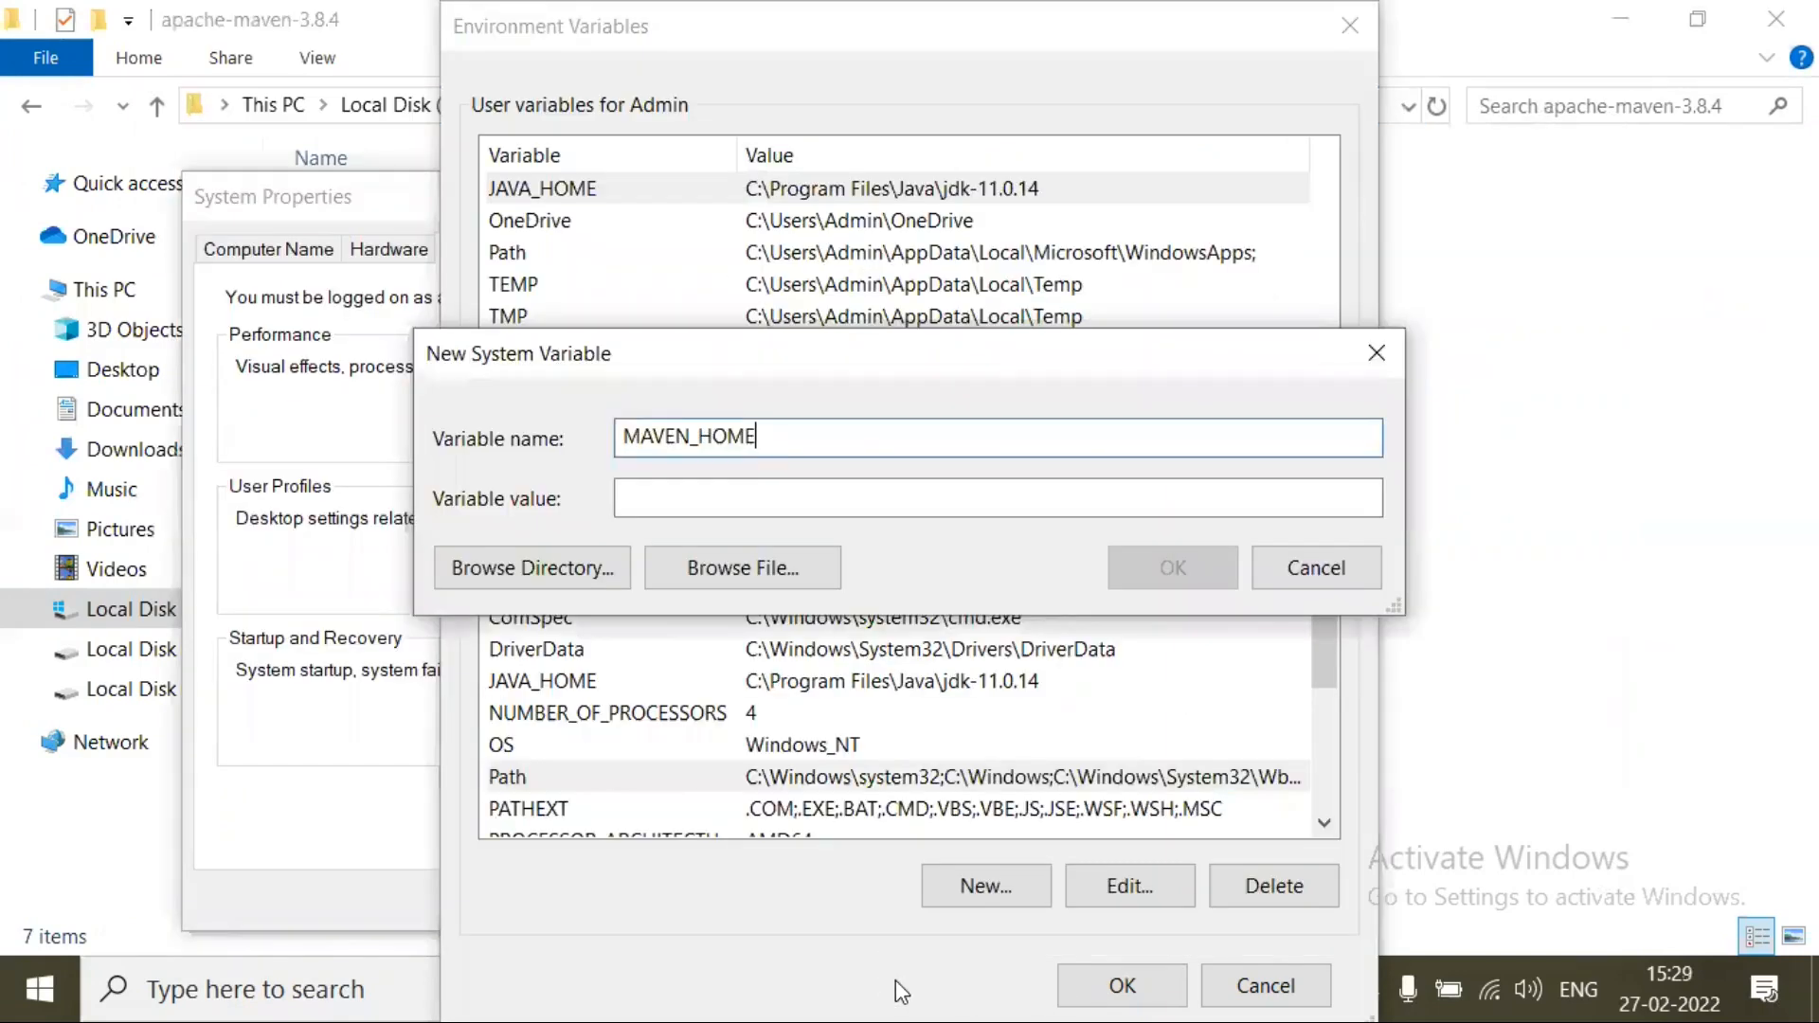
Step: Set MAVEN_HOME's value to C:\maven\apache-maven-3.8.4 and confirm
{"action": "type", "text": "C:\\maven\\apache-maven-3.8.4"}
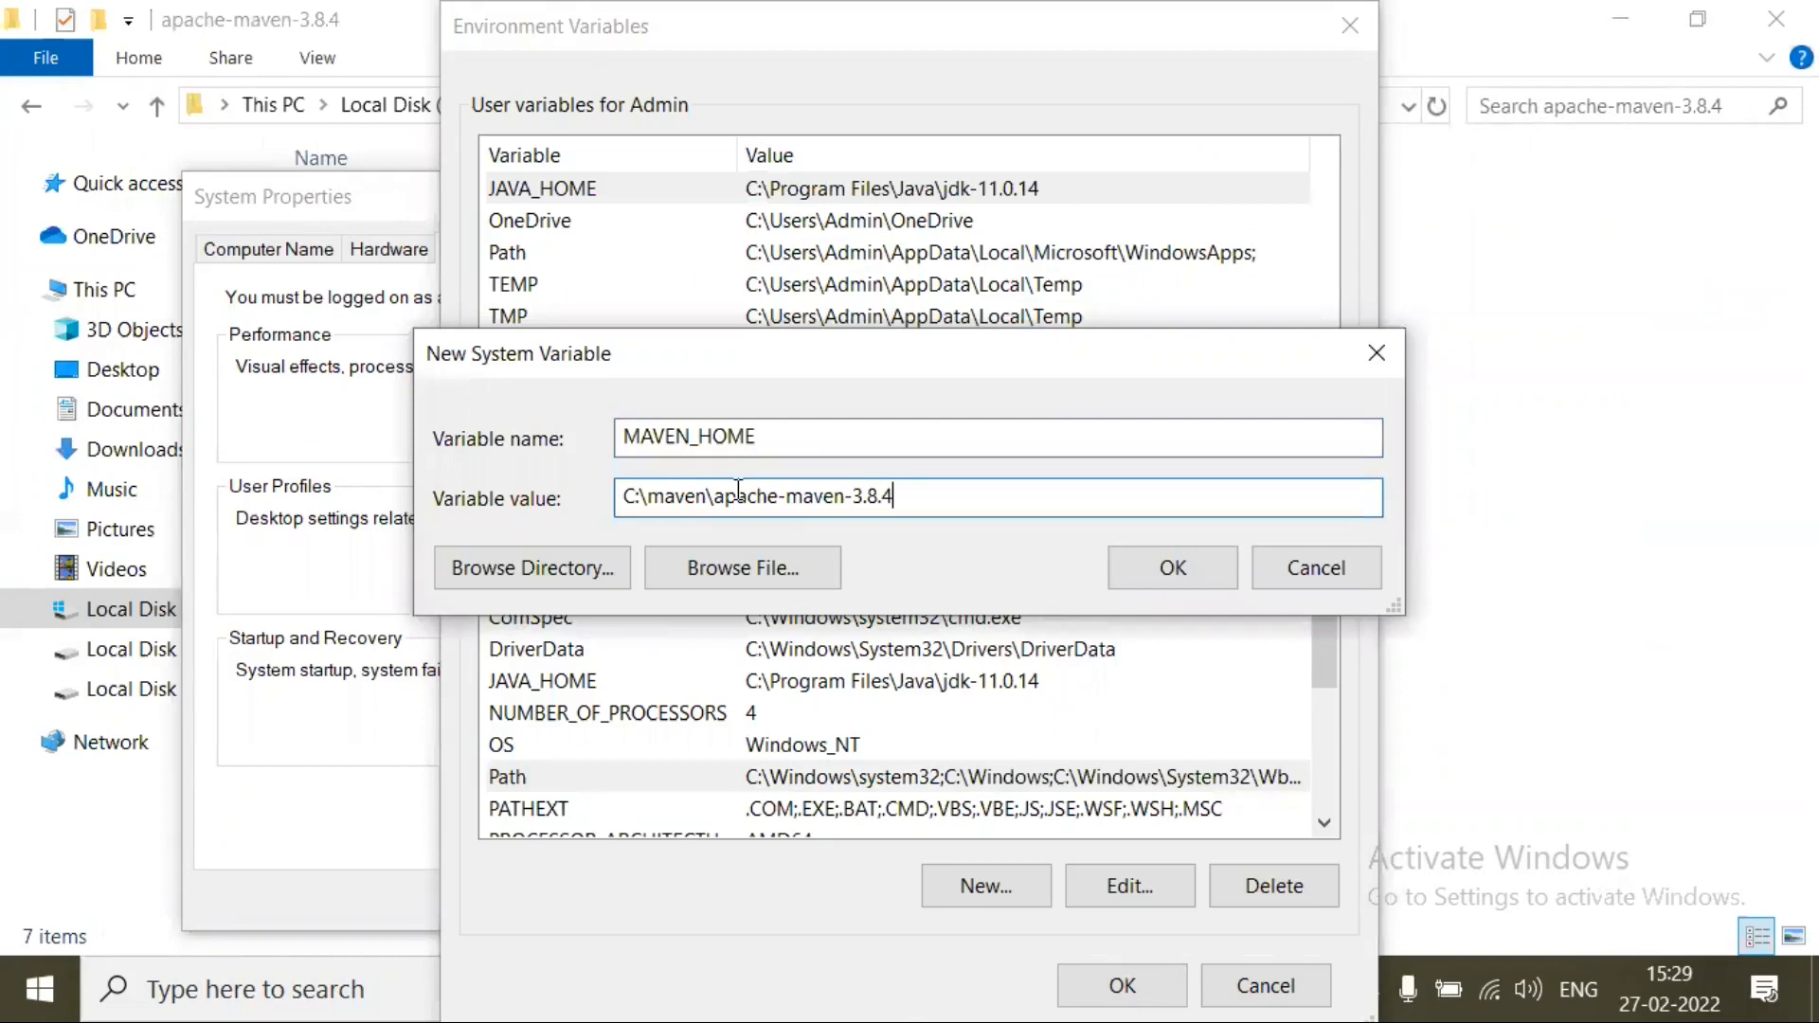
{"action": "left_click", "coordinate": [1172, 568]}
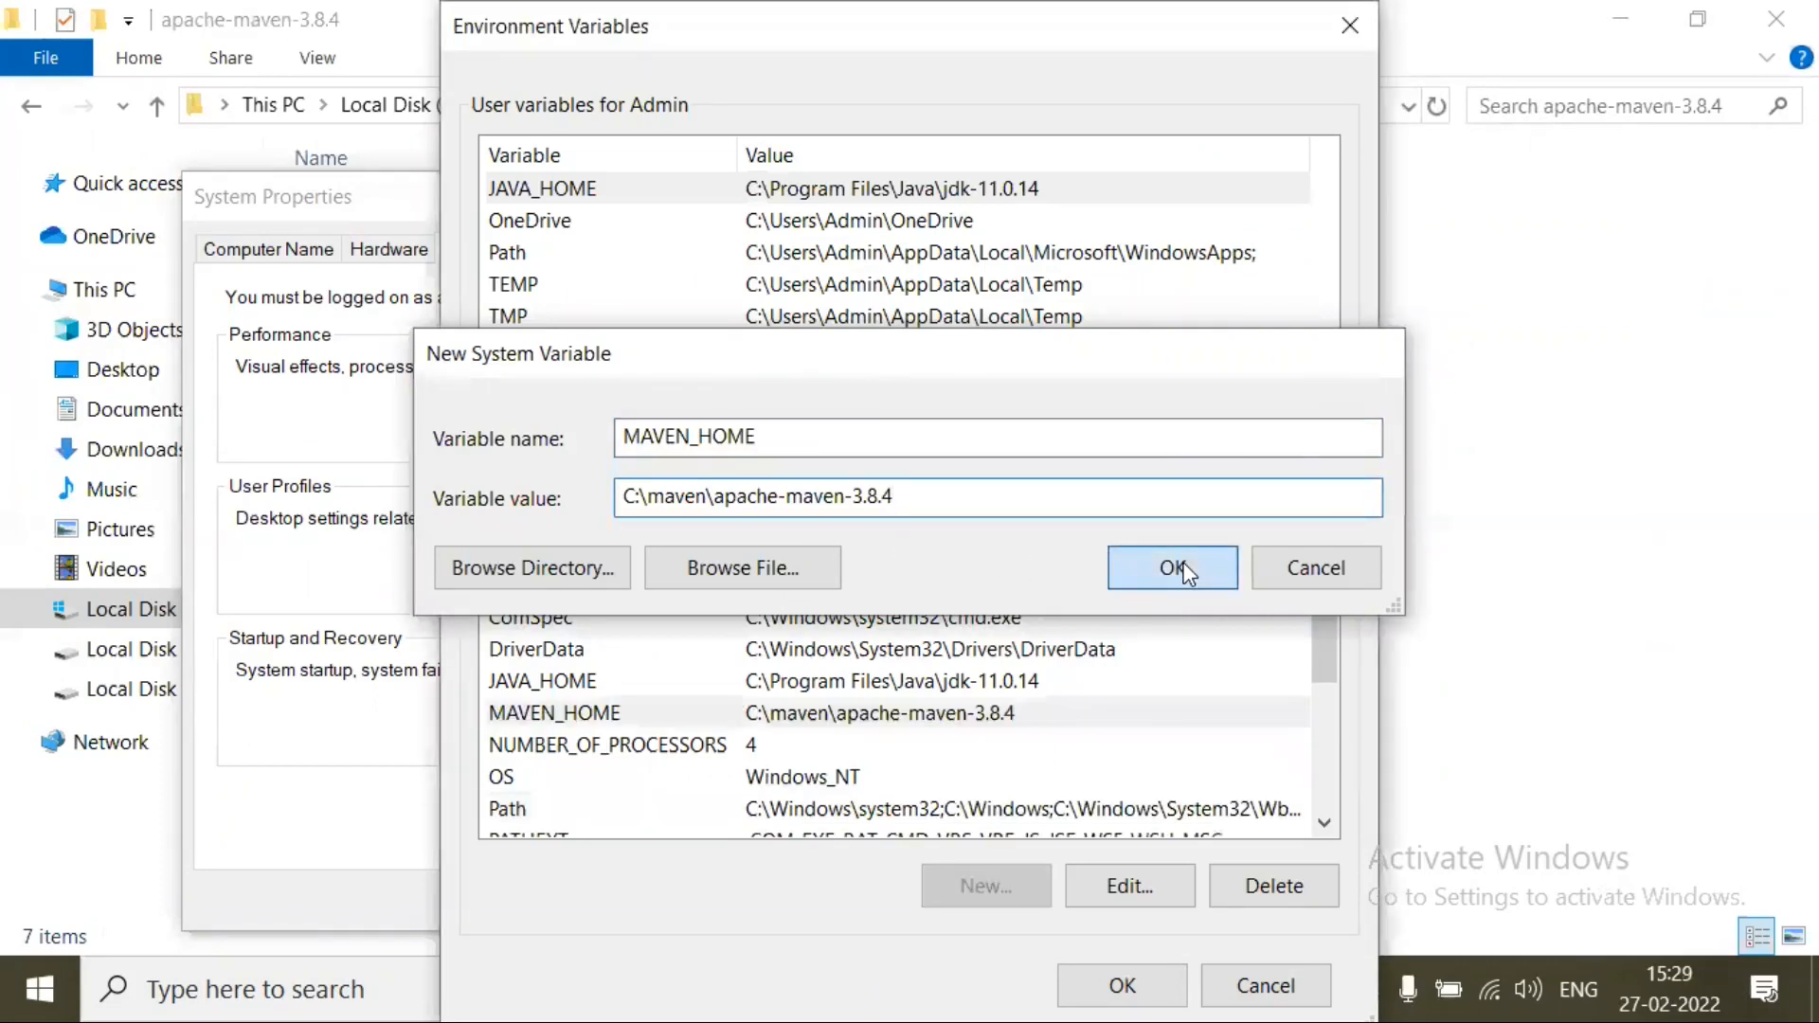
{"action": "left_click", "coordinate": [1172, 567]}
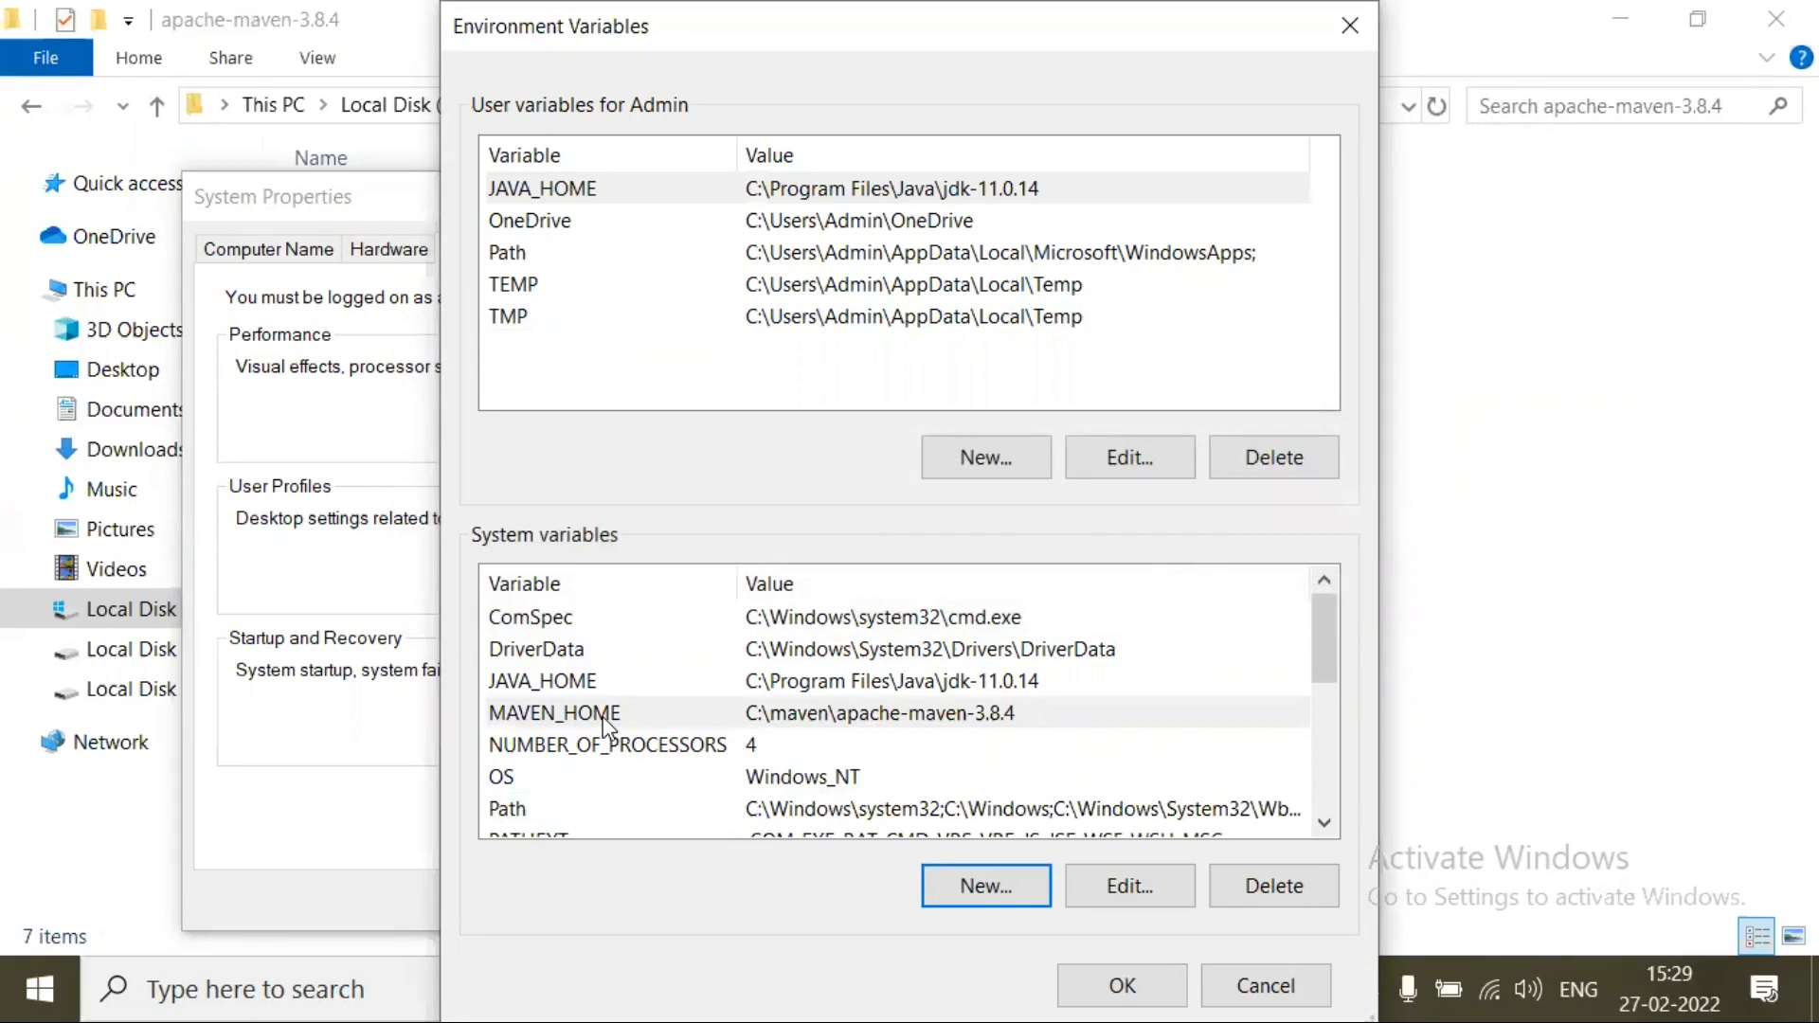
{"action": "mouse_move", "coordinate": [801, 599]}
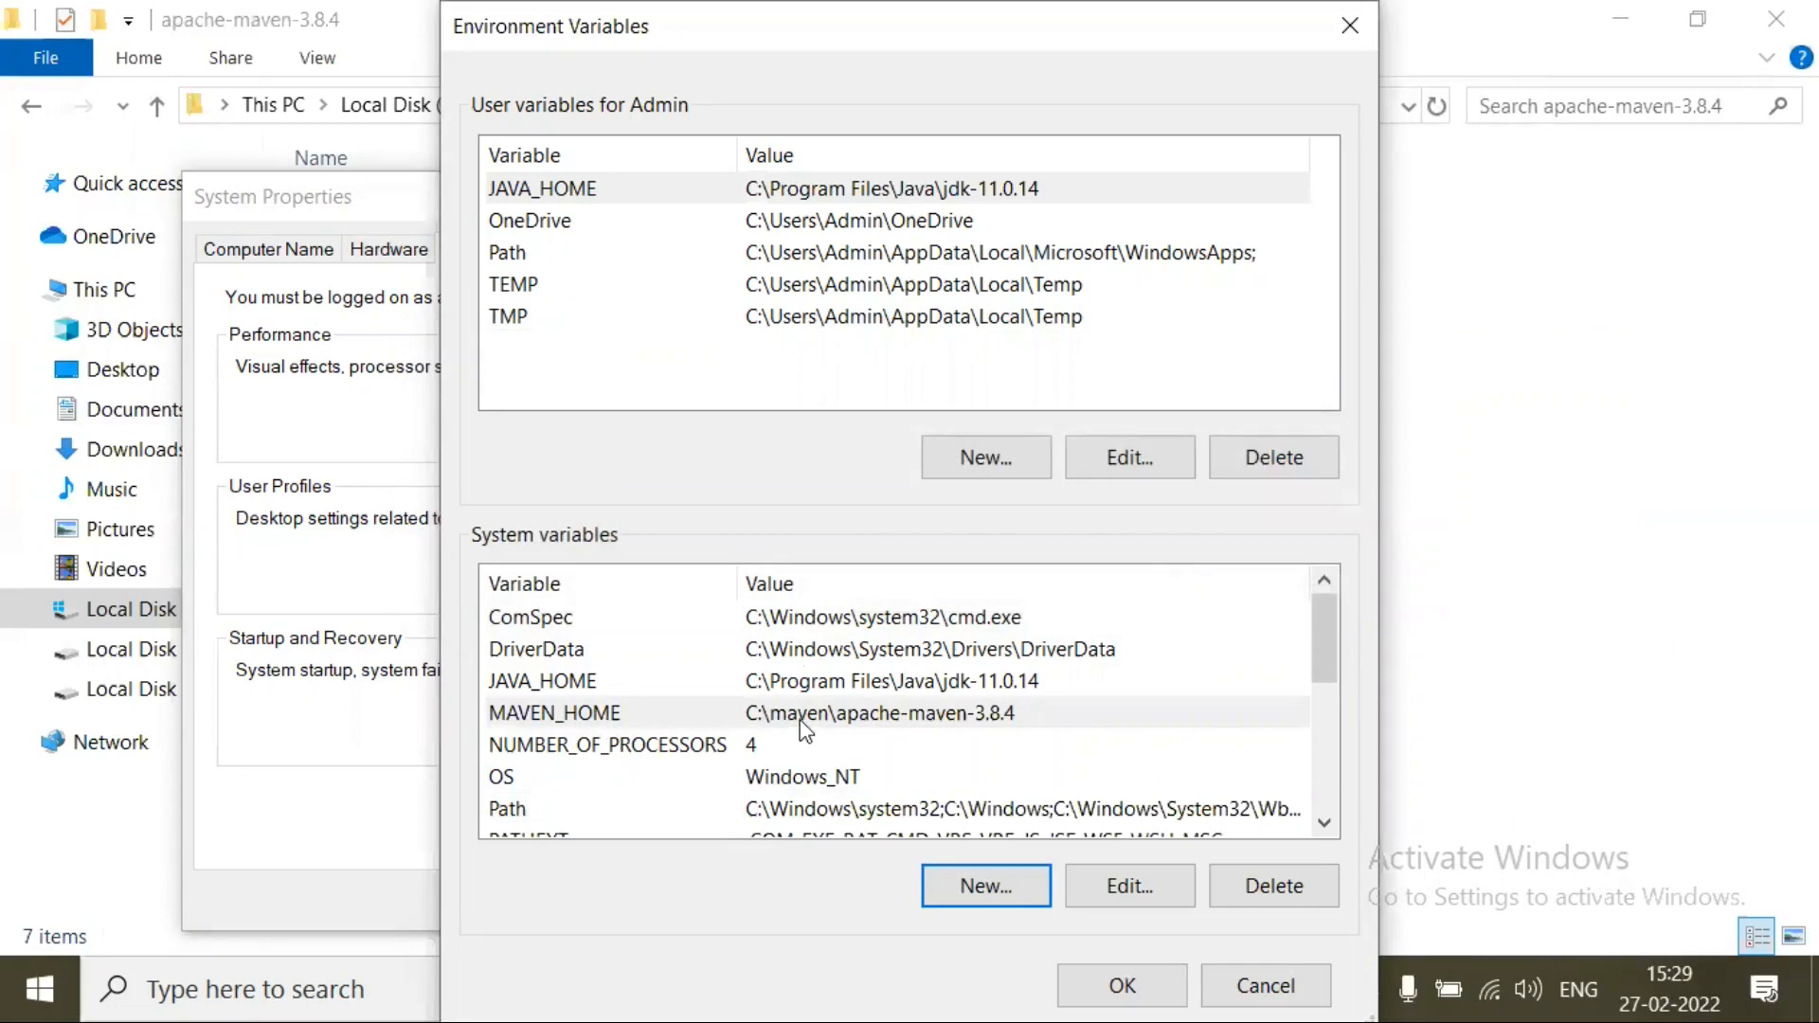
{"action": "mouse_move", "coordinate": [755, 659]}
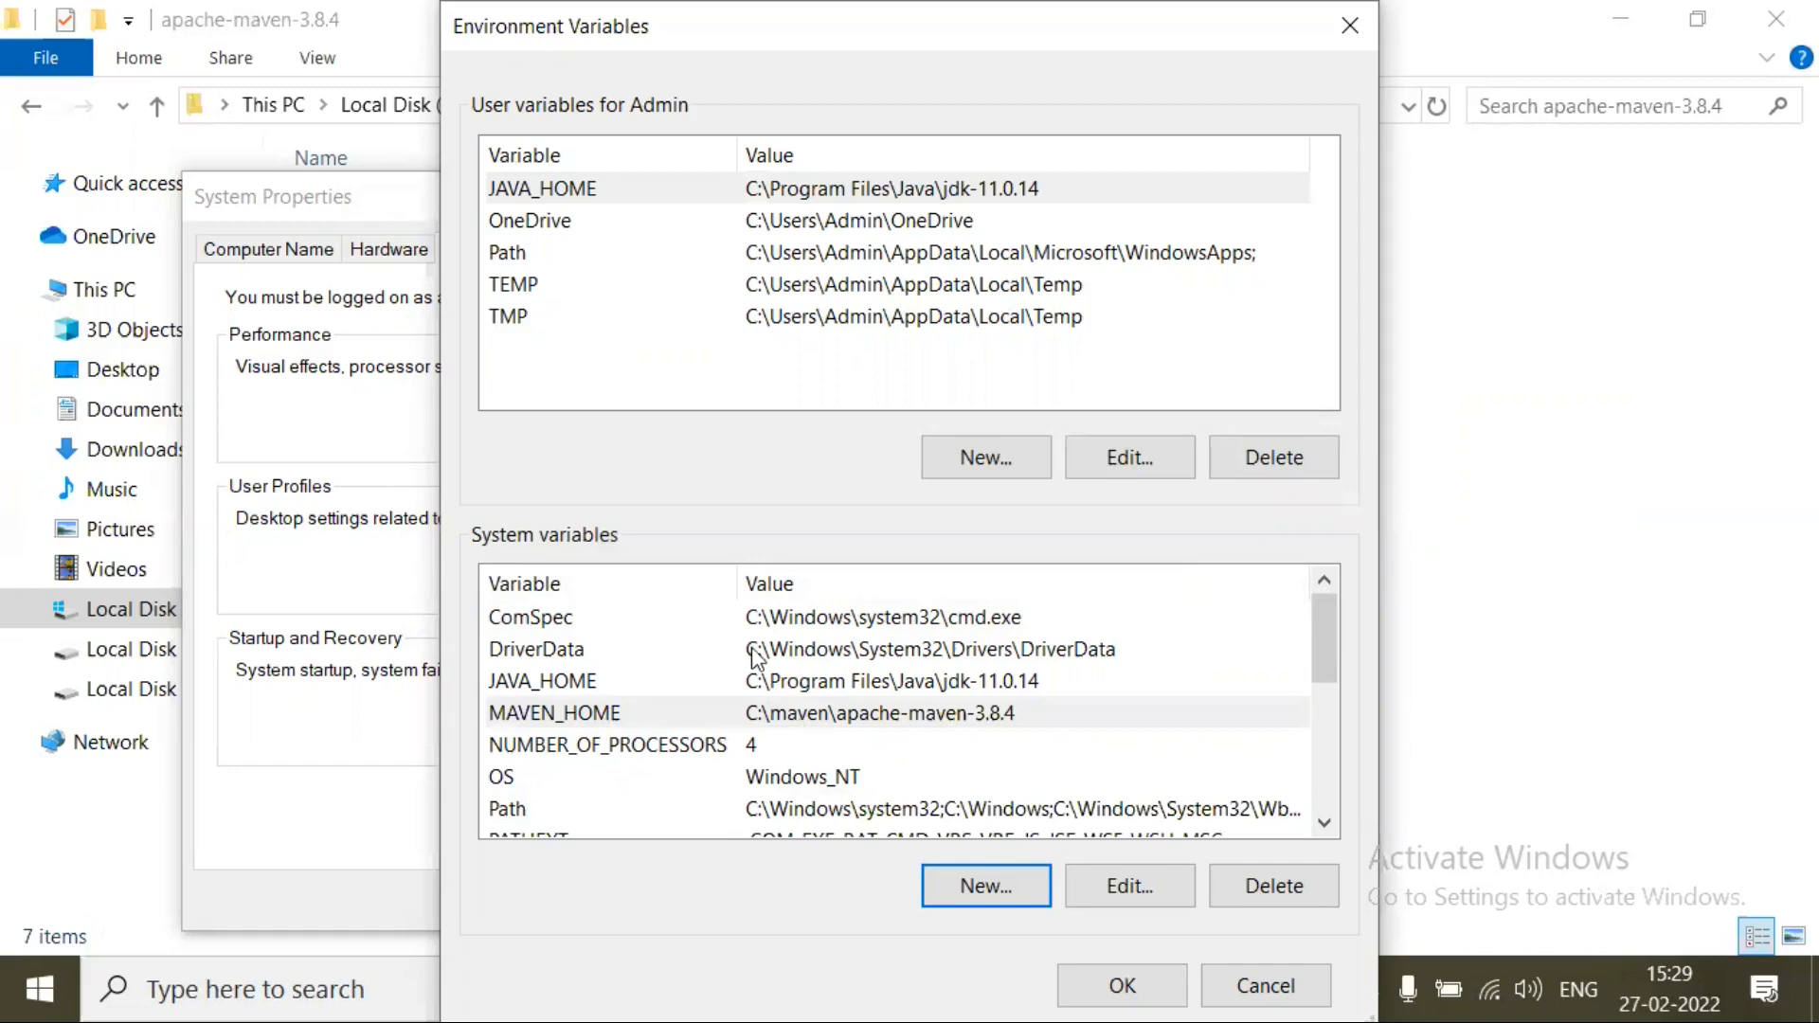
{"action": "mouse_move", "coordinate": [516, 141]}
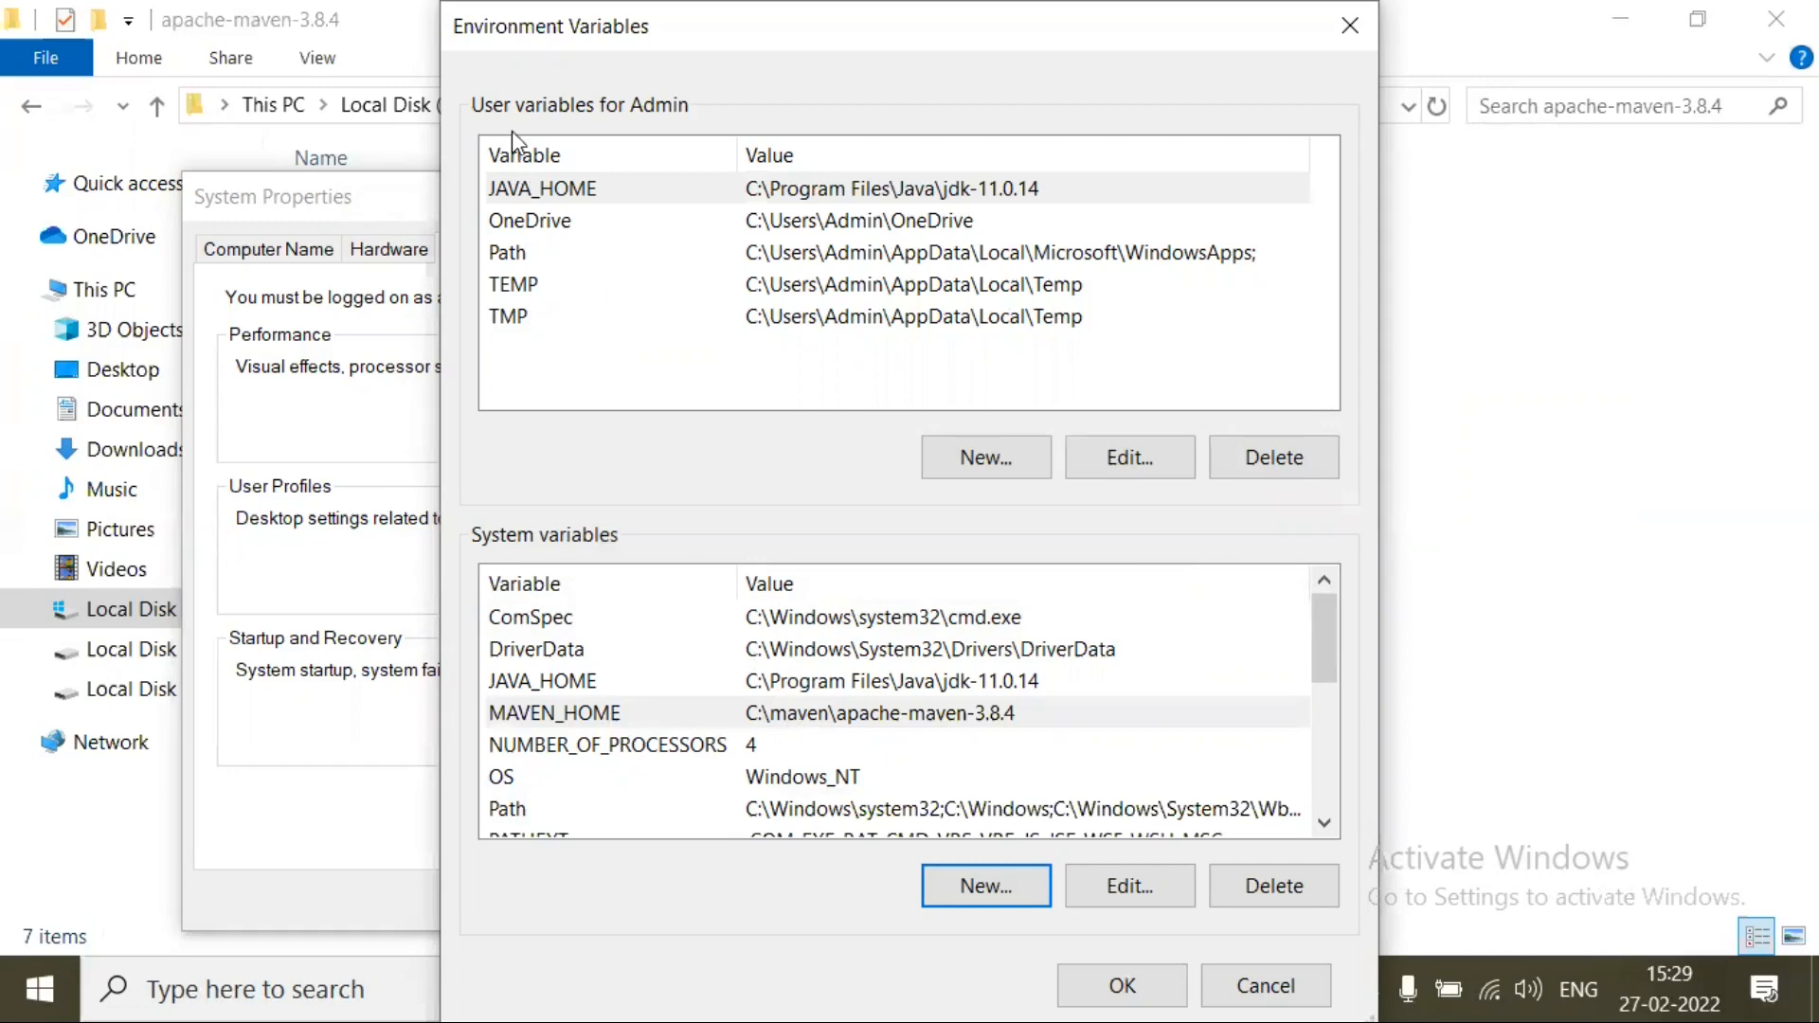
{"action": "mouse_move", "coordinate": [774, 304]}
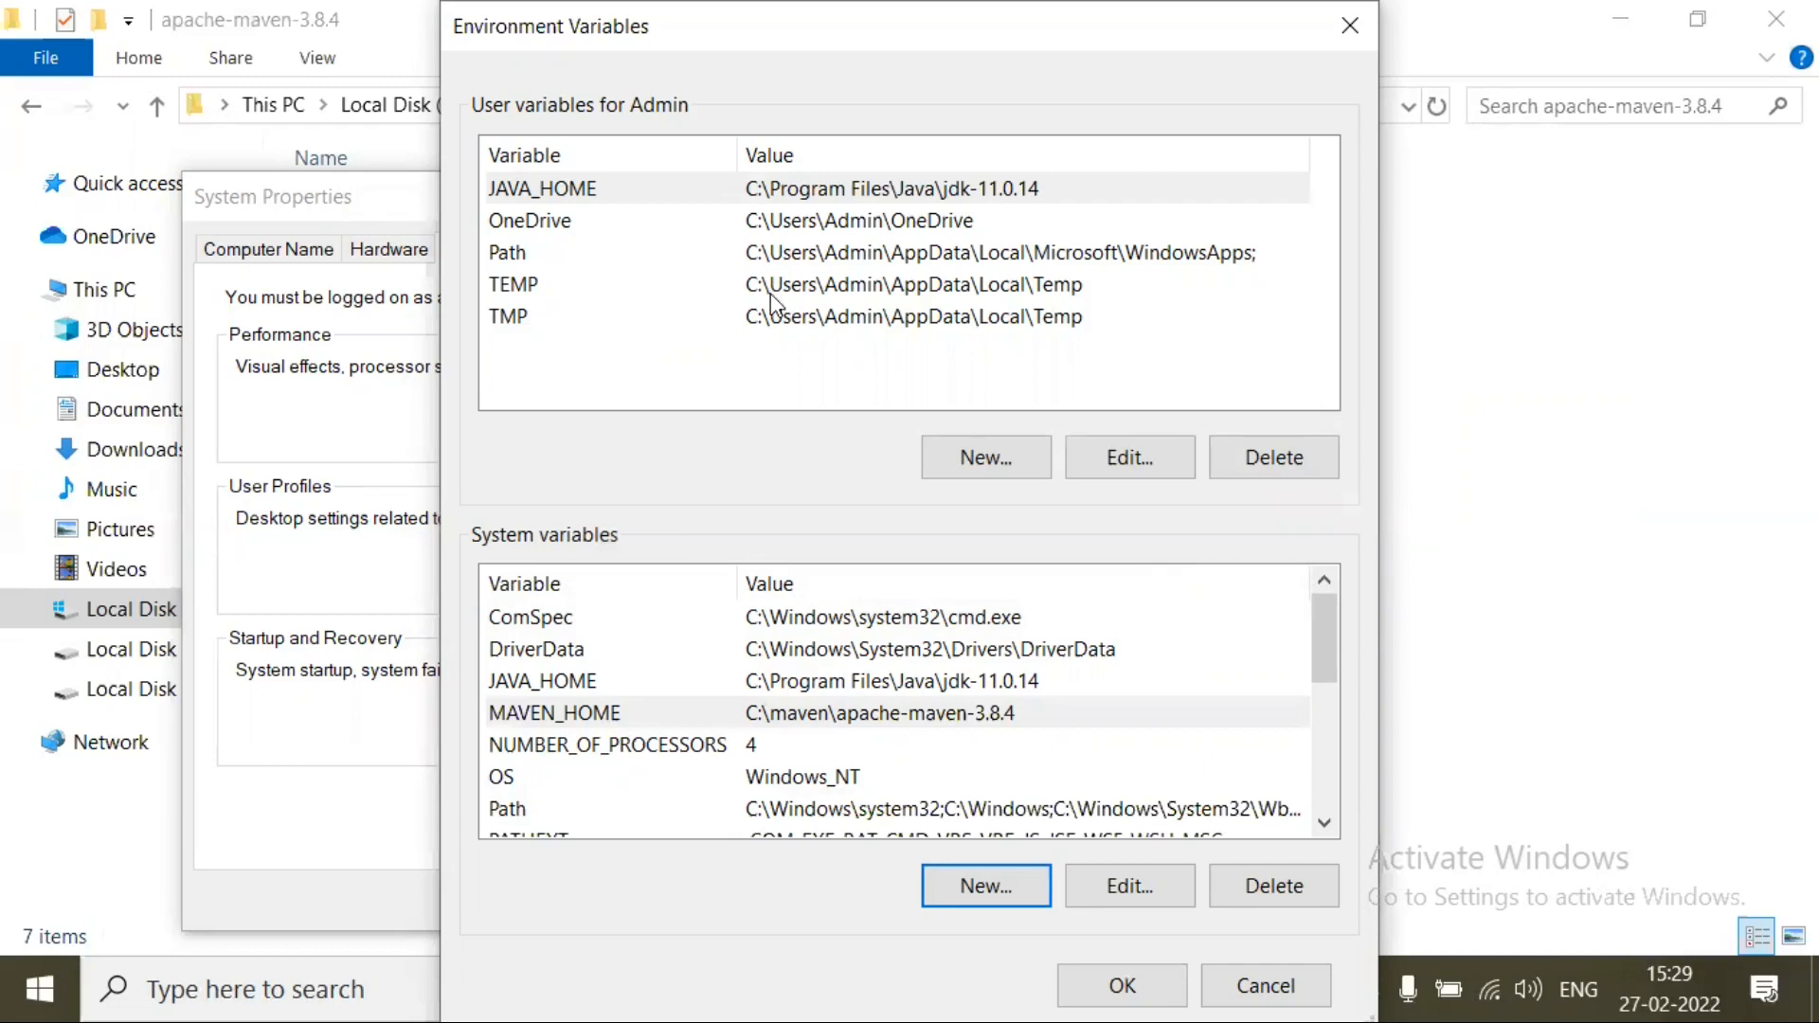
Step: Create user variable MAVEN_HOME with value C:\maven\apache-maven-3.8.4
{"action": "left_click", "coordinate": [984, 456]}
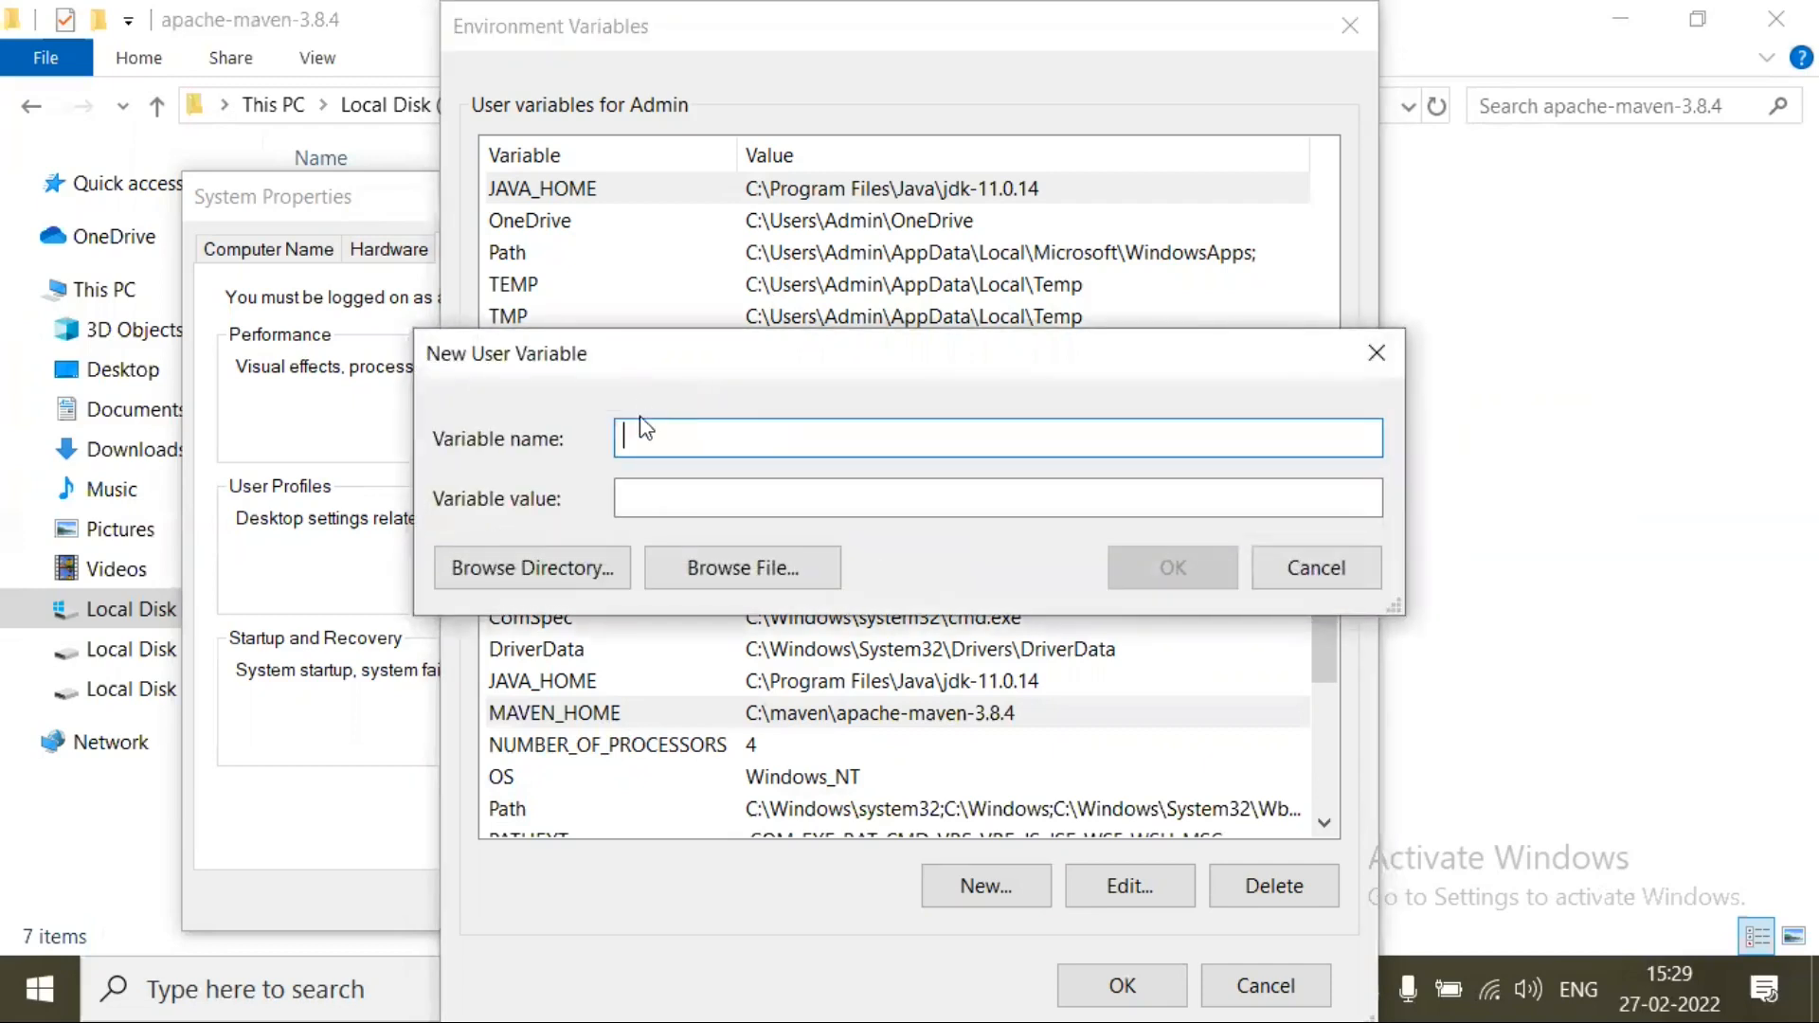
{"action": "type", "text": "ma"}
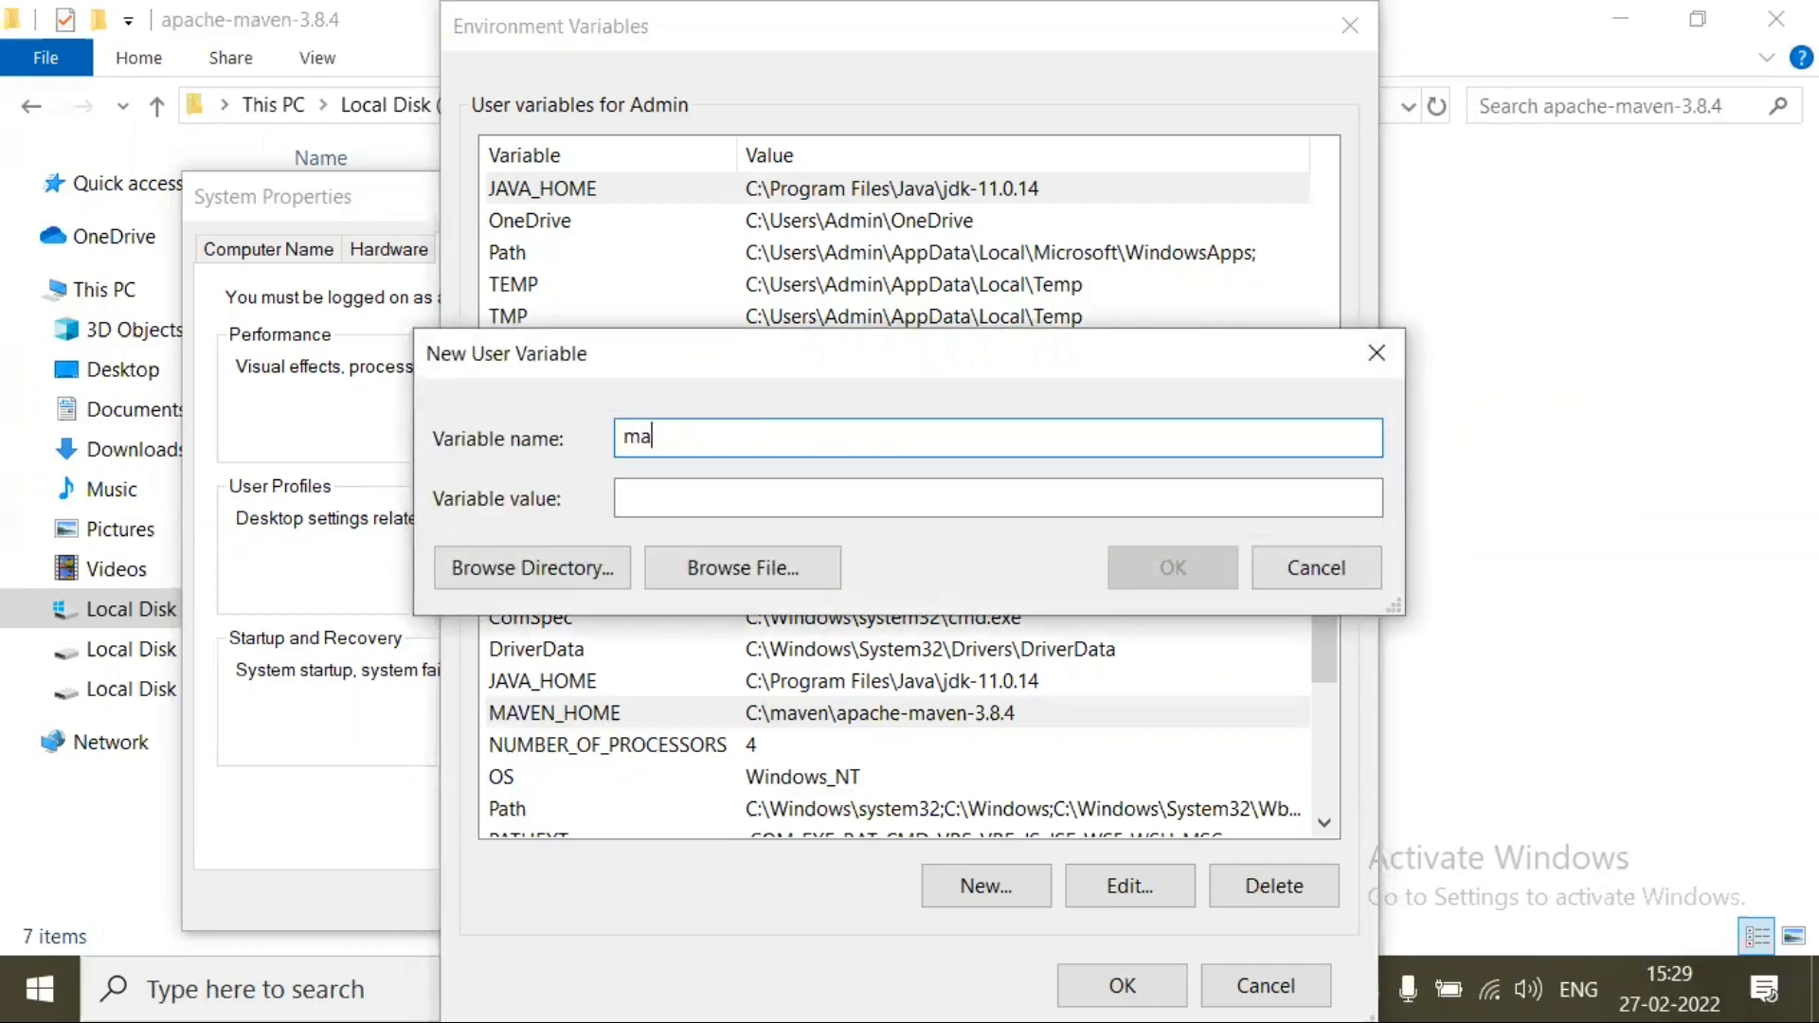
{"action": "type", "text": "MAVEN_HOME"}
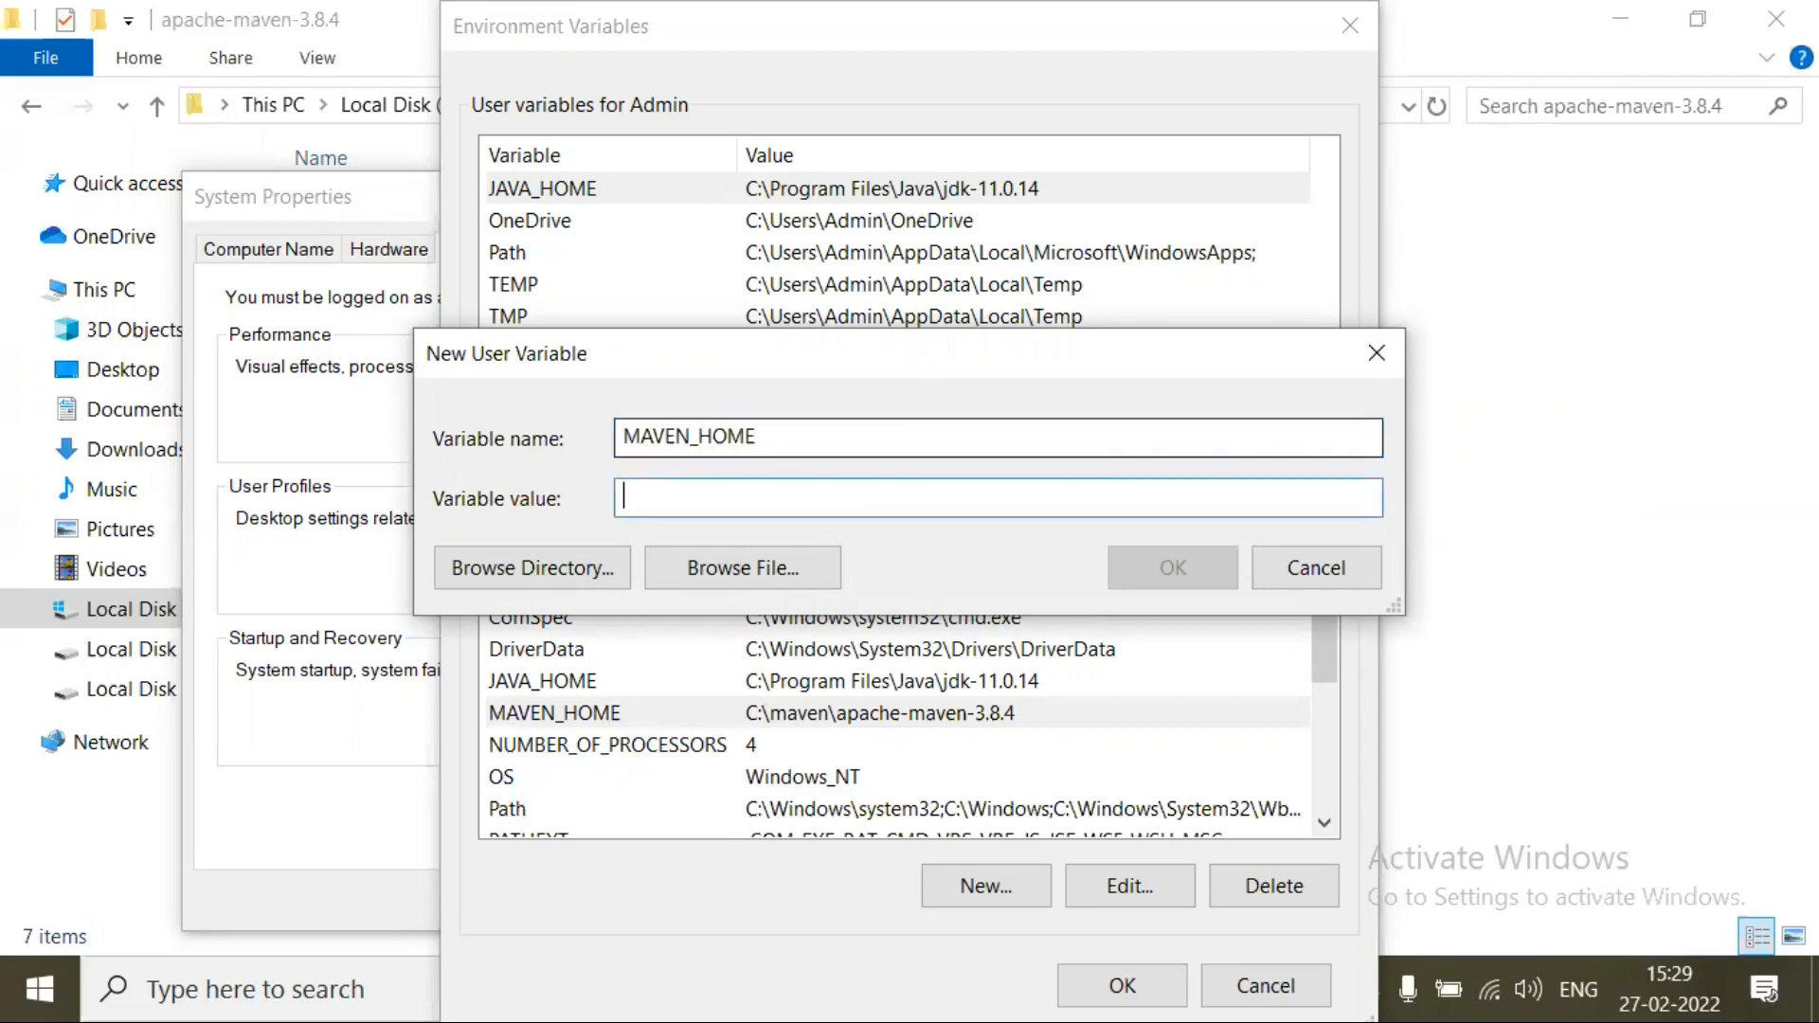
{"action": "left_click", "coordinate": [996, 498]}
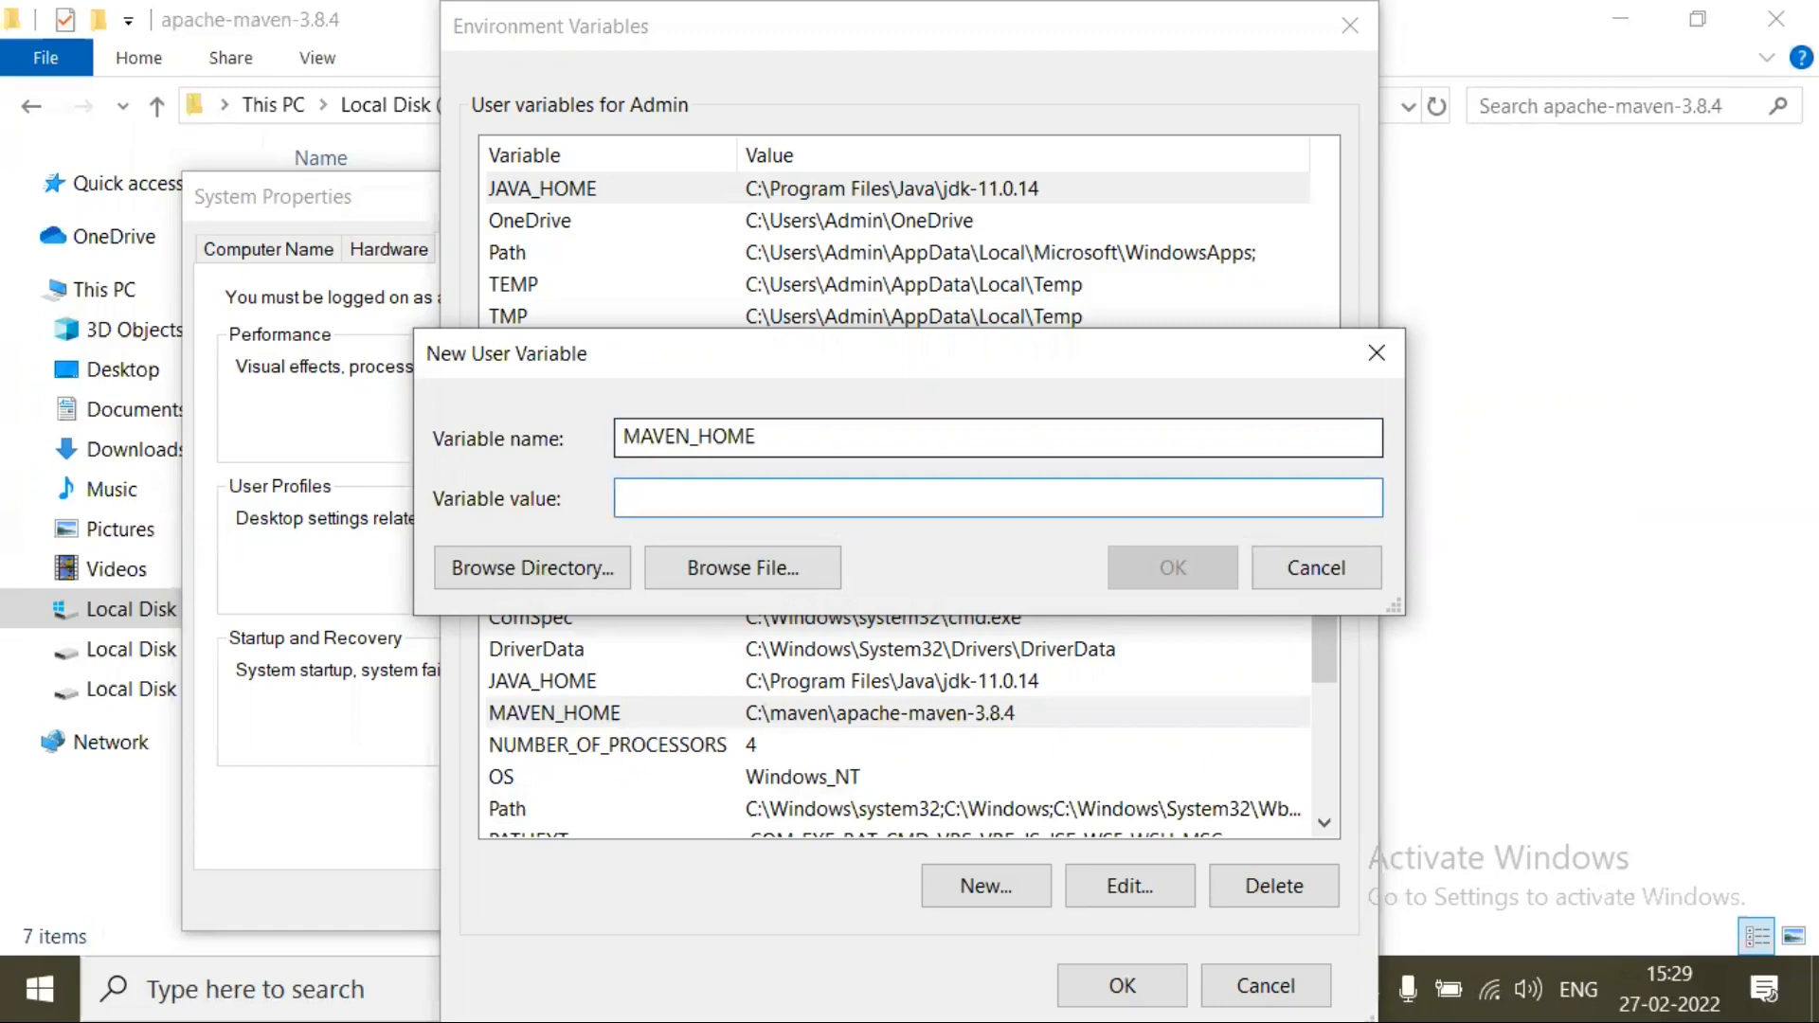
{"action": "type", "text": "C:\\maven\\apache-maven-3.8.4"}
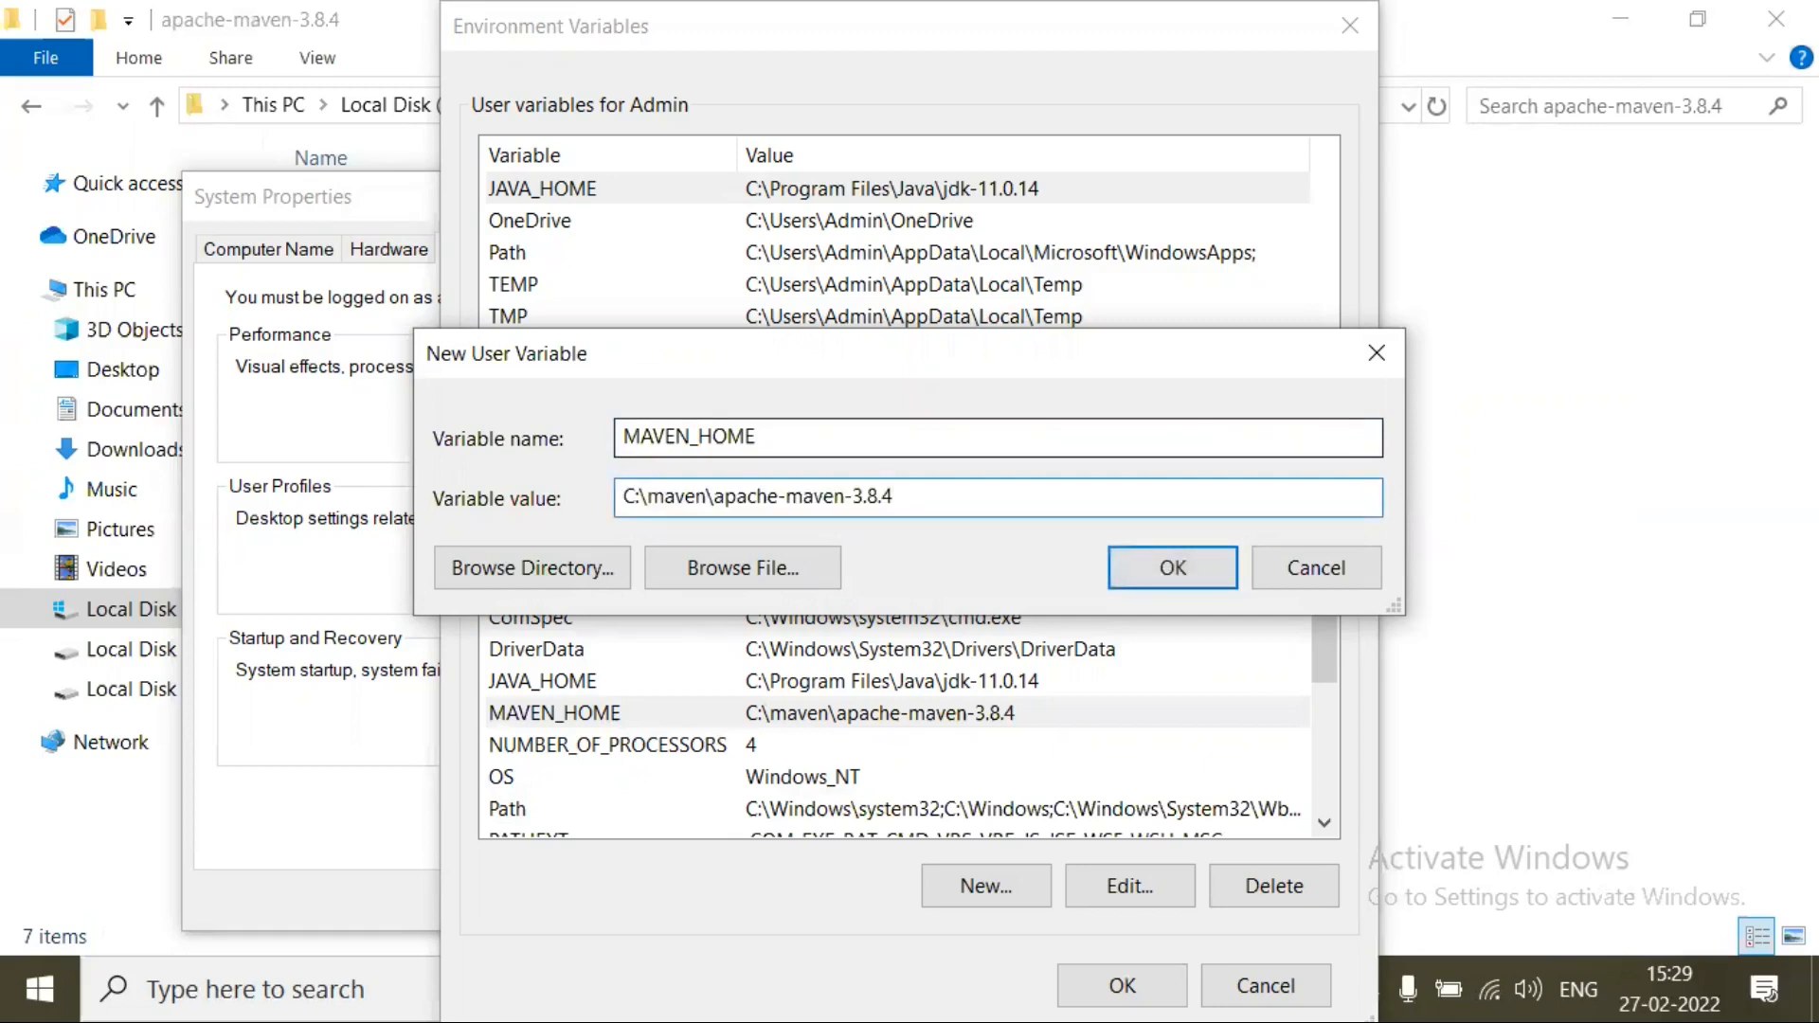
{"action": "left_click", "coordinate": [1169, 567]}
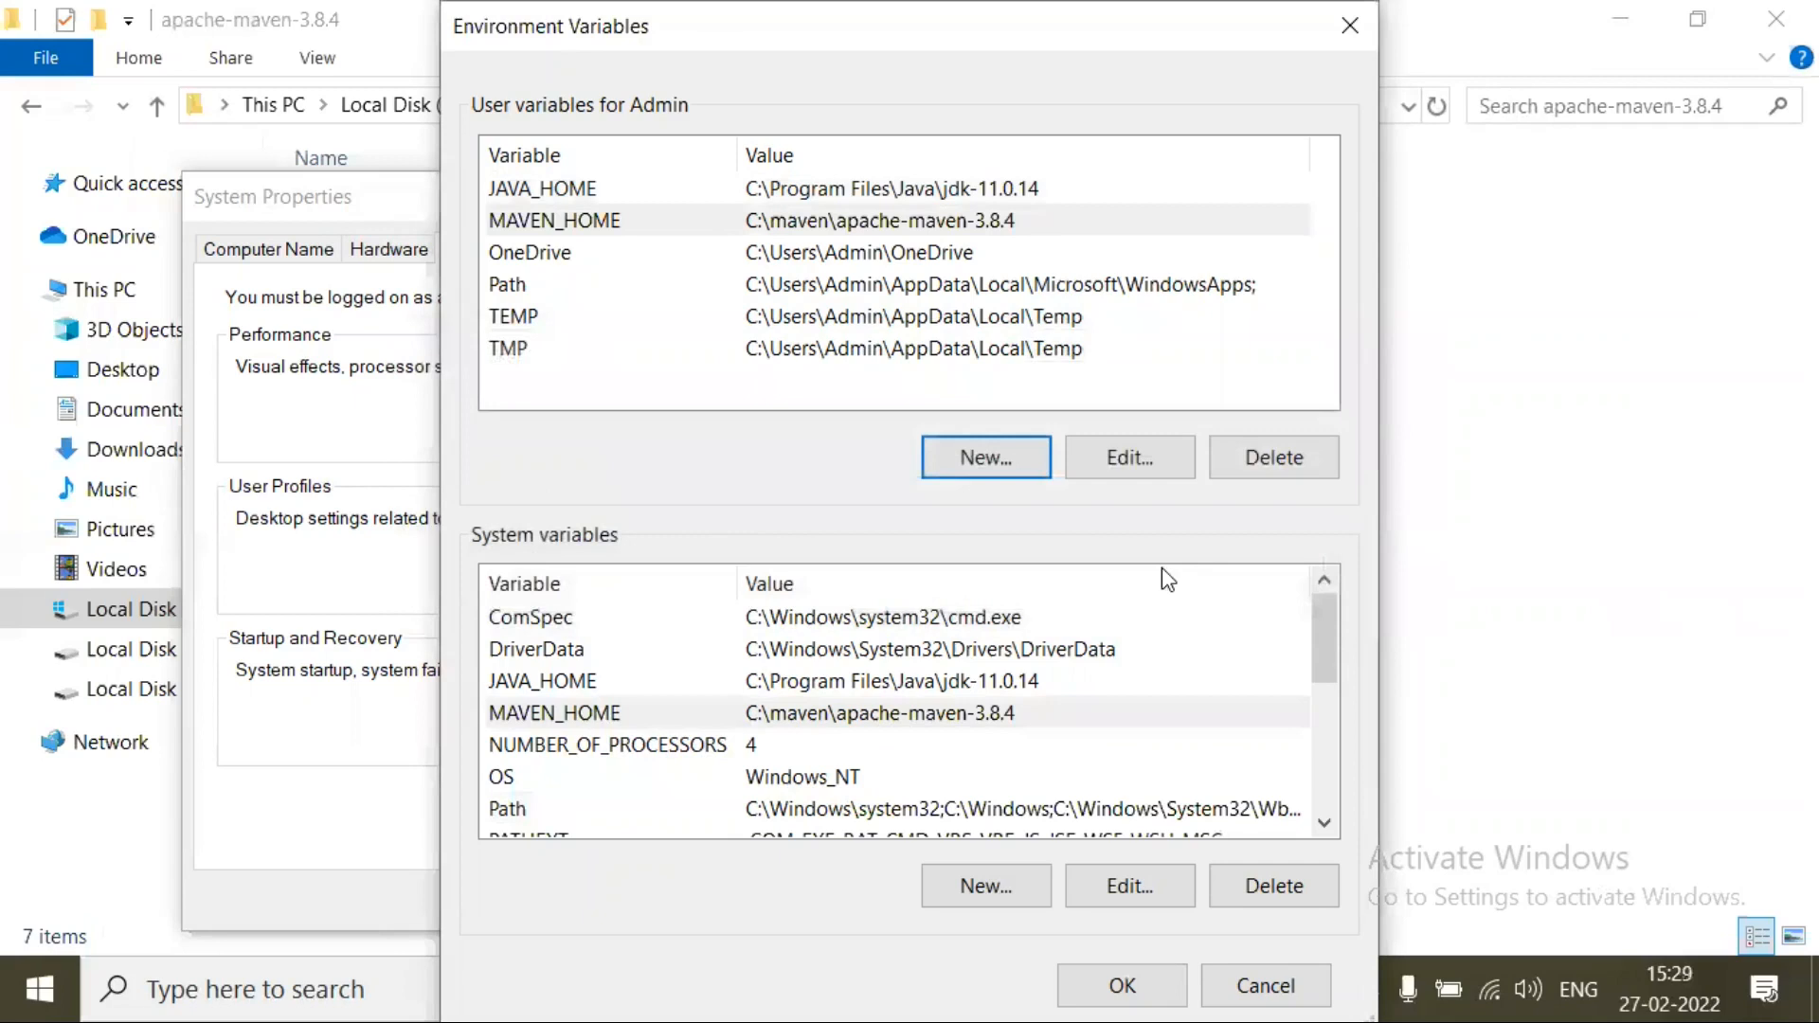
Step: Select the Path variable under System variables
{"action": "scroll", "scroll_direction": "down", "scroll_amount": 3}
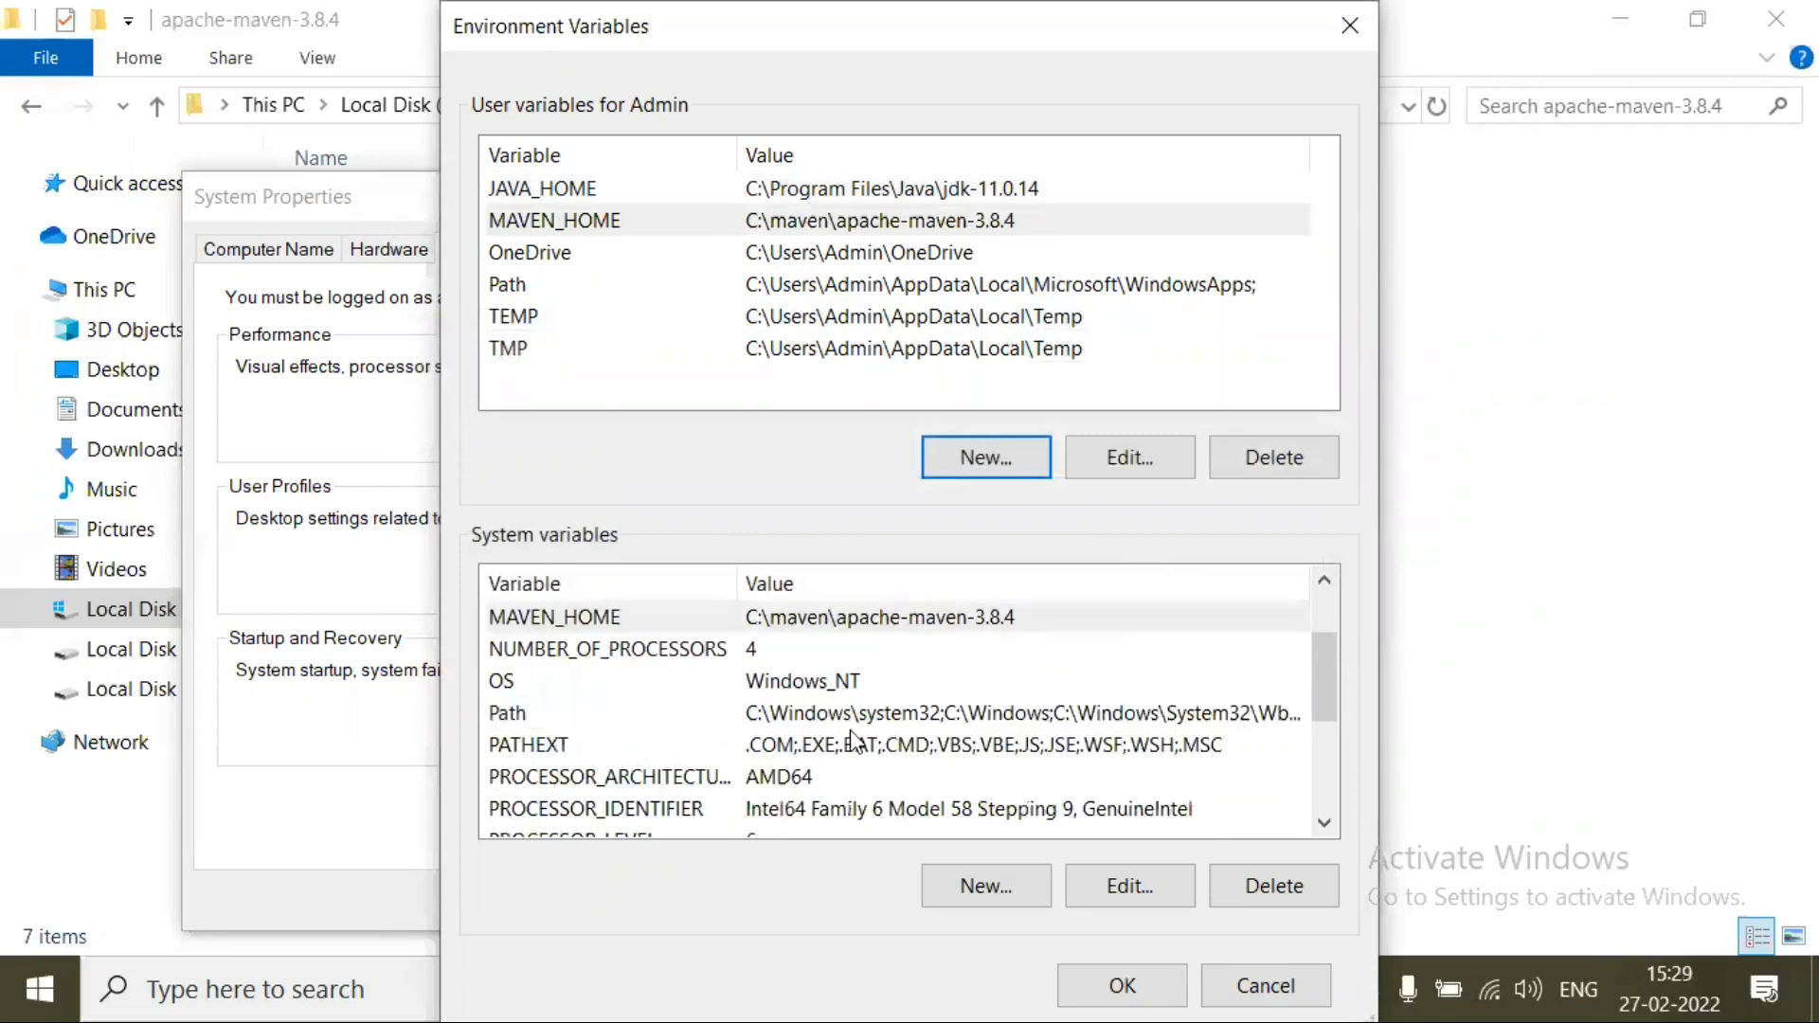
{"action": "left_click", "coordinate": [560, 713]}
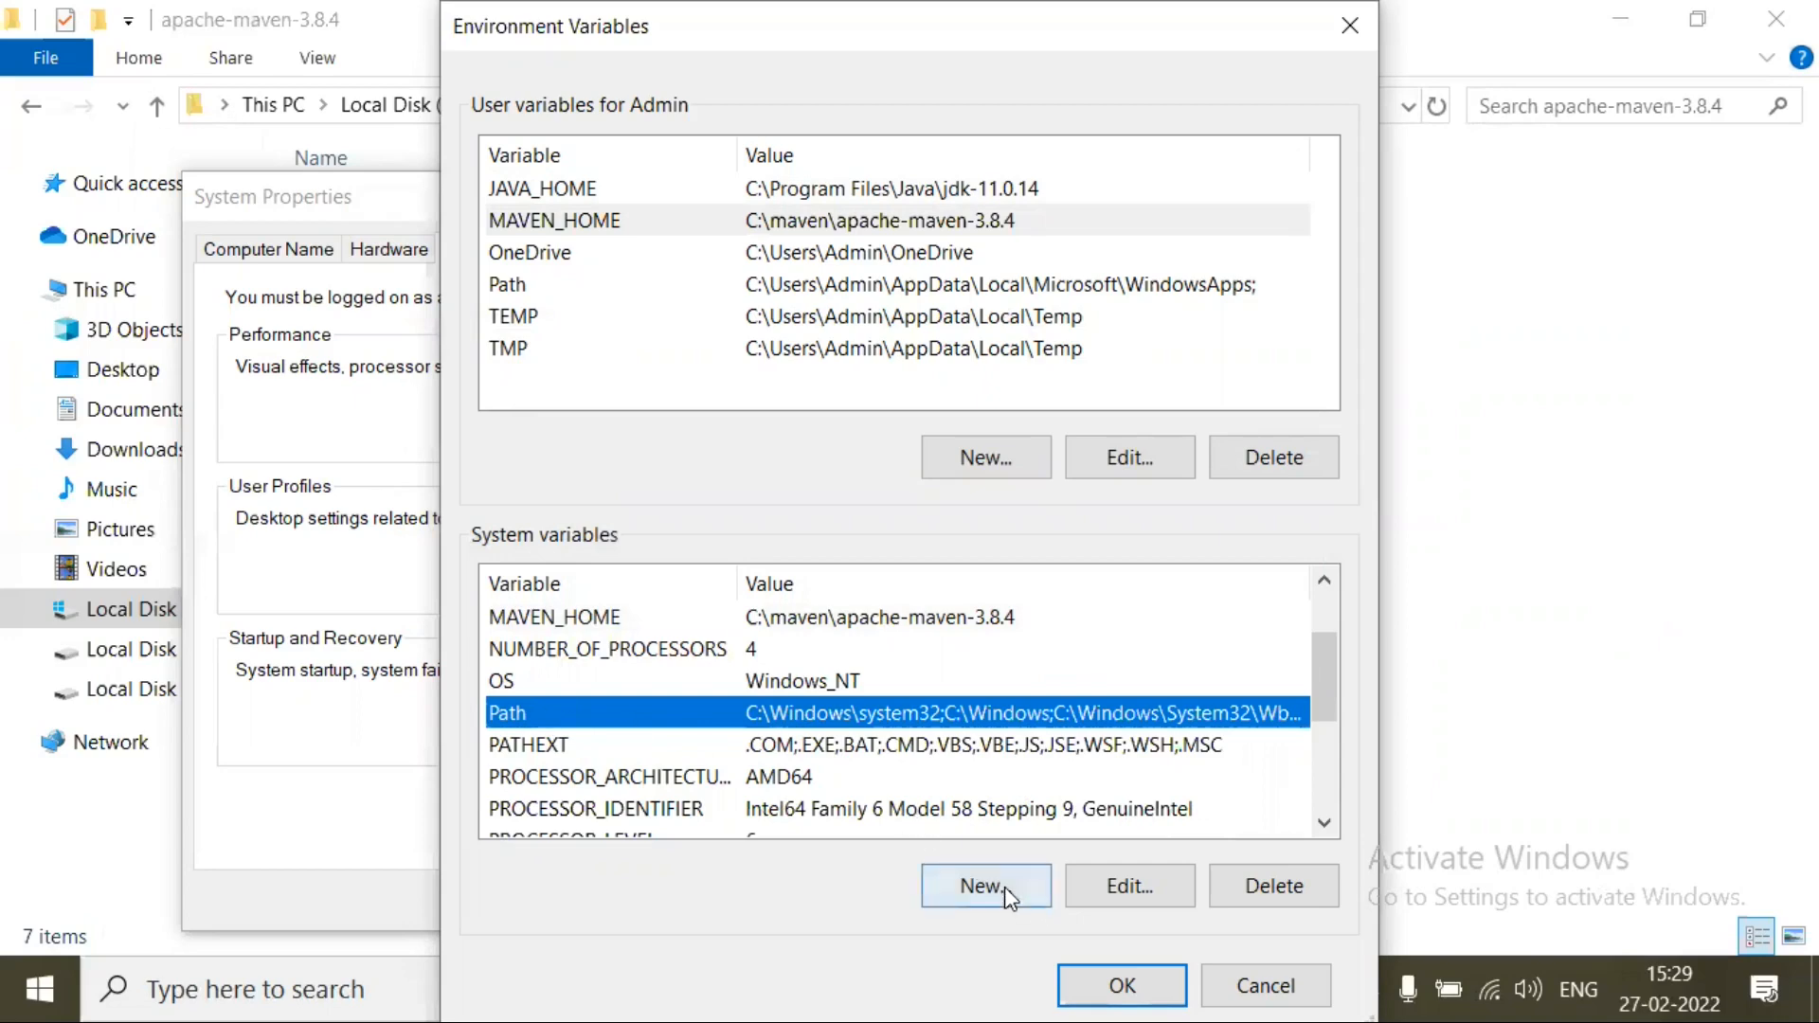
Step: Add a %MAVEN_HOME%\bin entry to the system Path and save
{"action": "left_click", "coordinate": [1127, 886]}
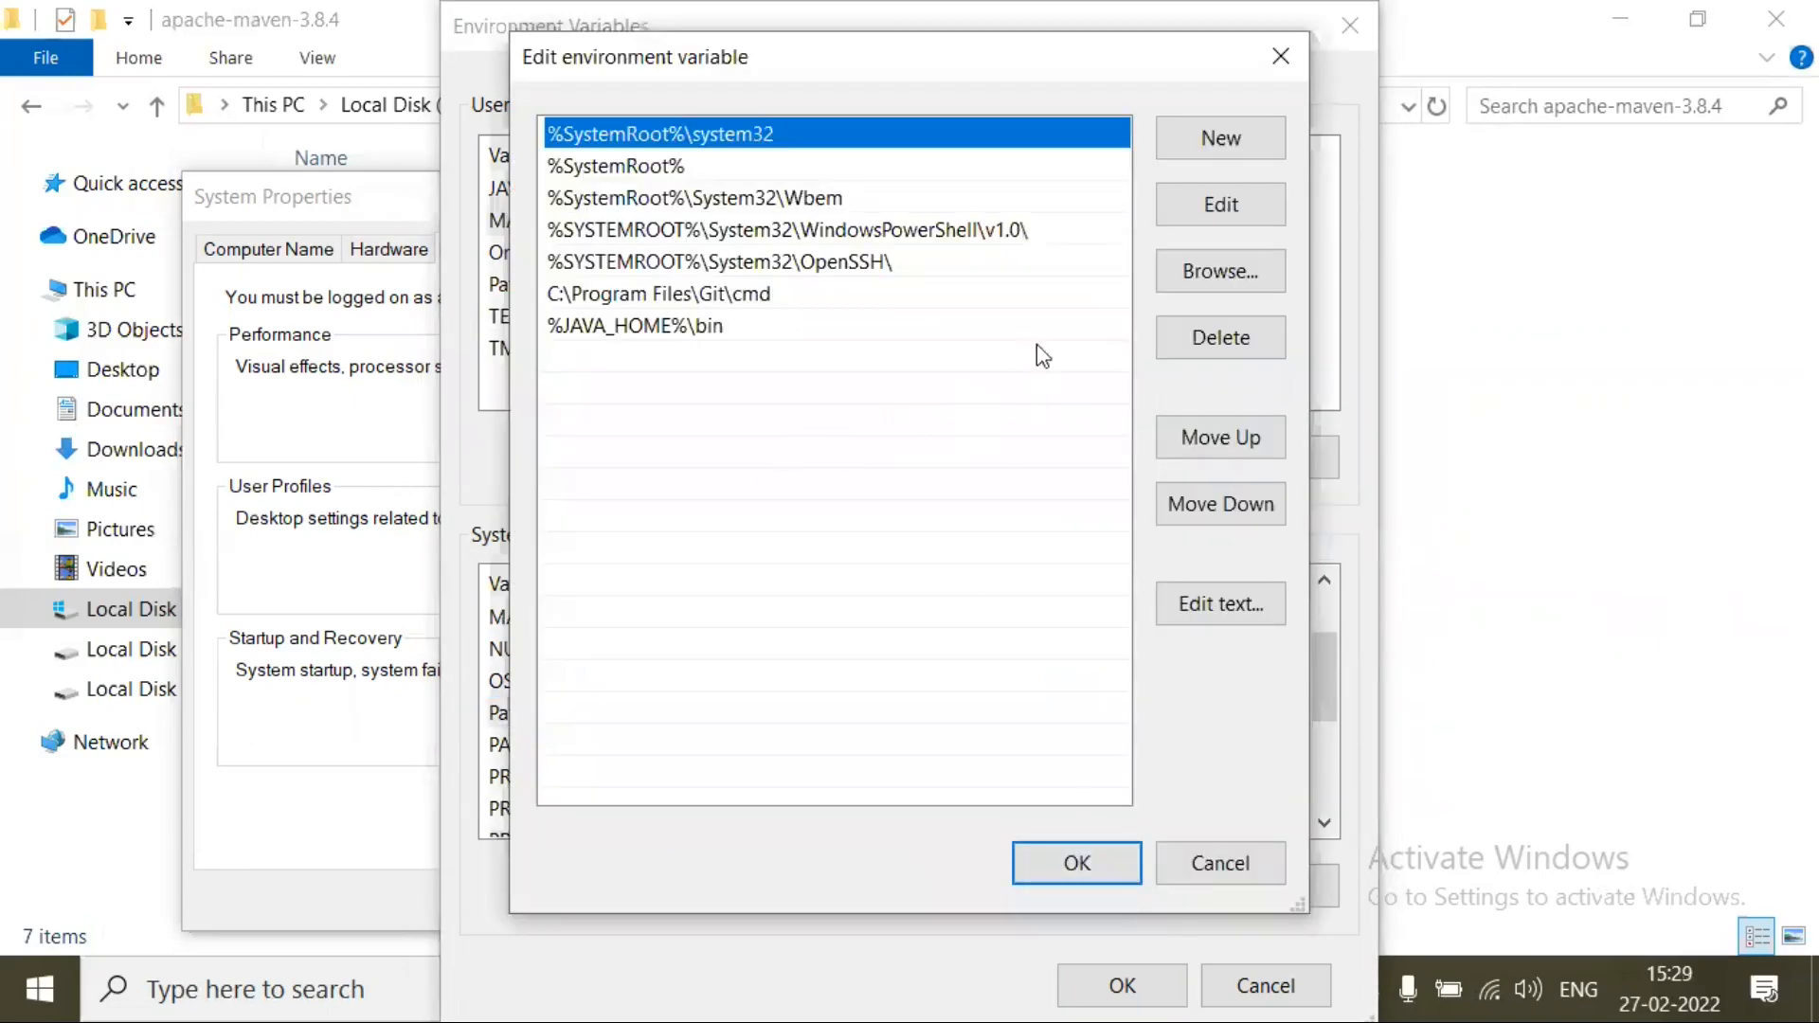
{"action": "left_click", "coordinate": [1219, 137]}
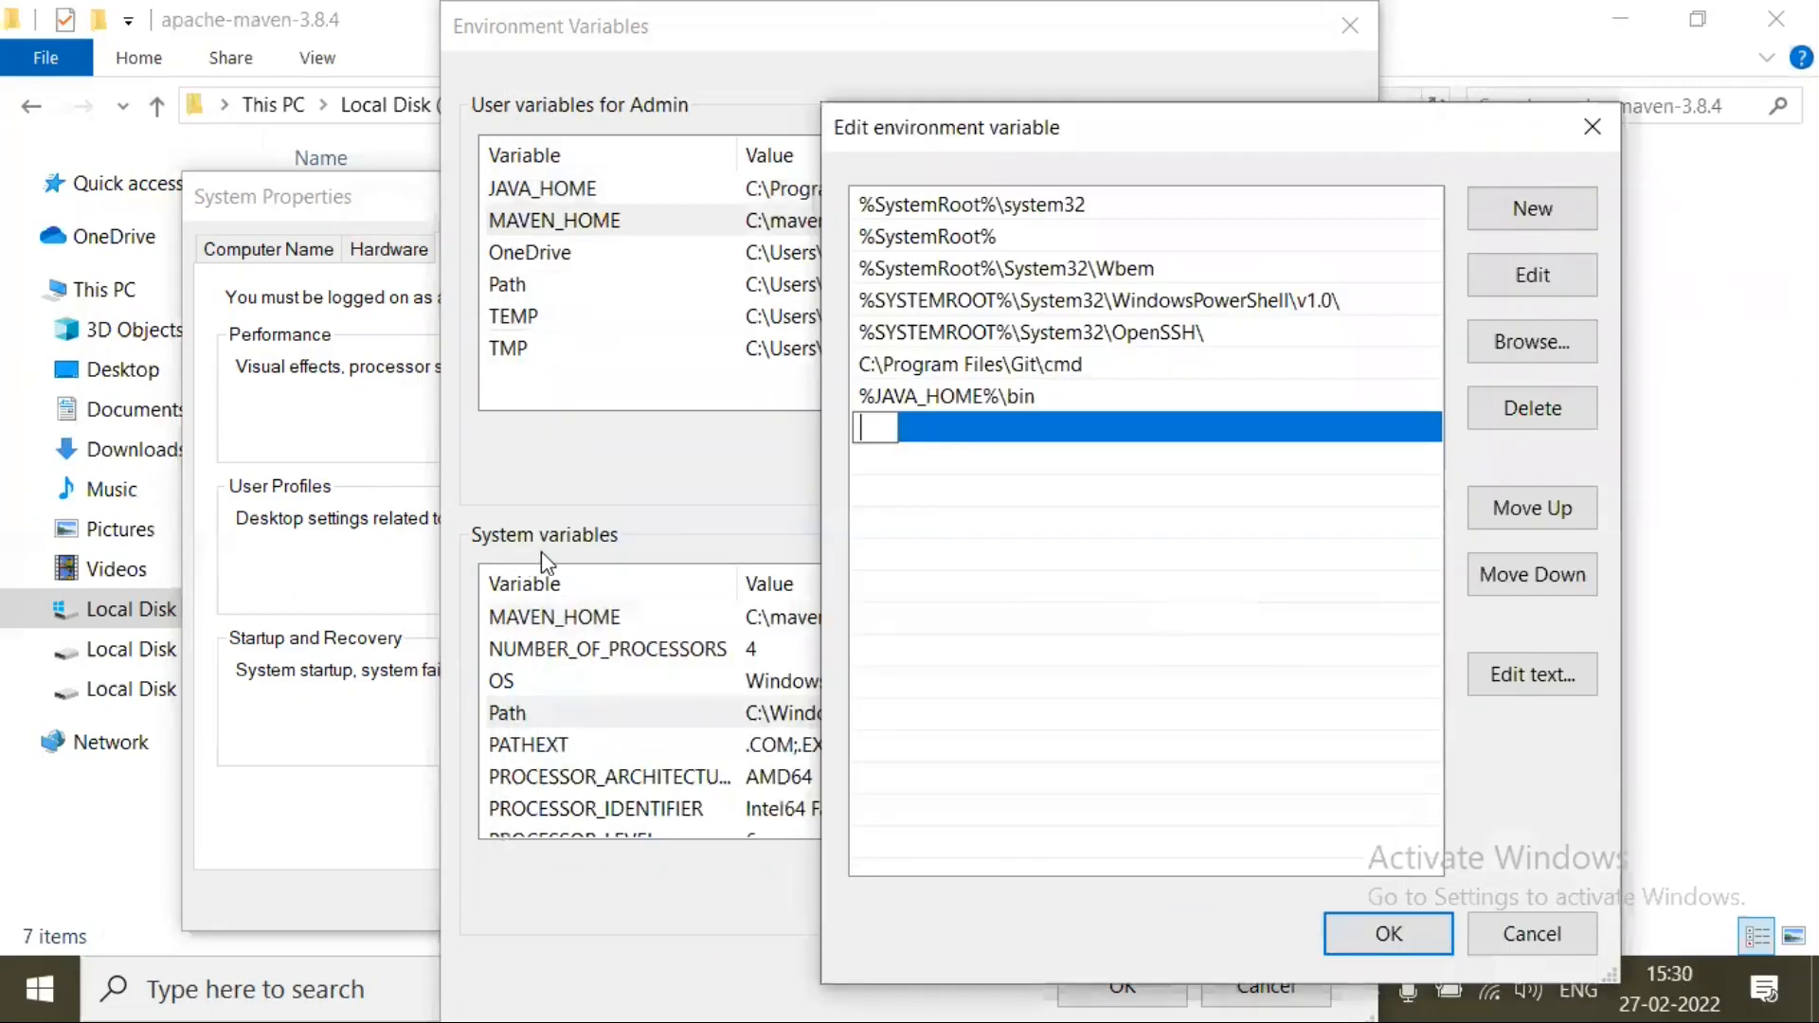
{"action": "mouse_move", "coordinate": [1020, 139]}
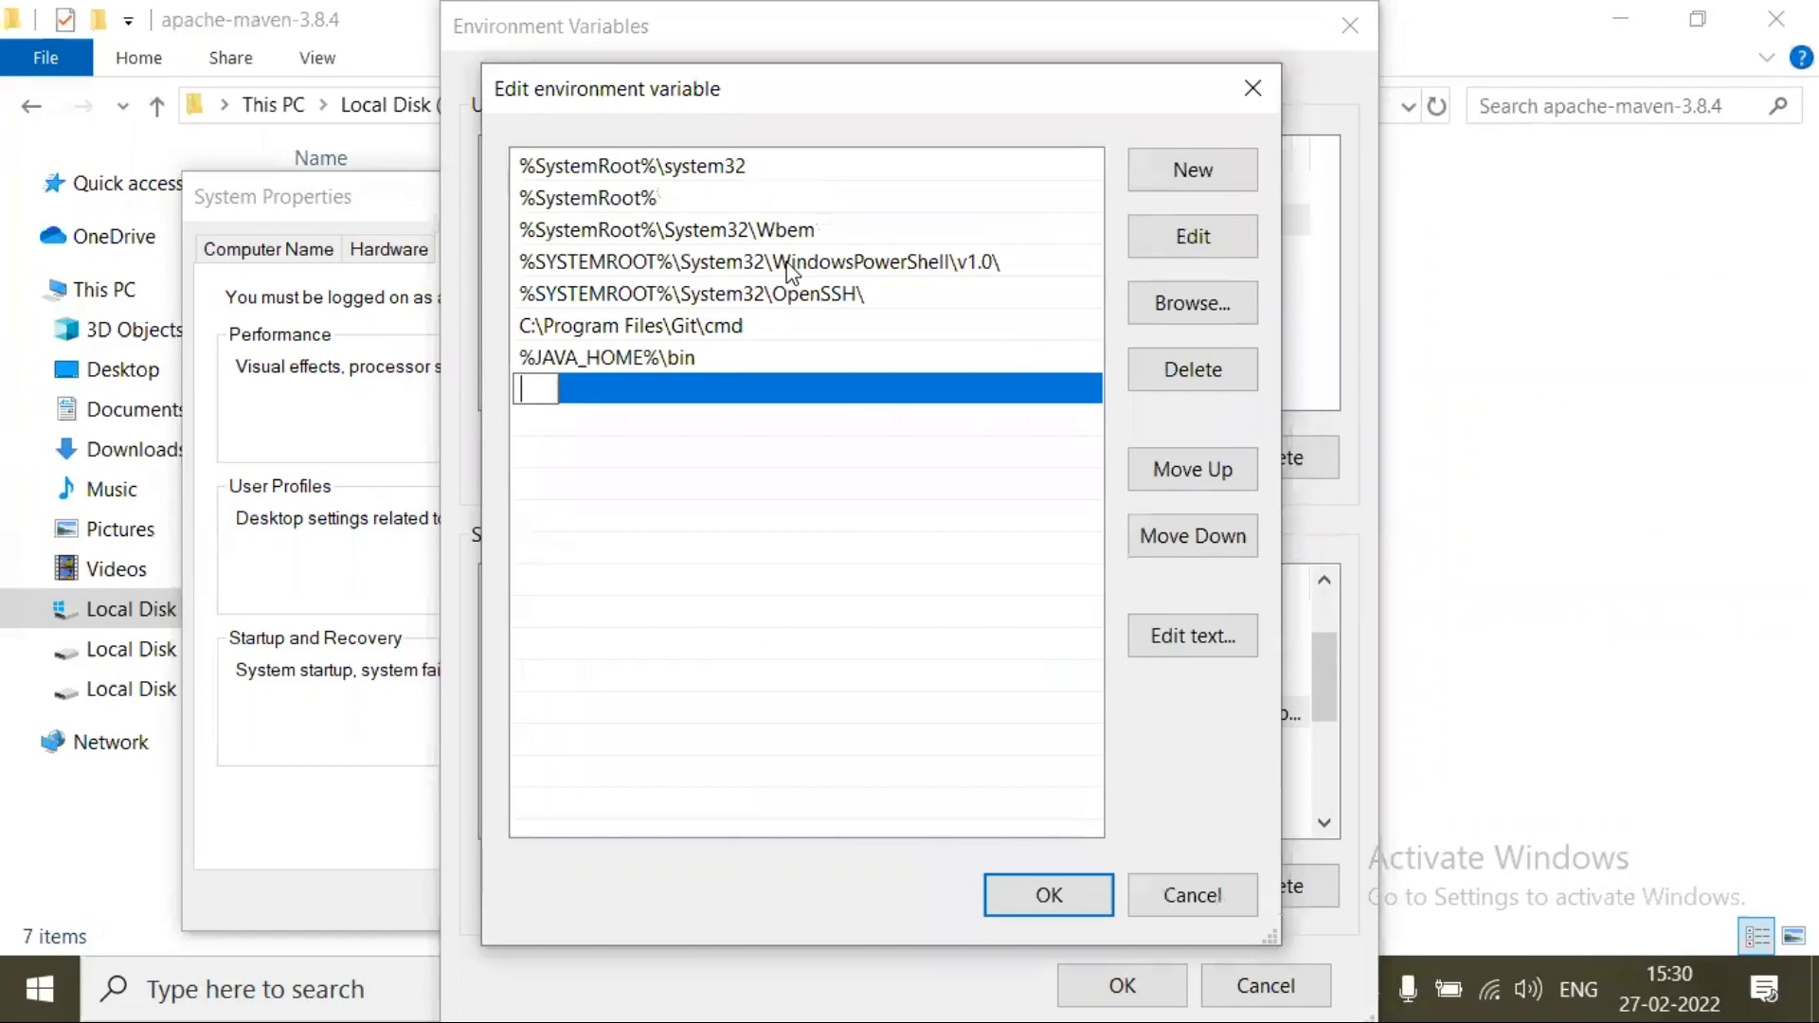
{"action": "type", "text": "%mav"}
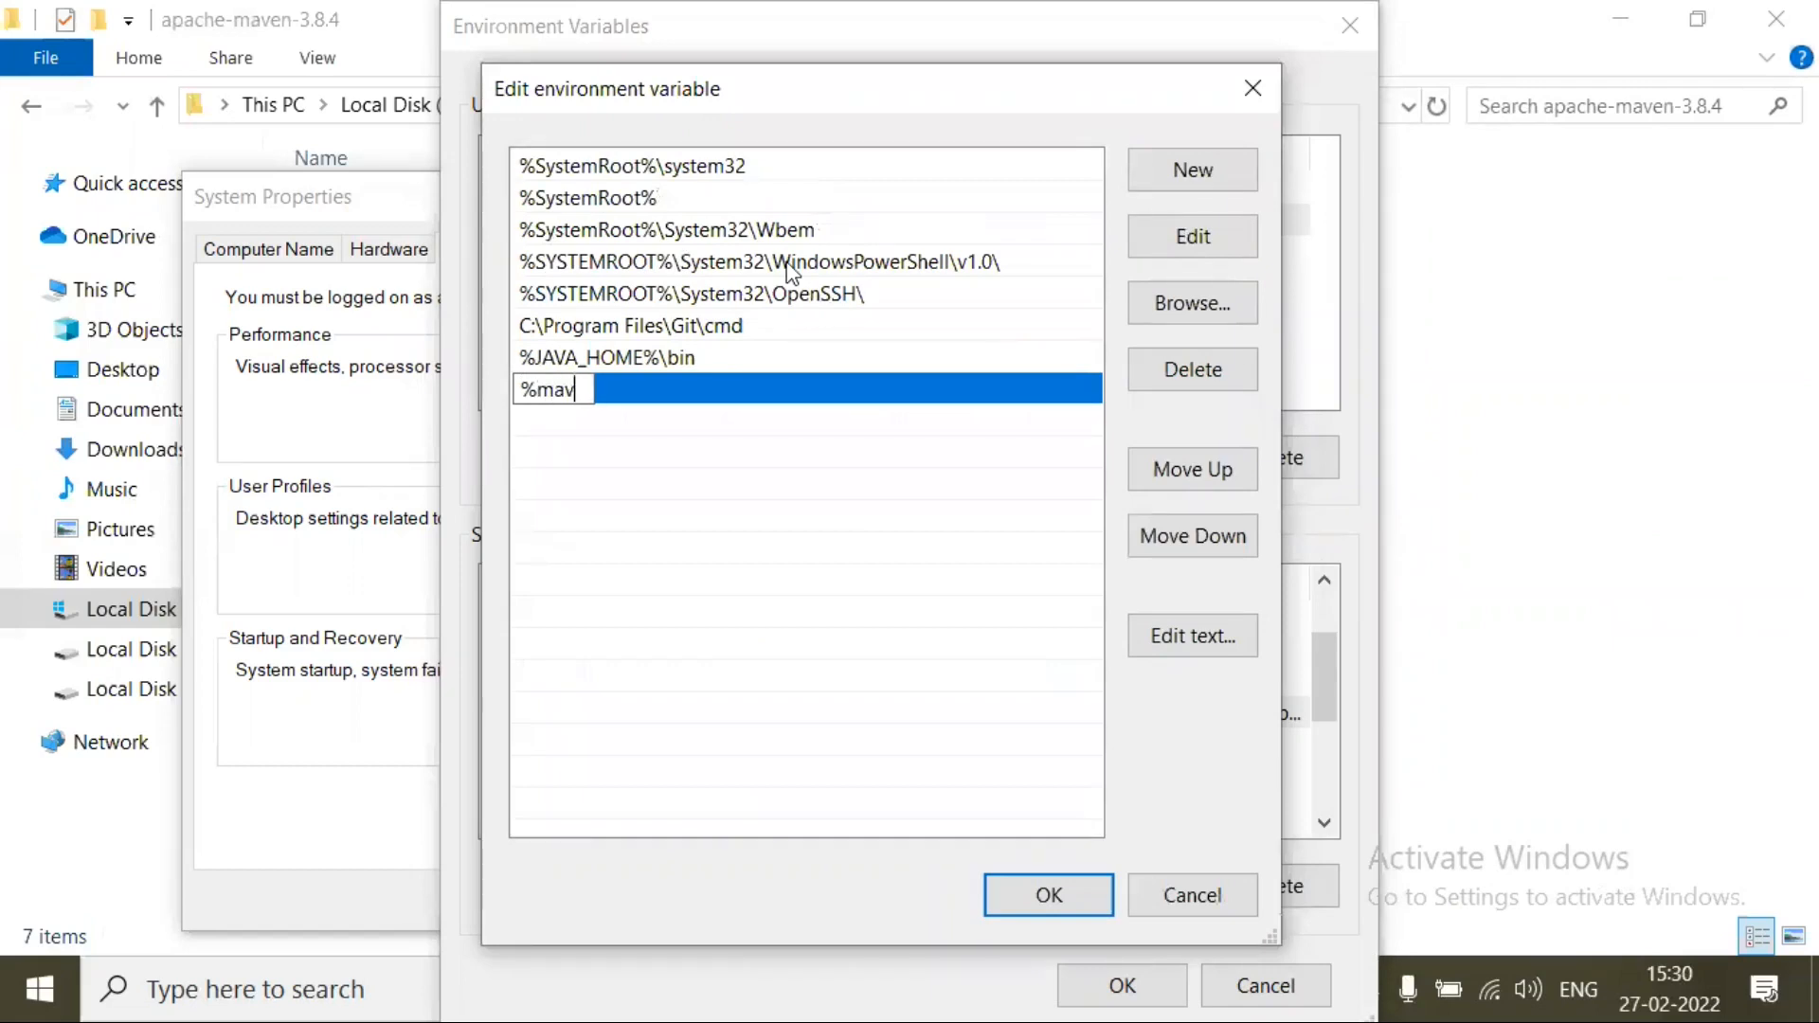
{"action": "key", "text": "BackSpace"}
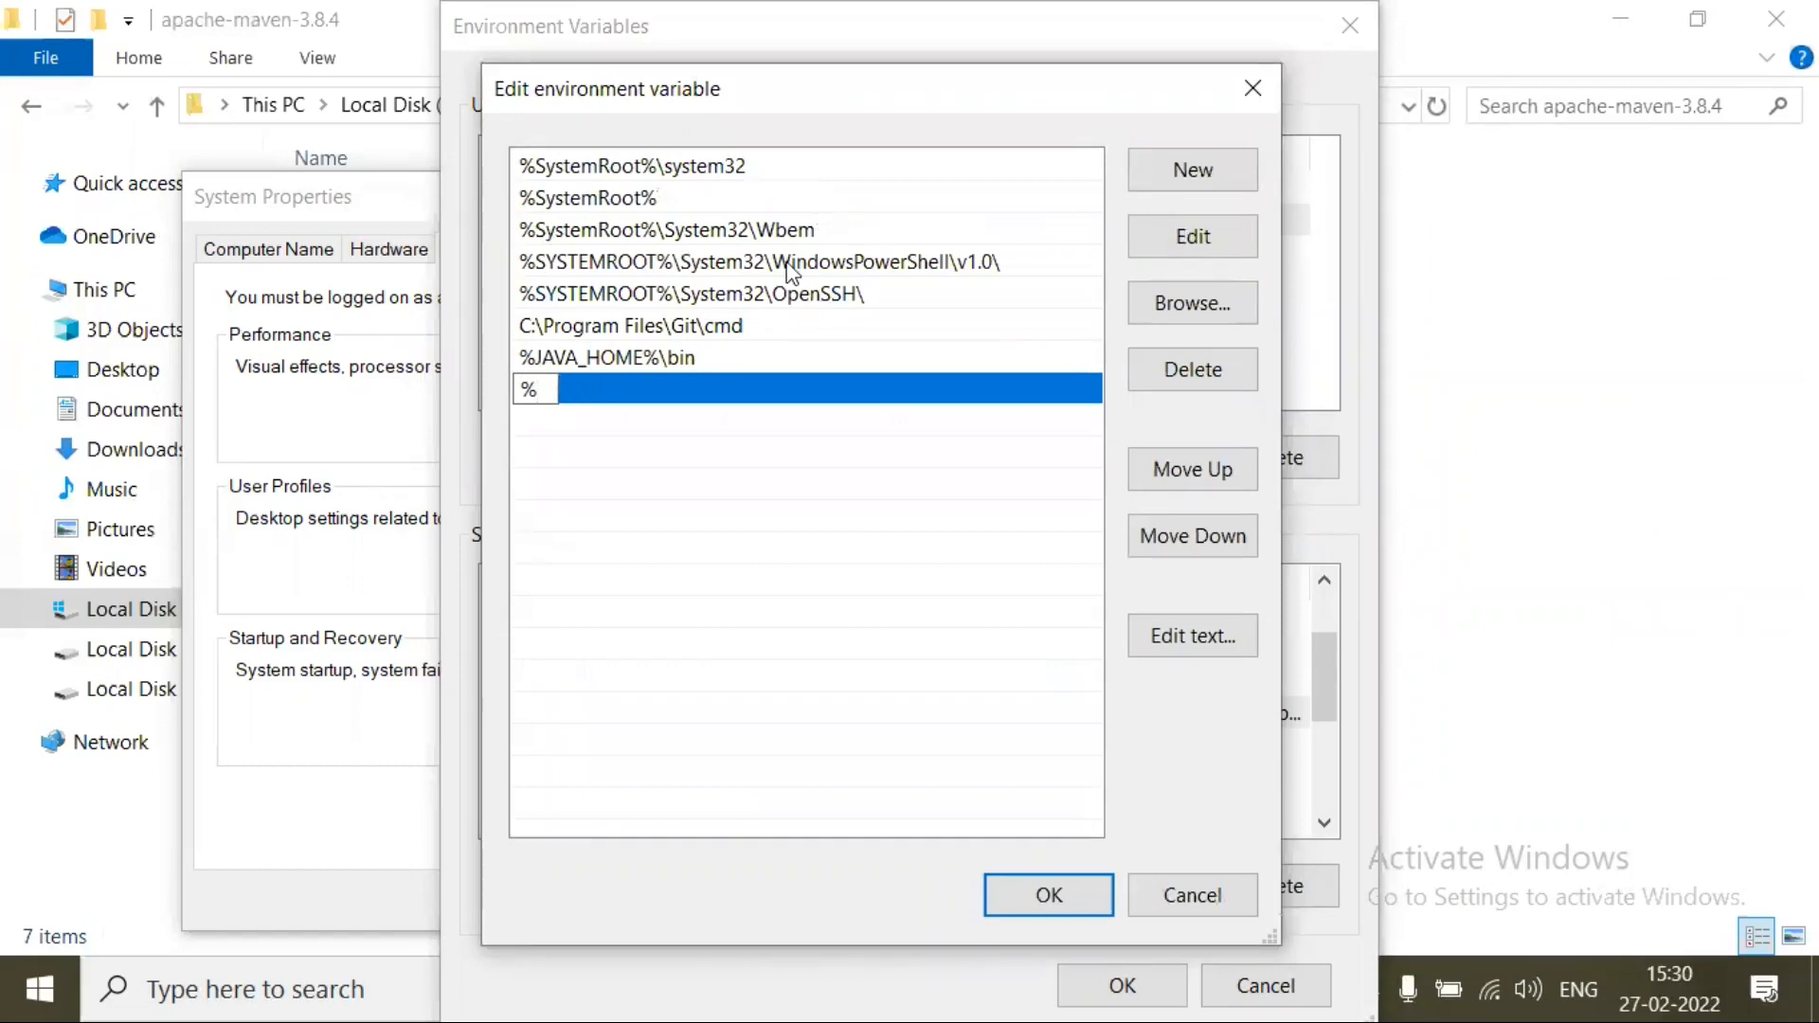
{"action": "type", "text": "MAVEN_HOME"}
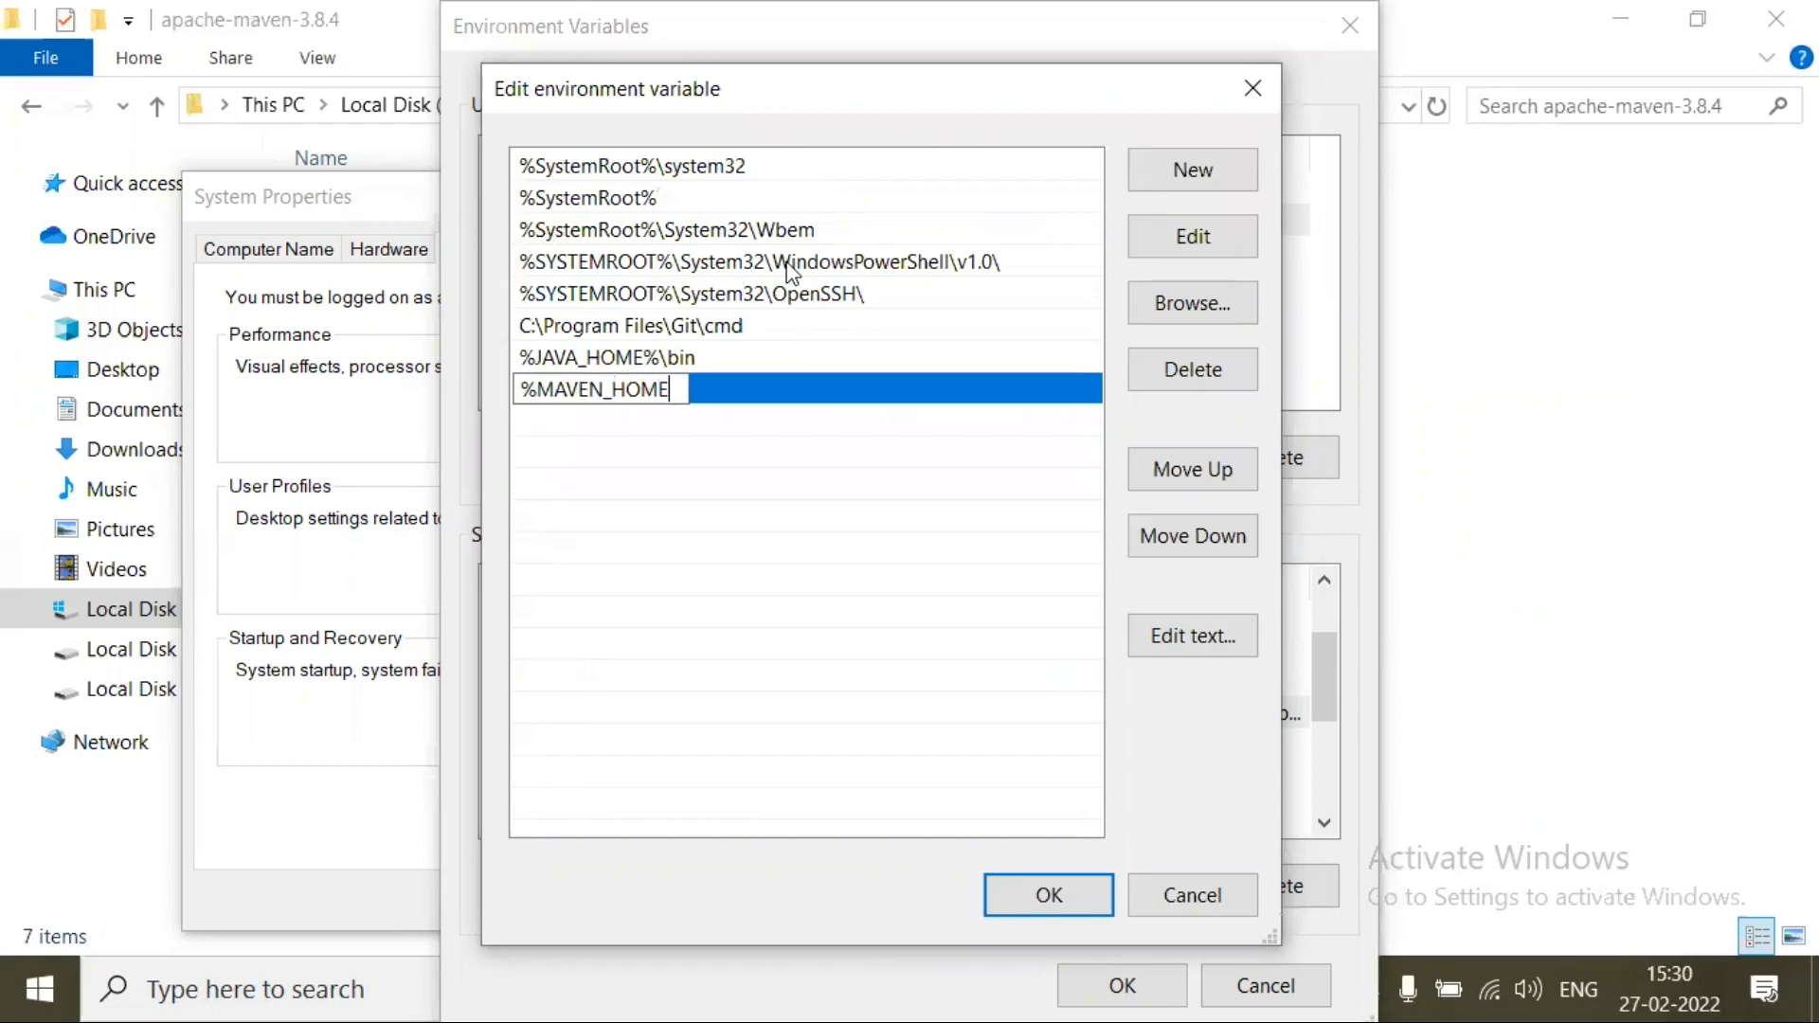
{"action": "type", "text": "%"}
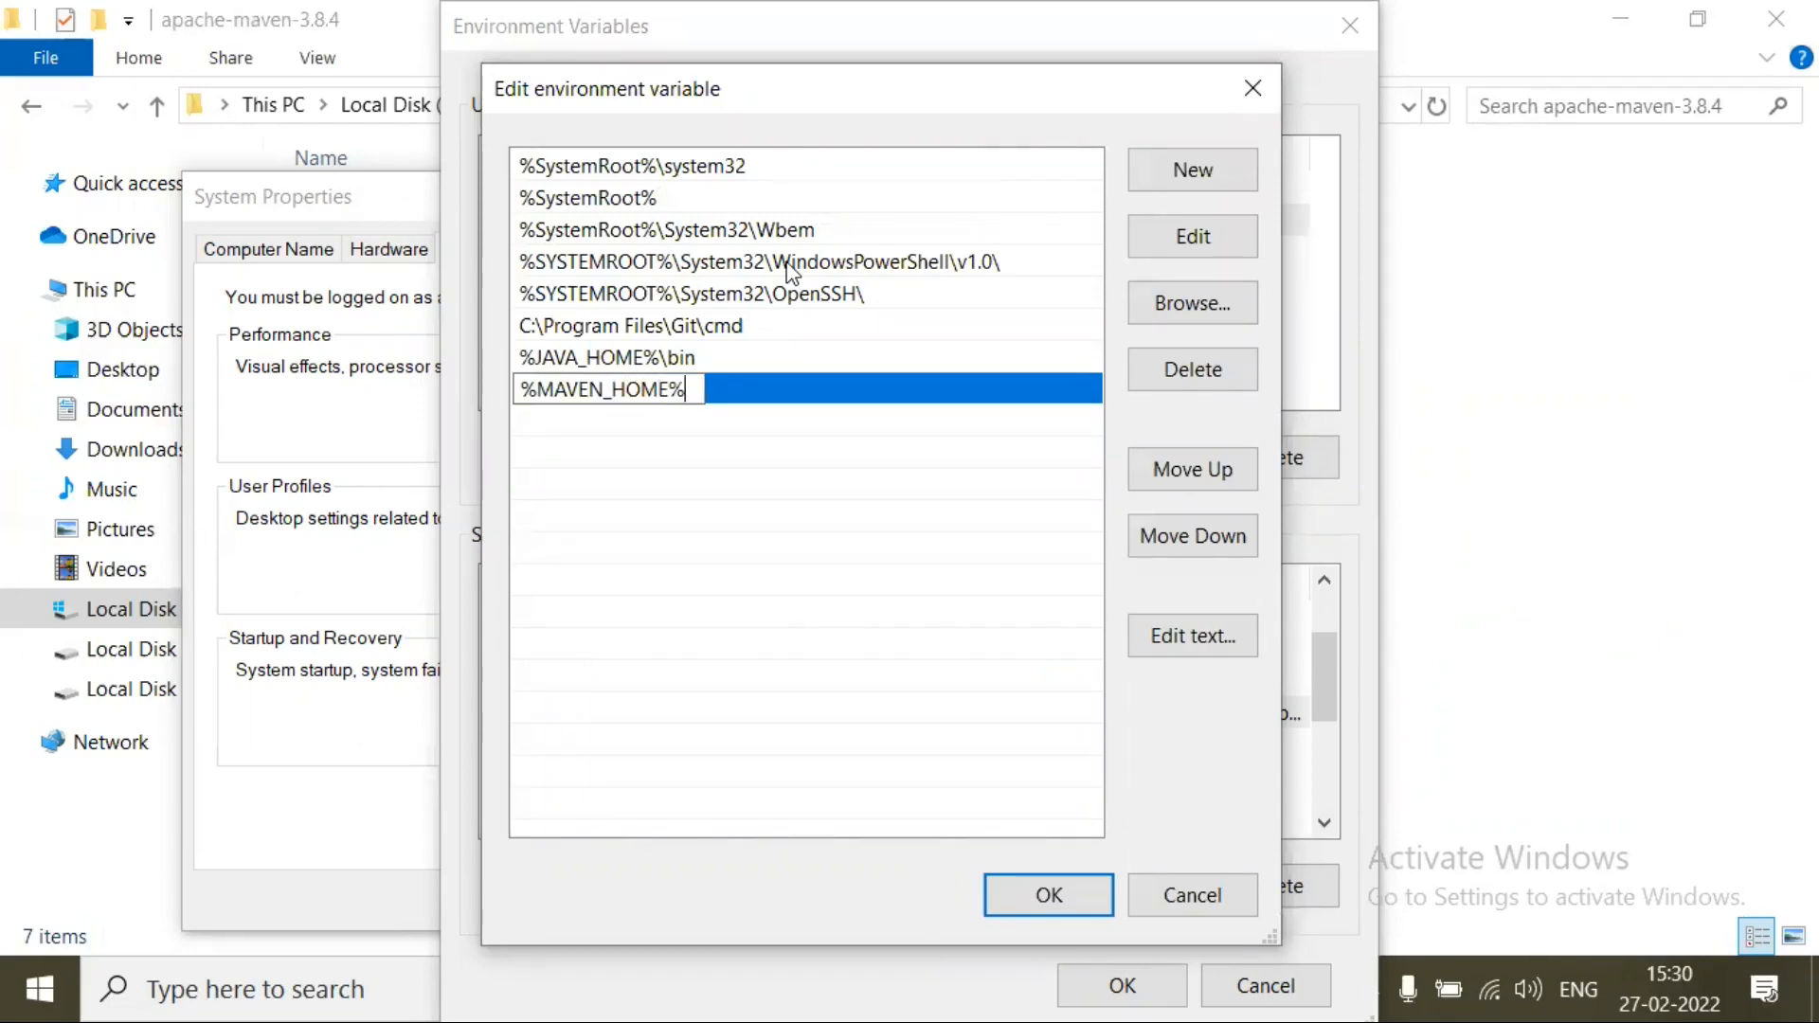
{"action": "type", "text": "\\"}
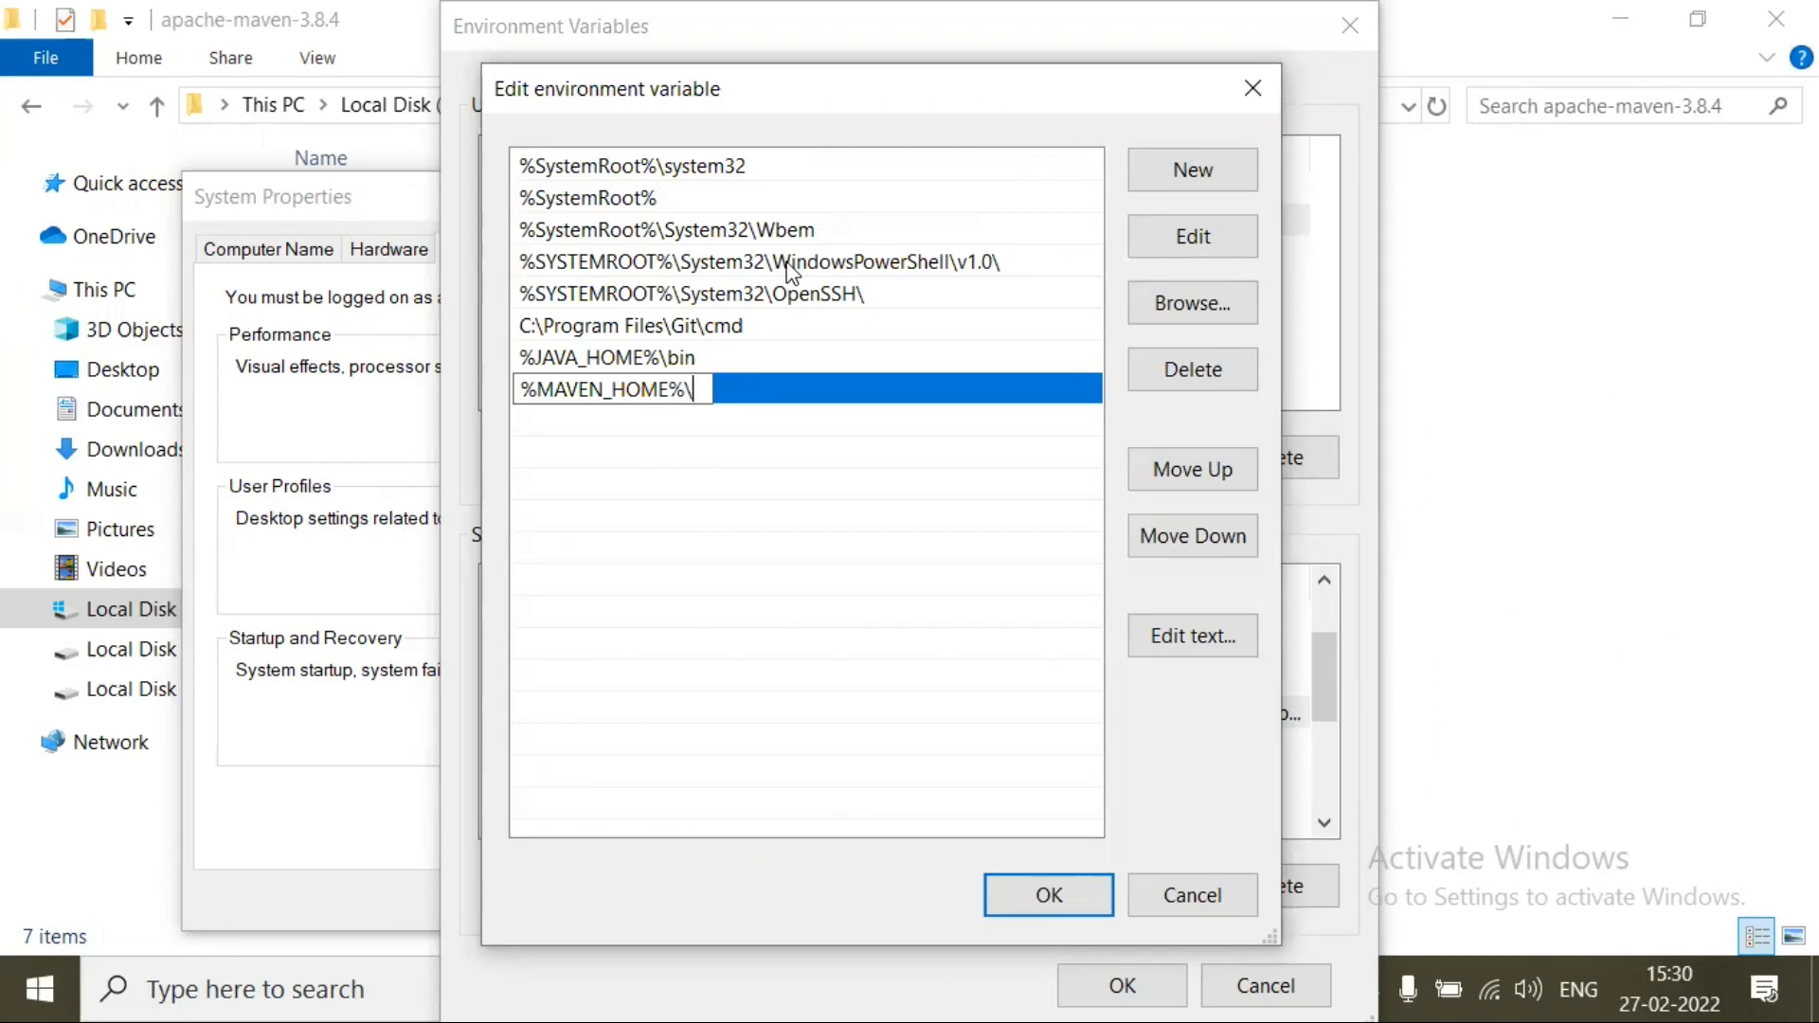
{"action": "type", "text": "bin"}
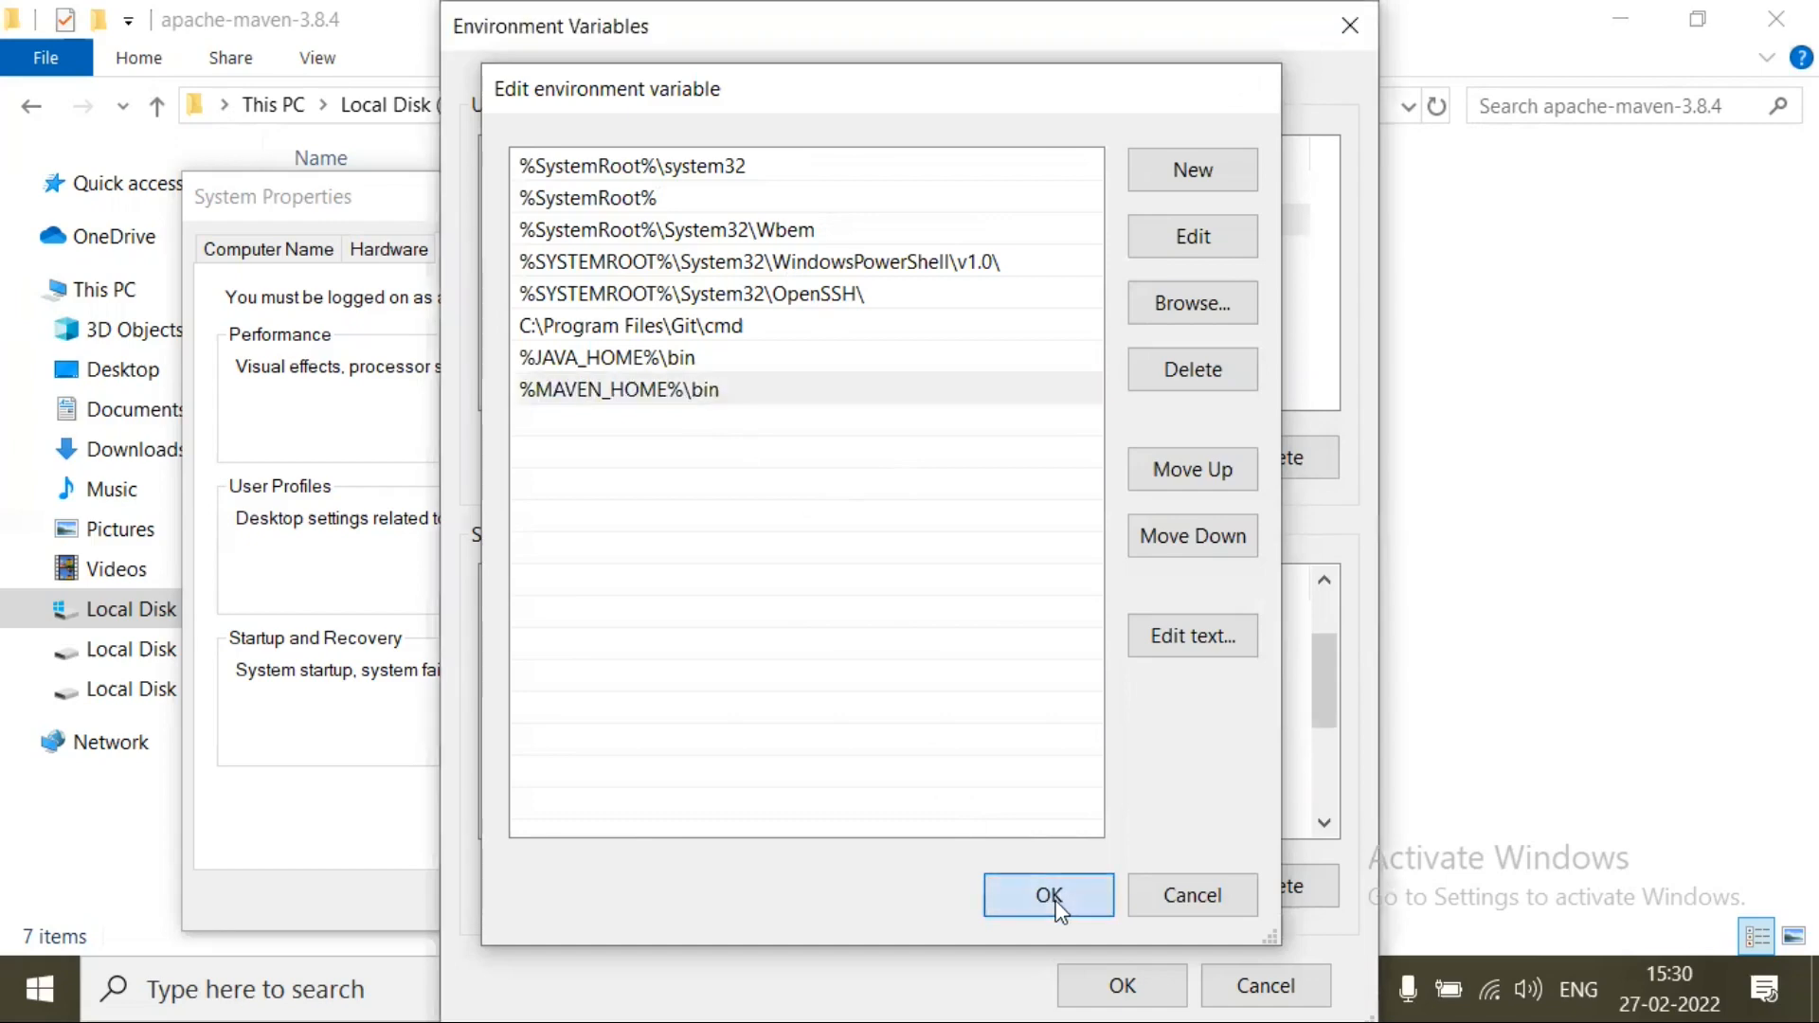
{"action": "left_click", "coordinate": [1045, 894]}
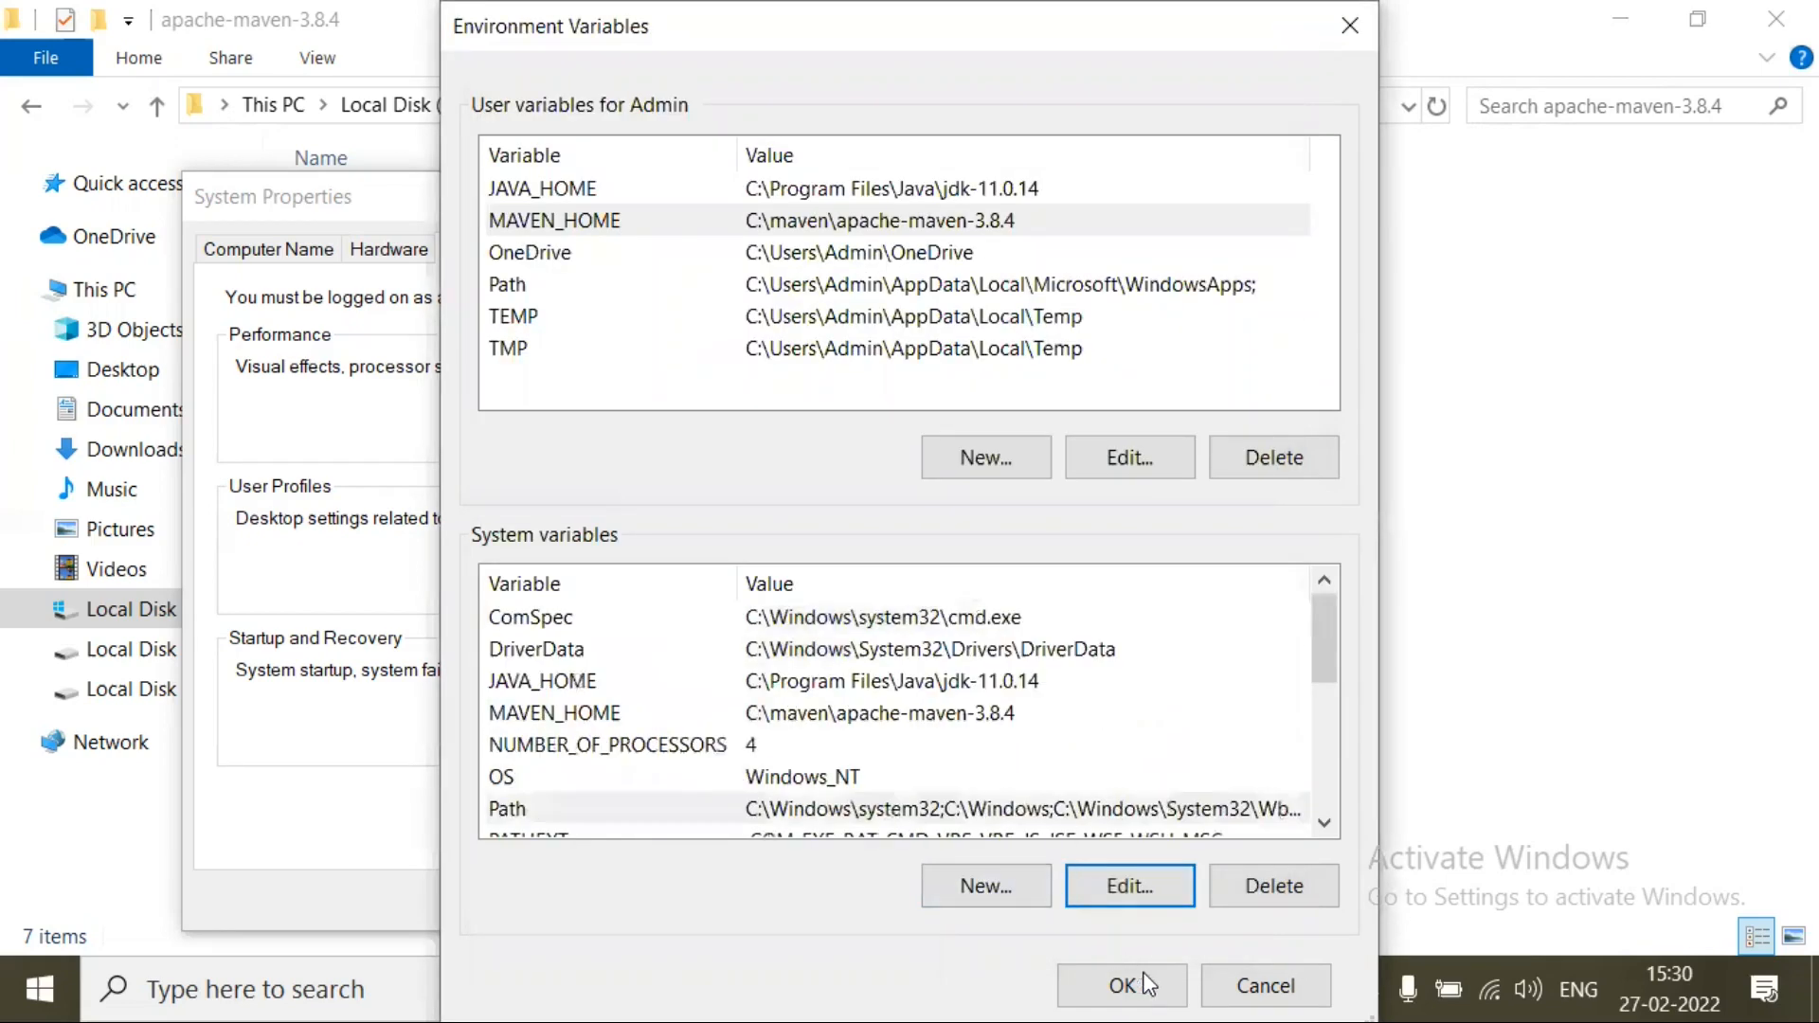
Step: Confirm Environment Variables and System Properties with OK to close them
{"action": "left_click", "coordinate": [1120, 986]}
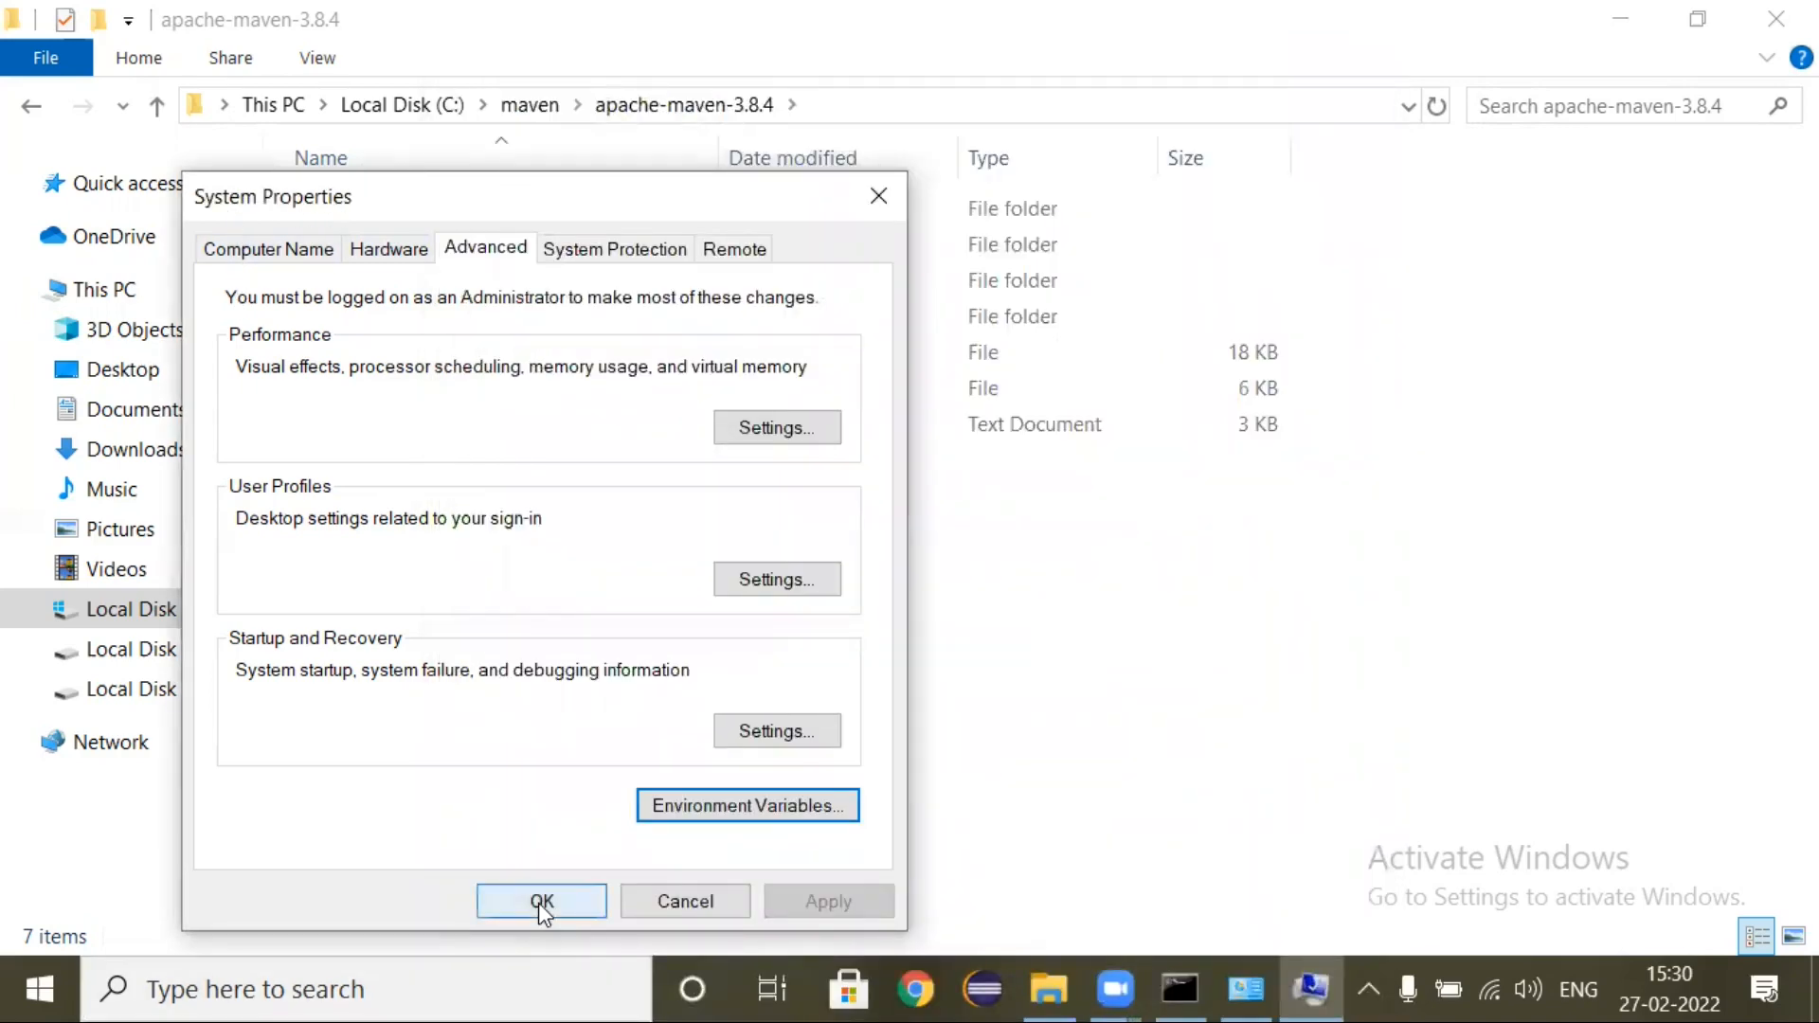
{"action": "left_click", "coordinate": [541, 903]}
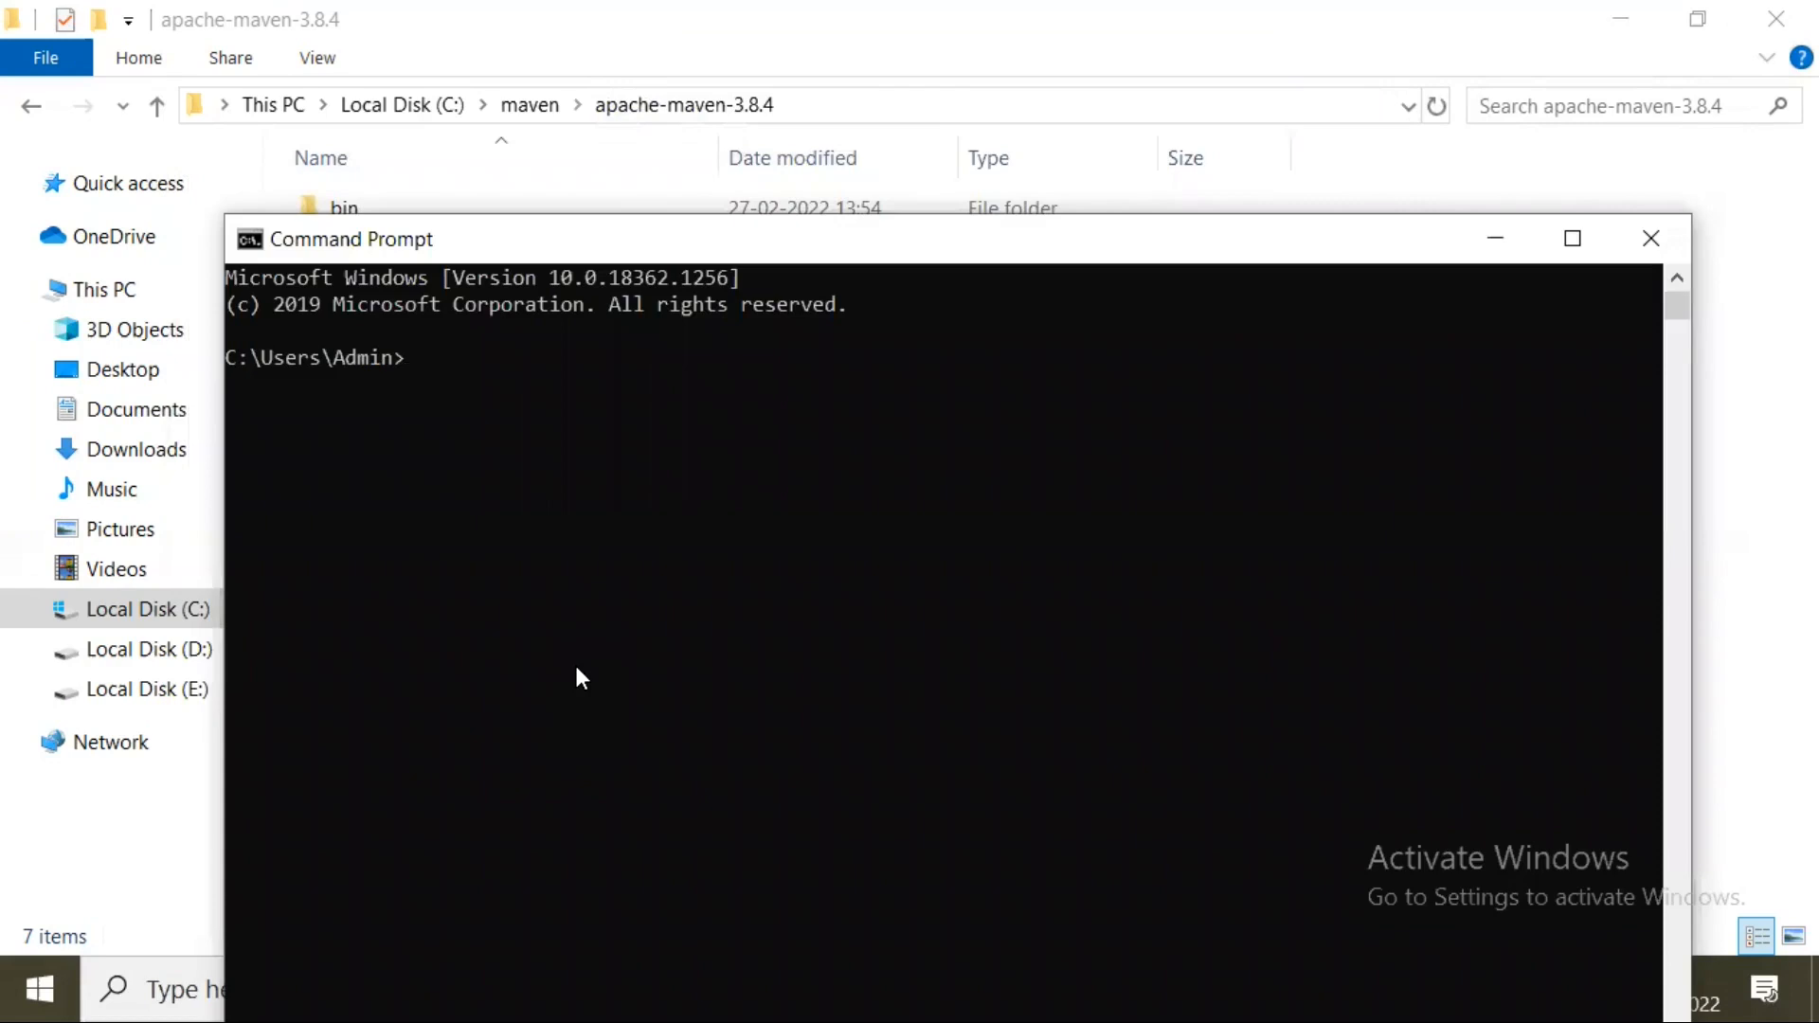
Step: Run mvn -version, showing Apache Maven 3.8.4 with Java 11.0.14
{"action": "type", "text": "mvn -version"}
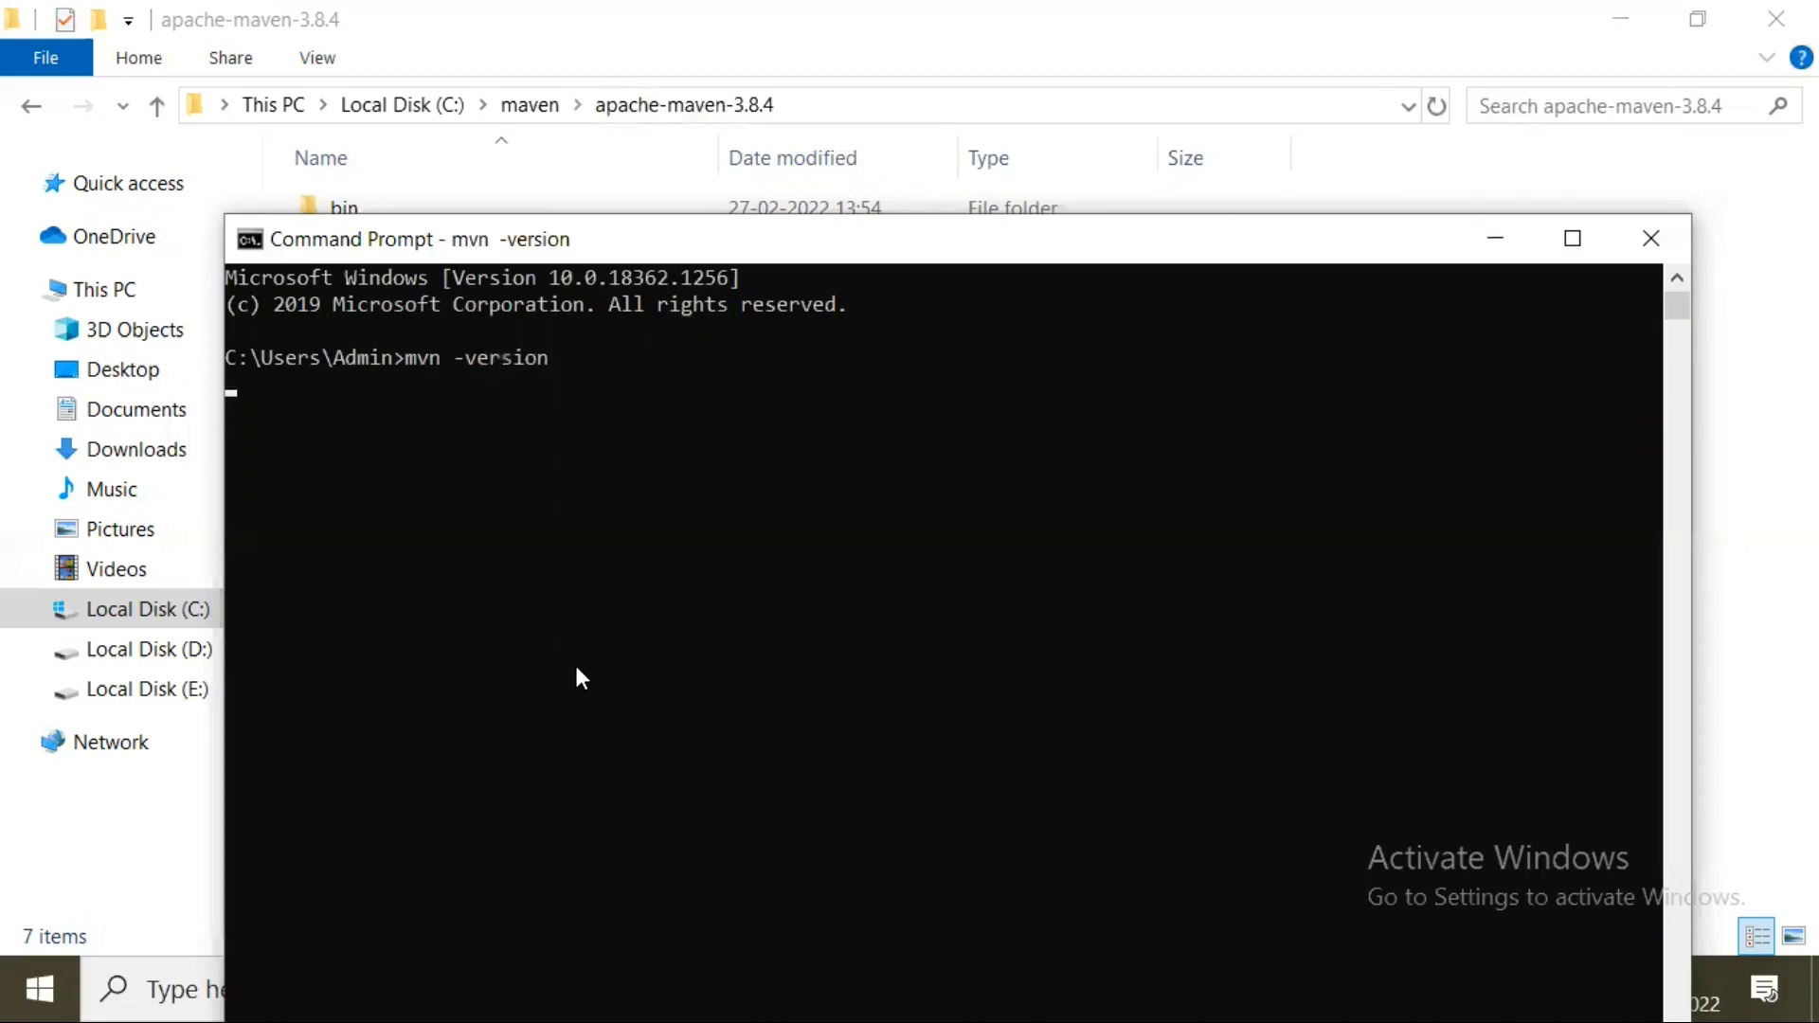
{"action": "key", "text": "Enter"}
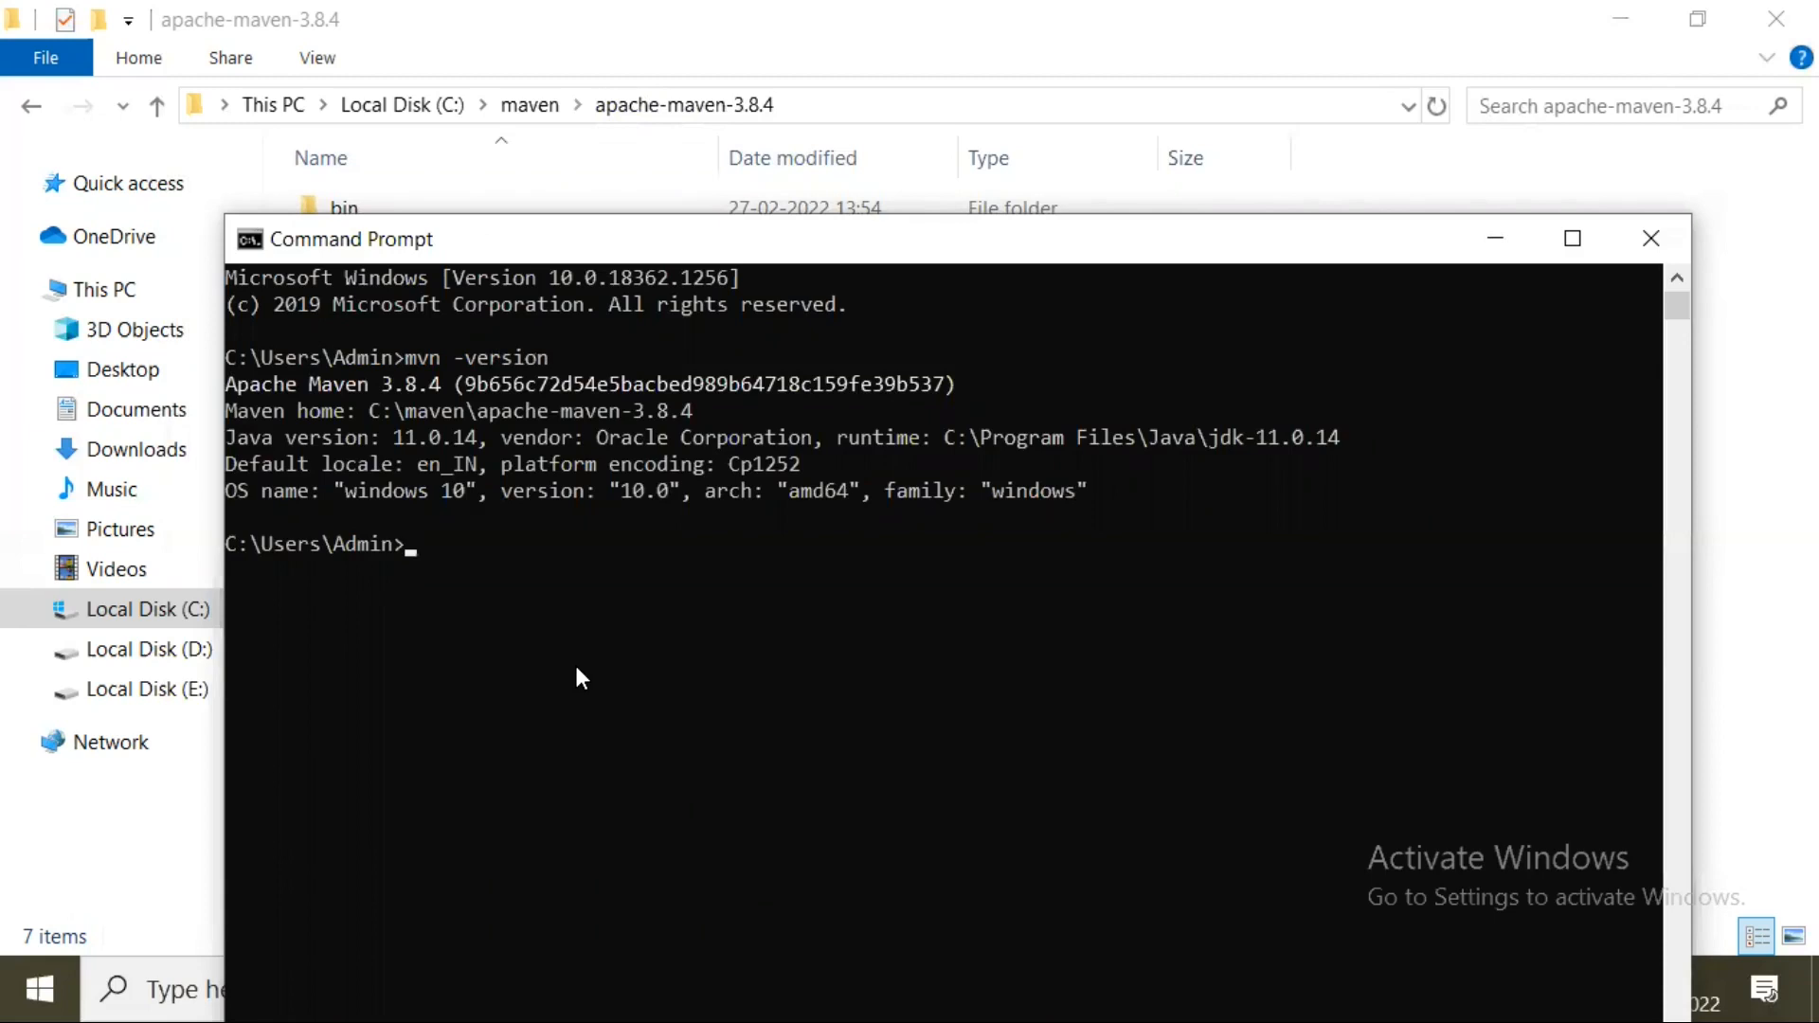
{"action": "mouse_move", "coordinate": [406, 409]}
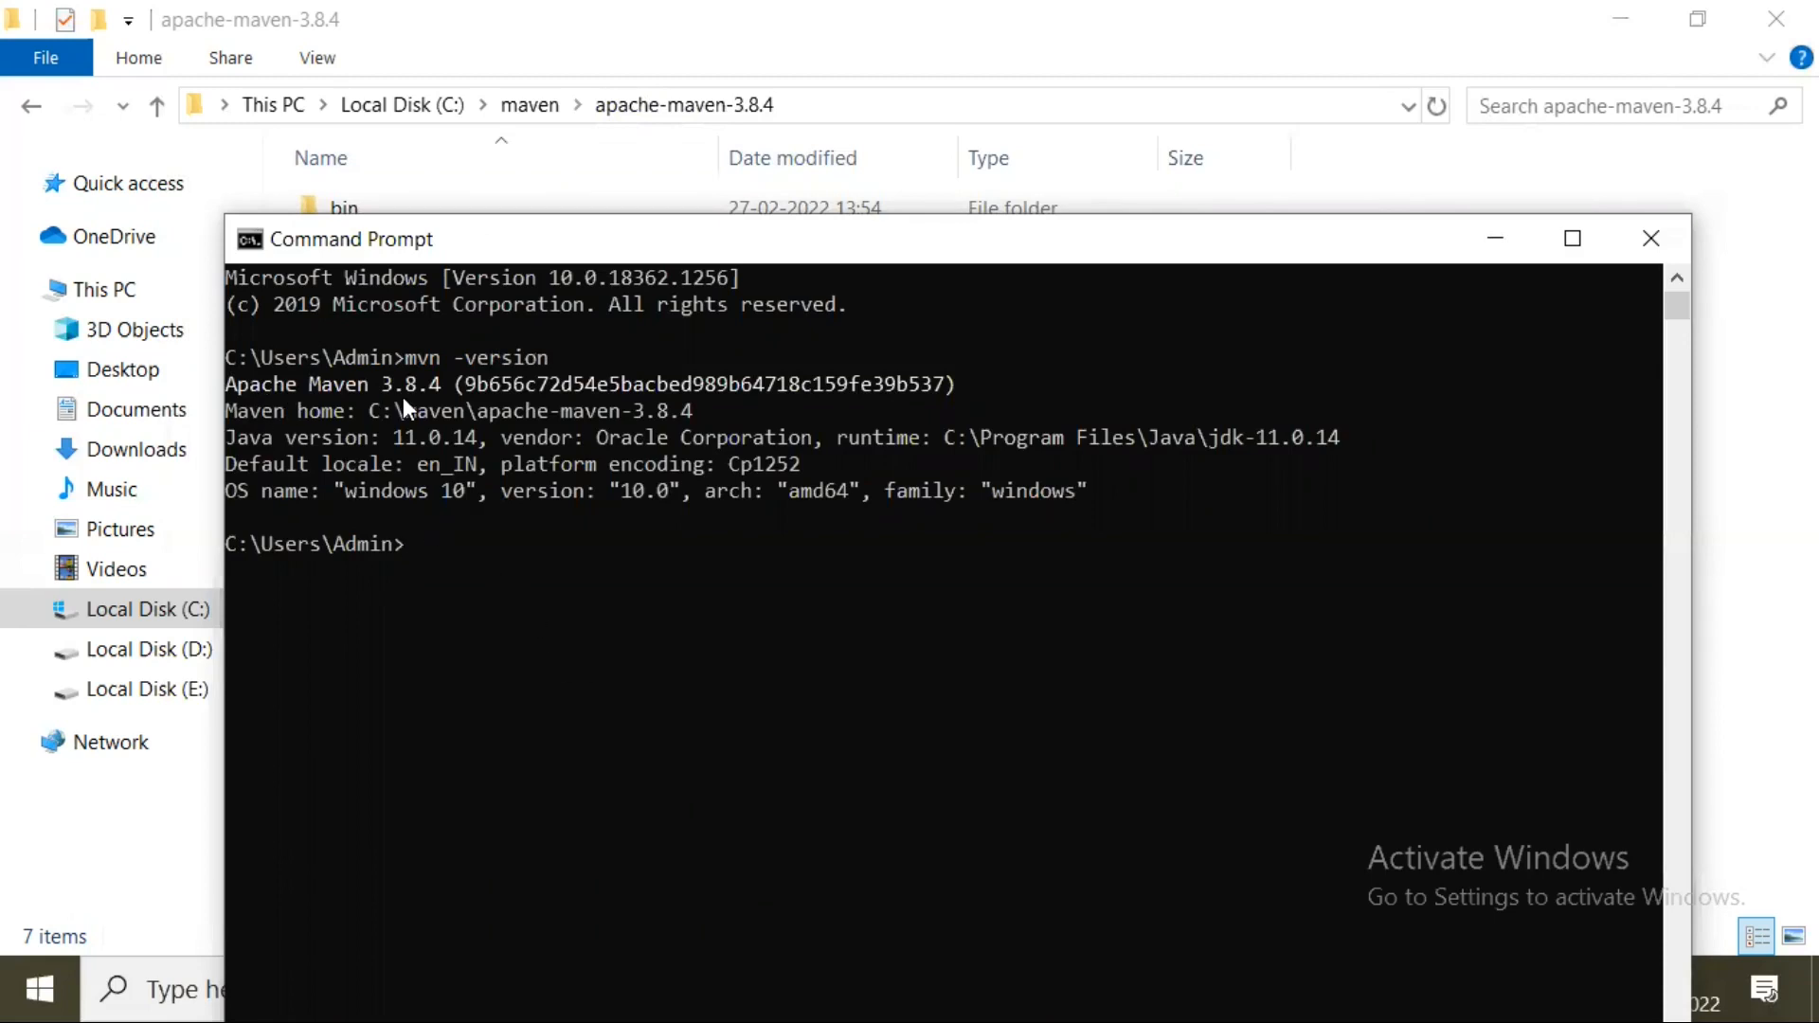
{"action": "mouse_move", "coordinate": [444, 398]}
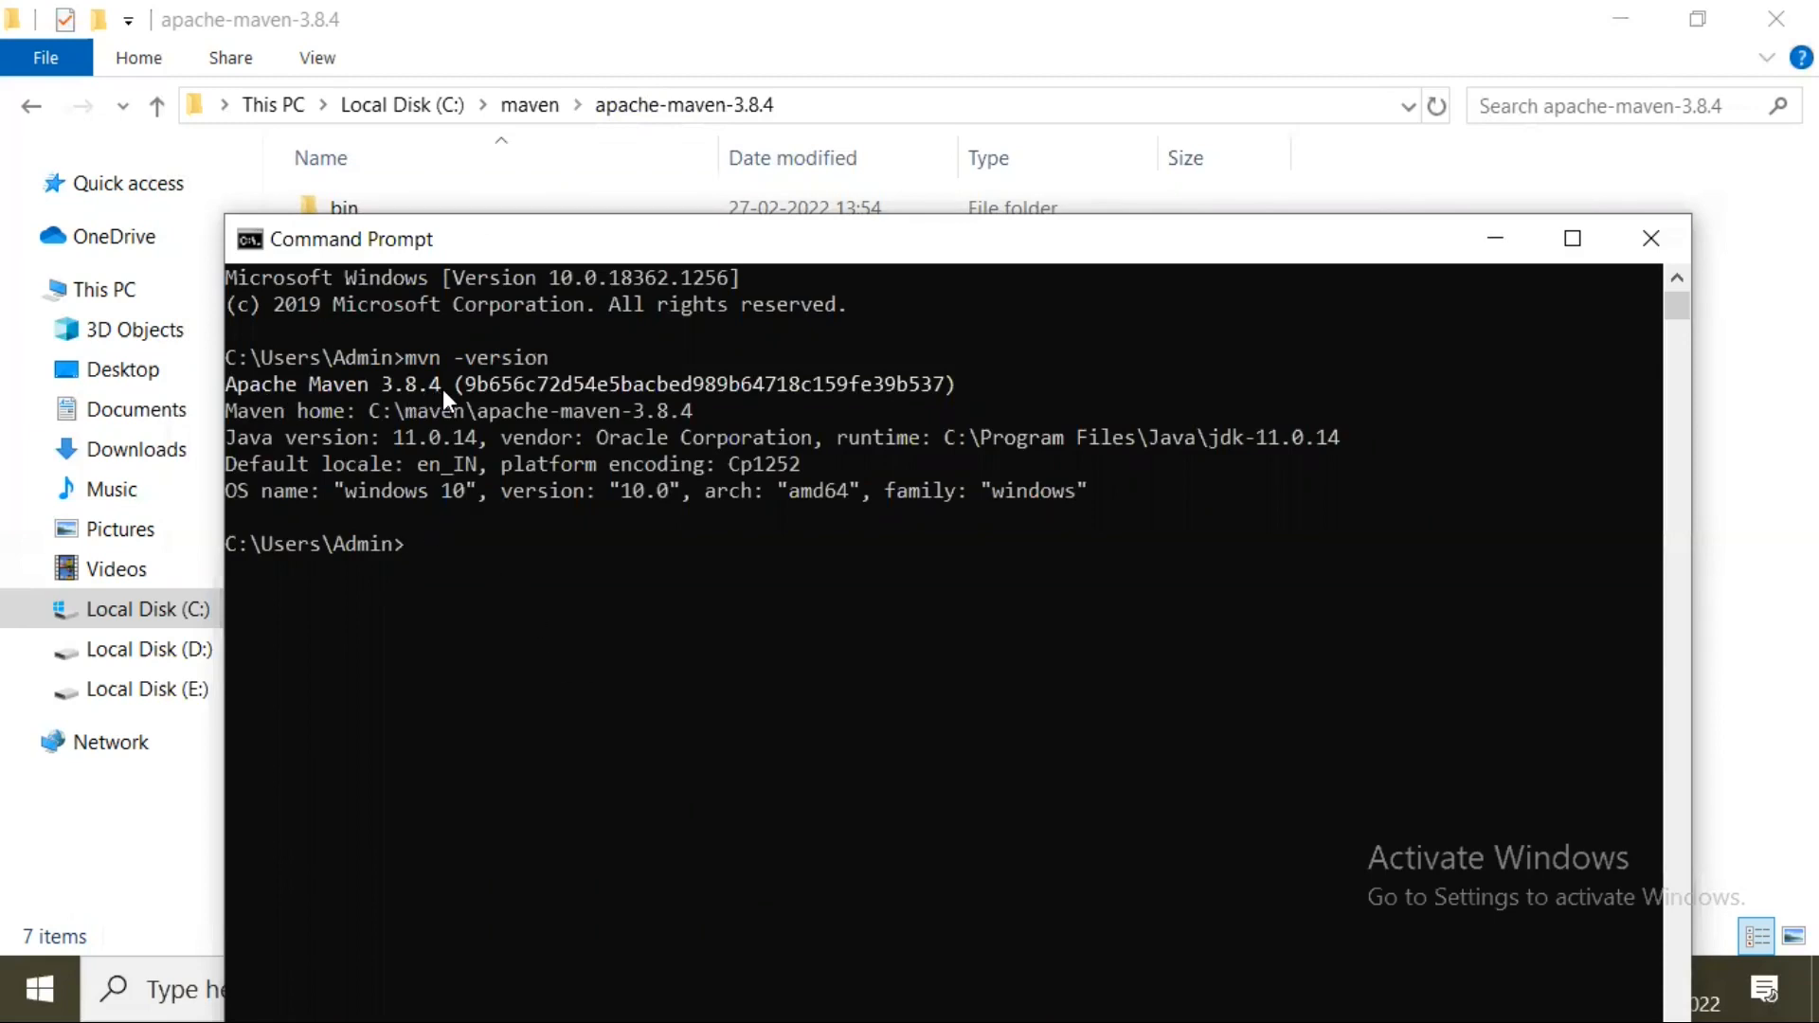
{"action": "mouse_move", "coordinate": [382, 453]}
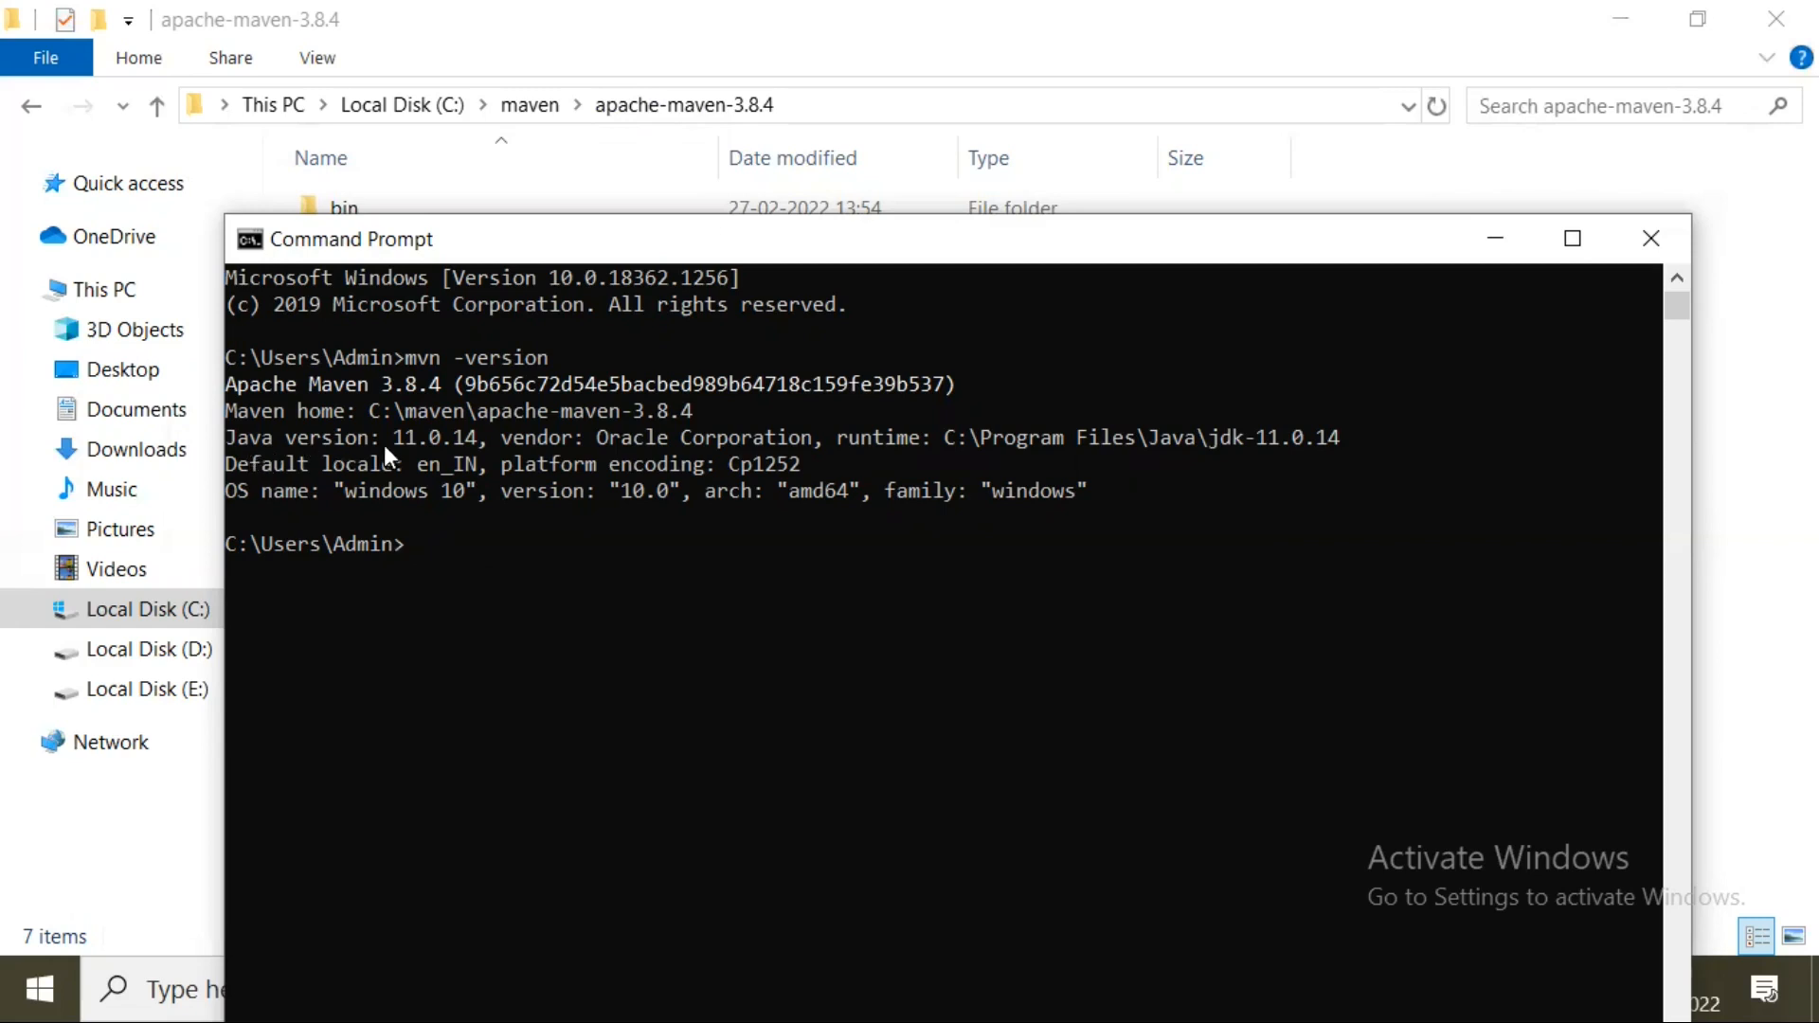
{"action": "mouse_move", "coordinate": [470, 456]}
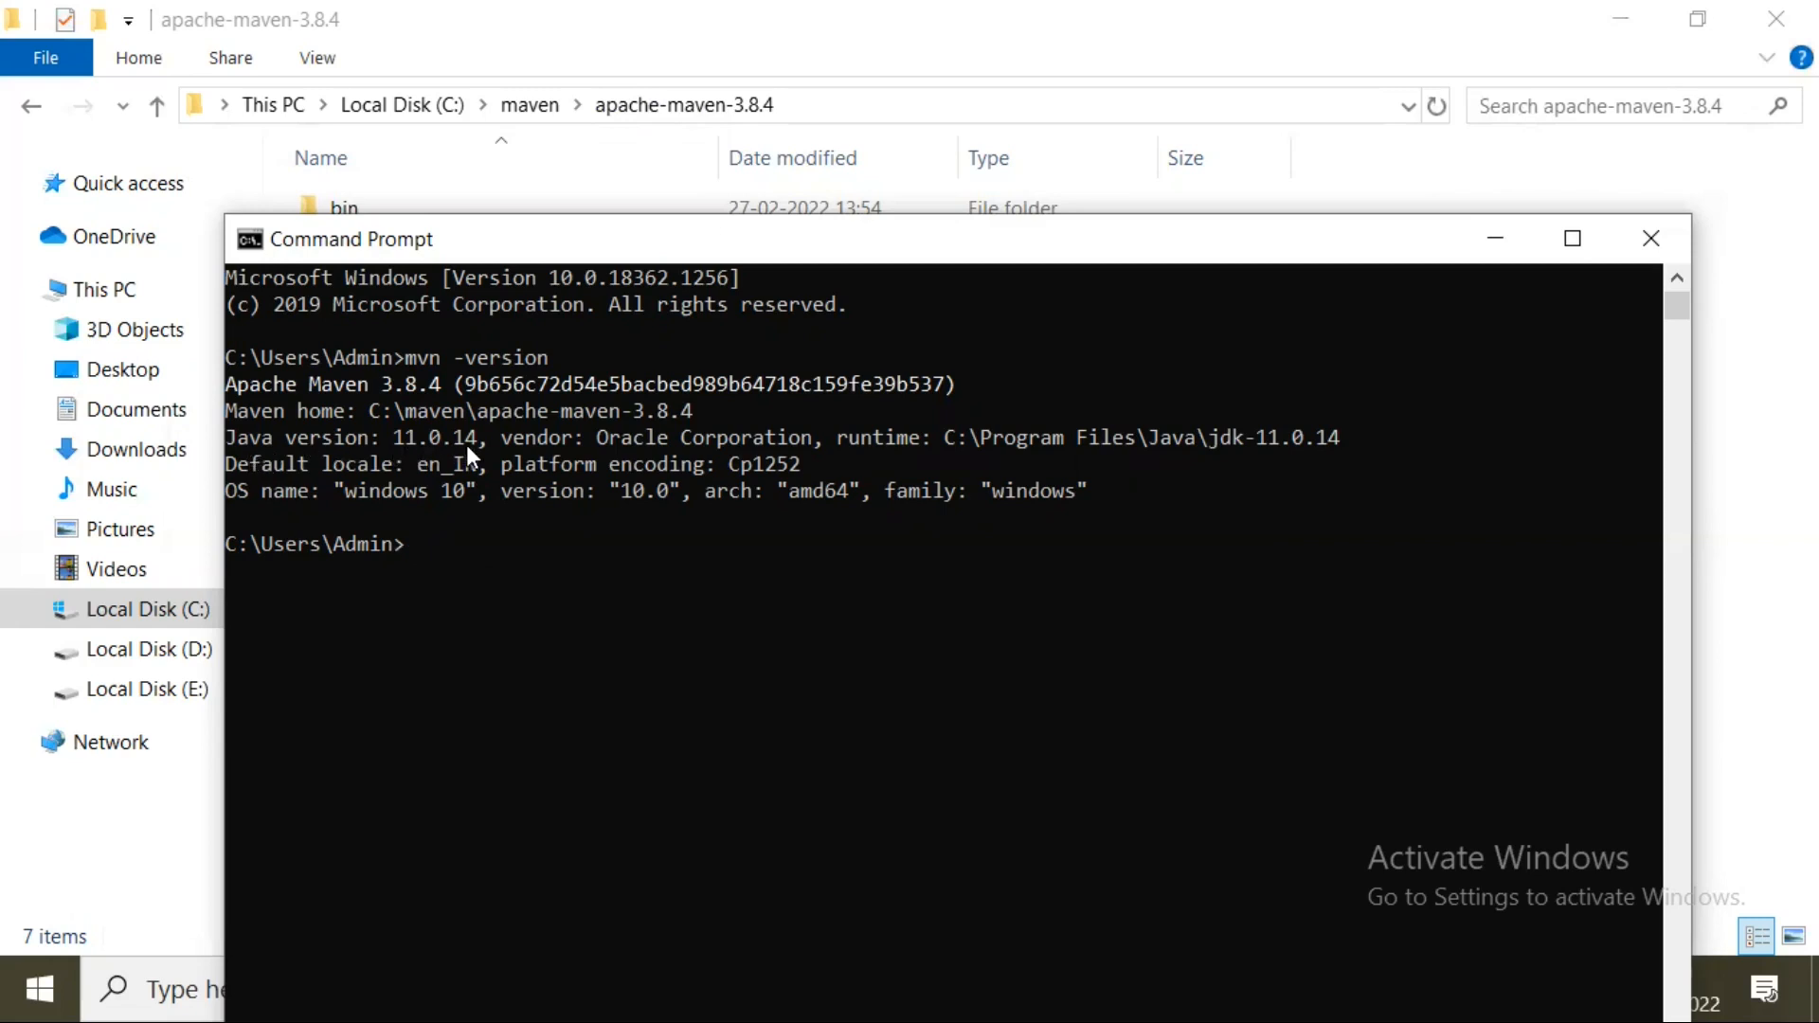